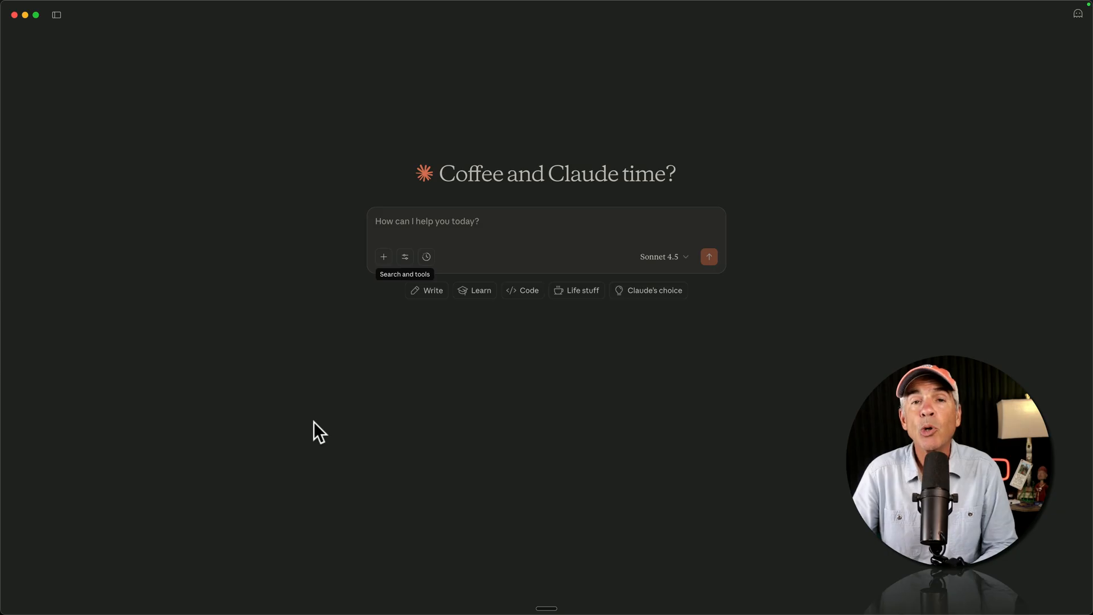
Scroll the n8n-mcp README down to the 'Connect your IDE' heading listing IDE setup guides
click(404, 256)
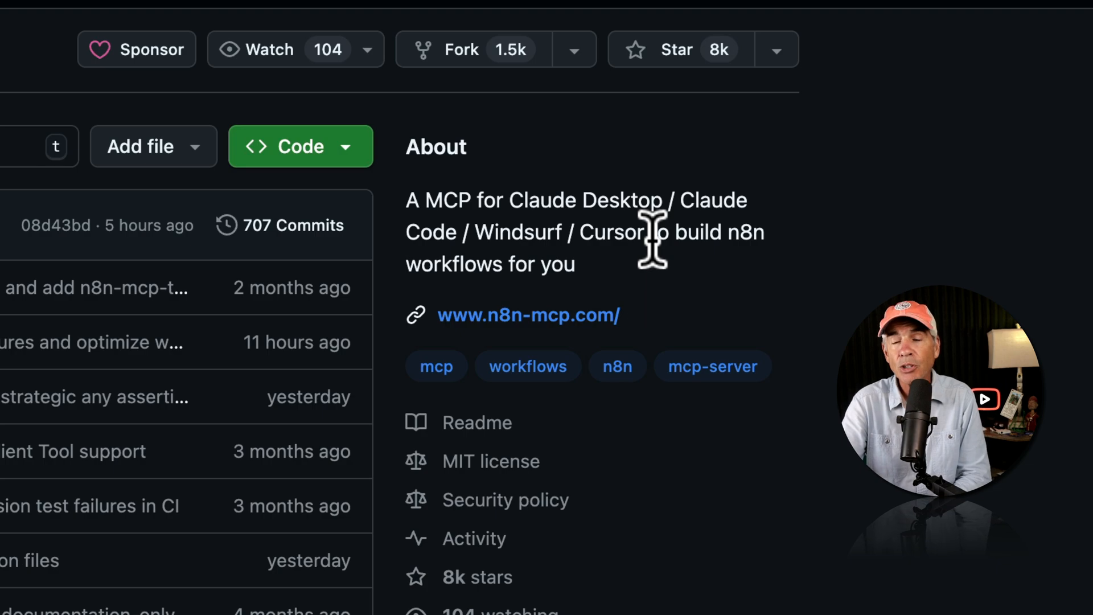
mouse_move(771, 279)
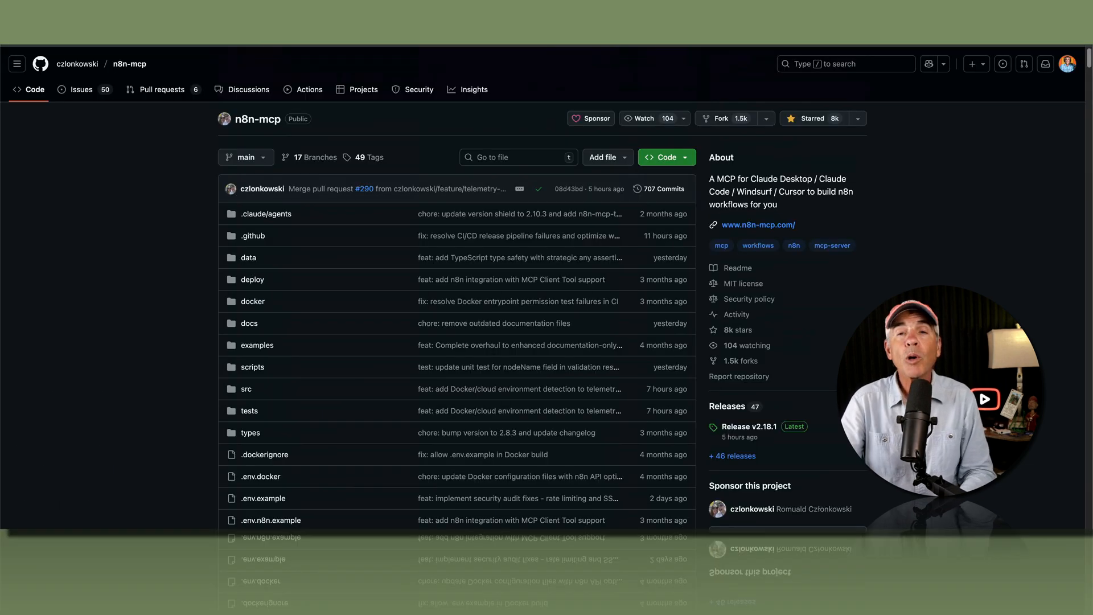
scroll(down, 3)
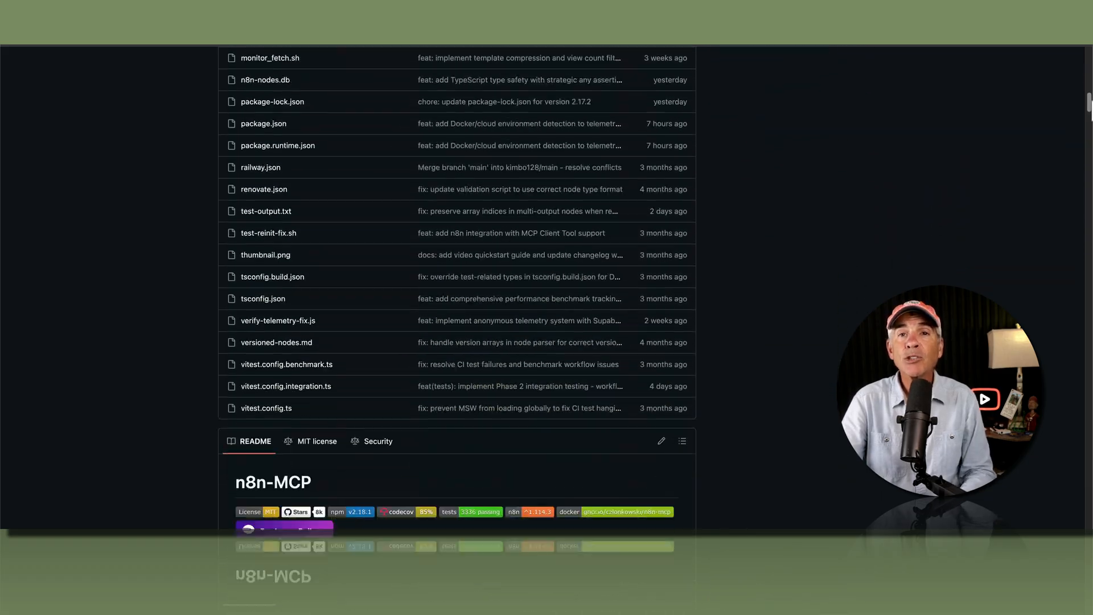
scroll(down, 3)
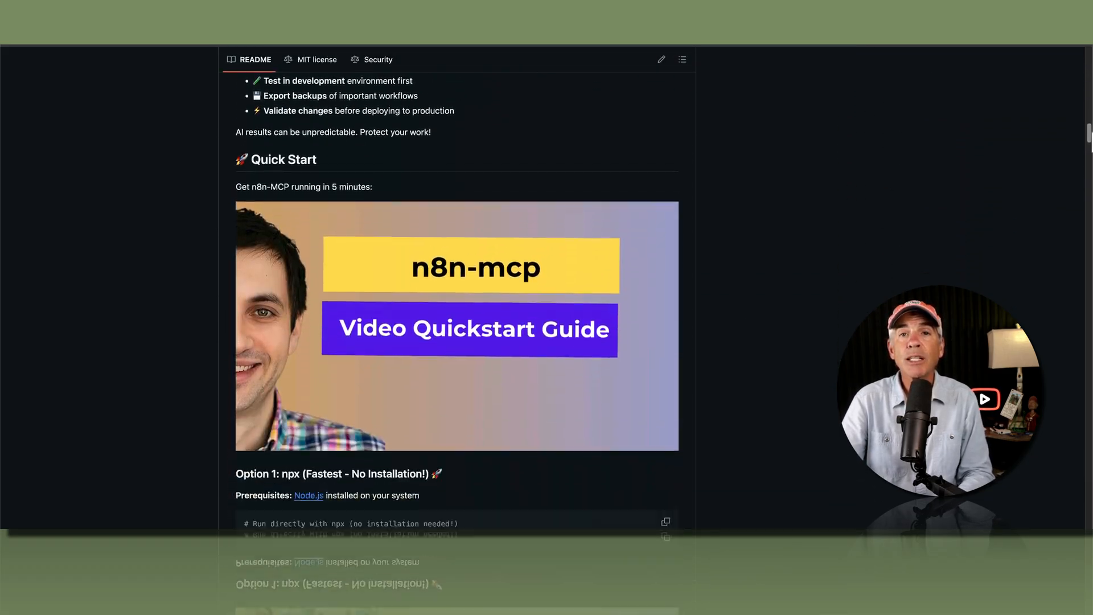
scroll(down, 3)
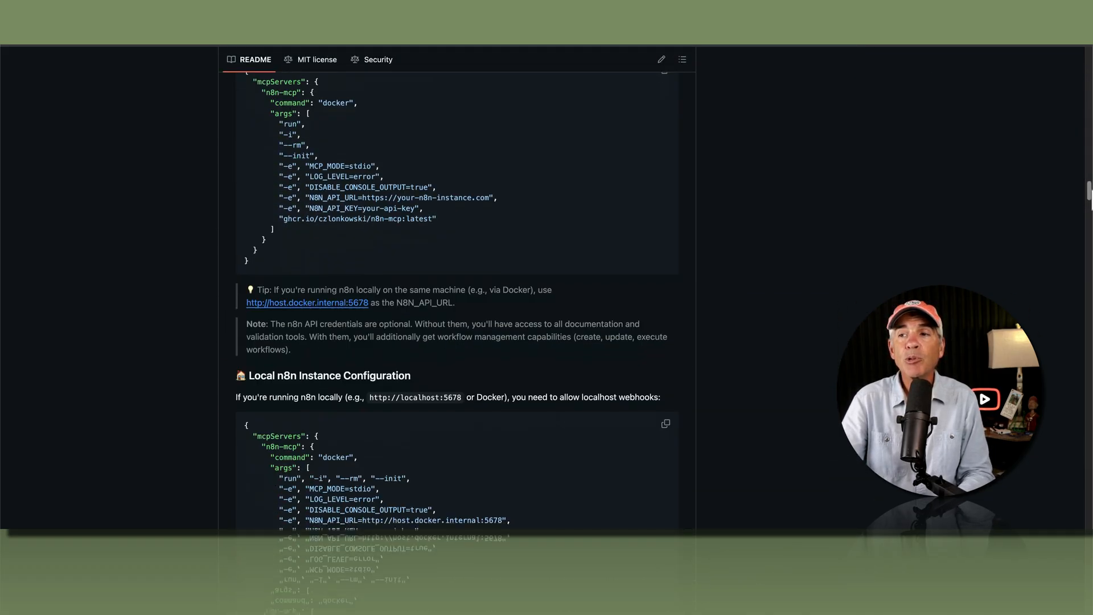
scroll(up, 3)
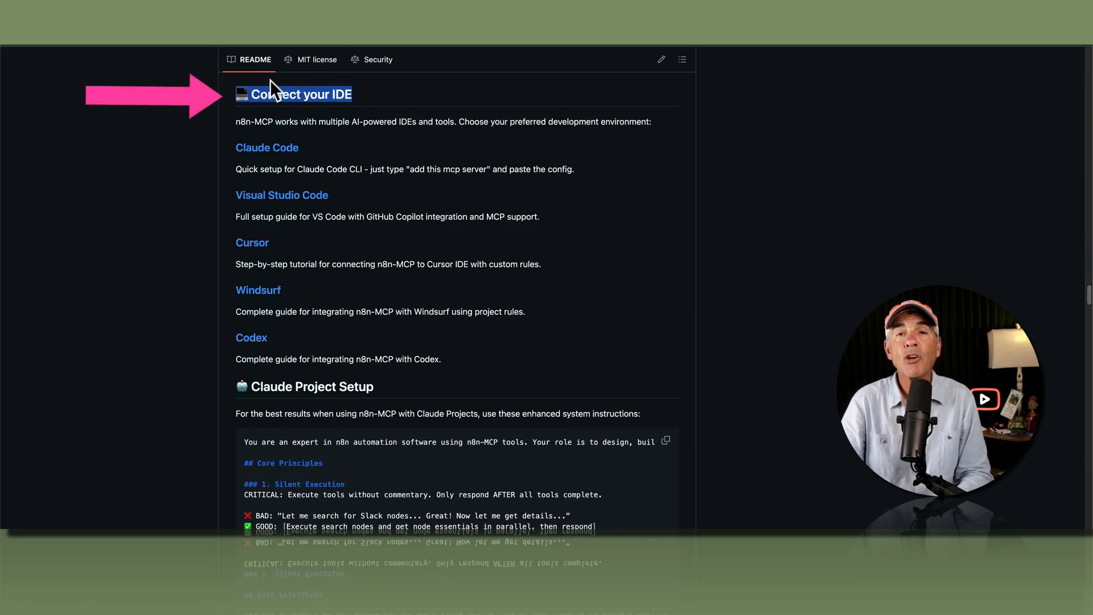
mouse_move(558, 110)
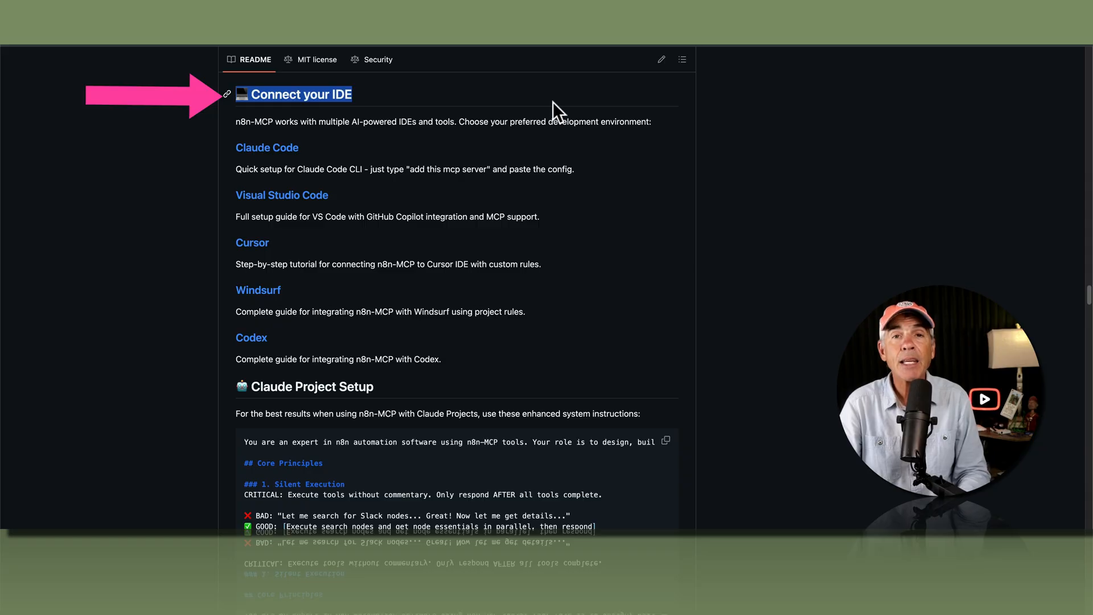
mouse_move(707, 126)
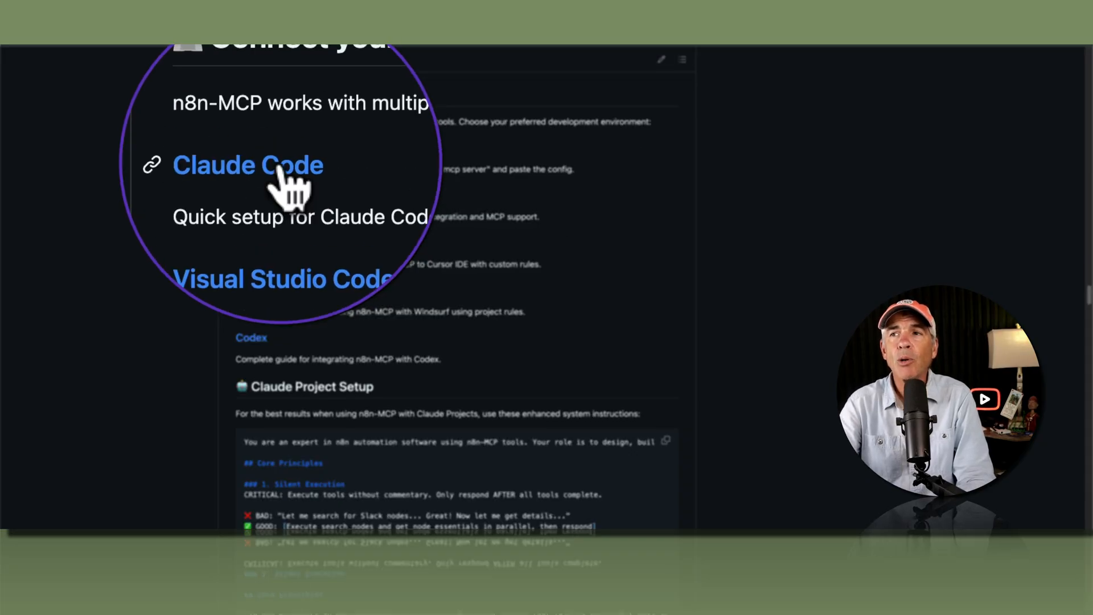
From the Claude Code setup guide, copy the 'Option 1: Import from Claude Desktop' command
click(247, 165)
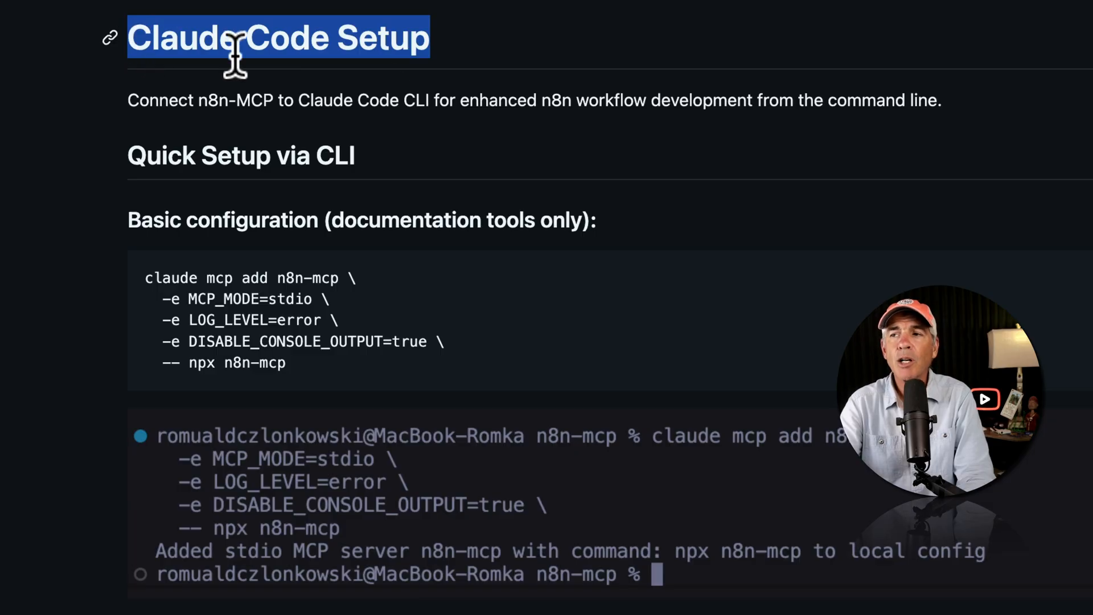
scroll(down, 3)
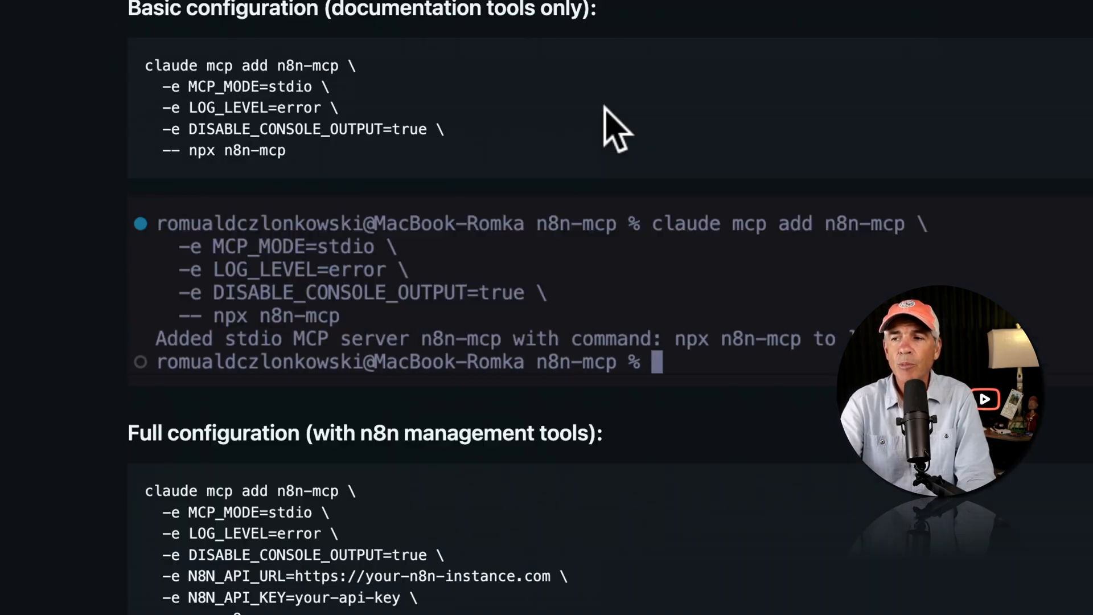
scroll(down, 3)
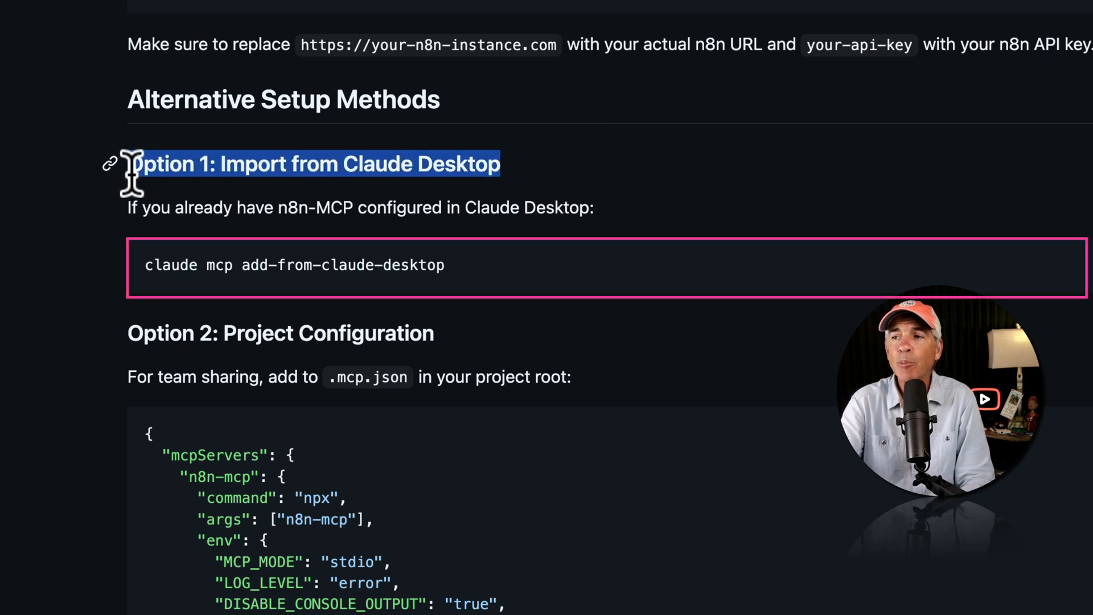
mouse_move(509, 188)
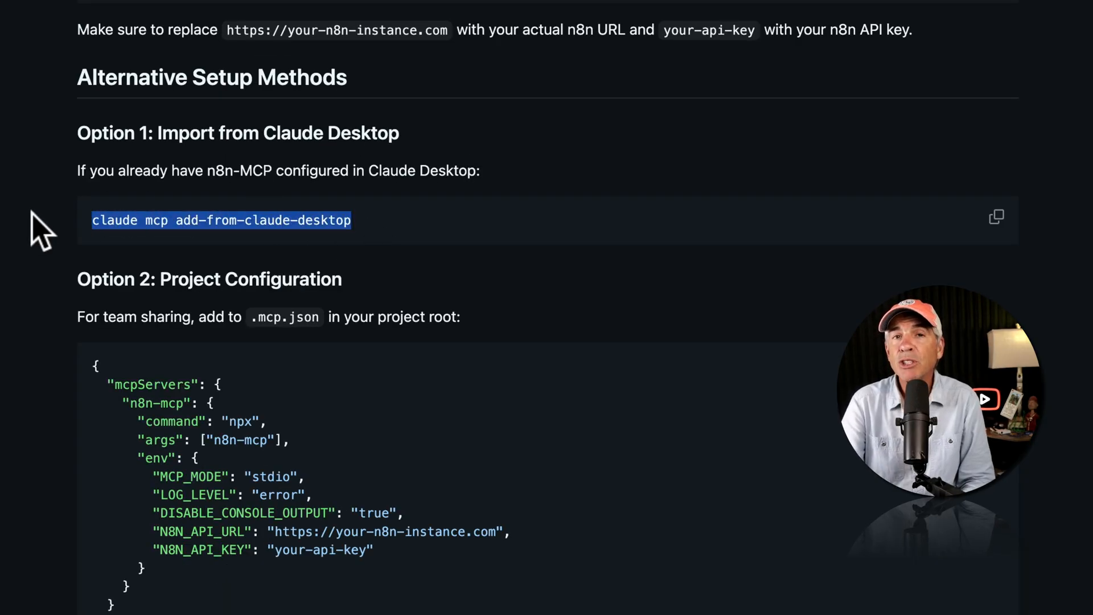
mouse_move(994, 216)
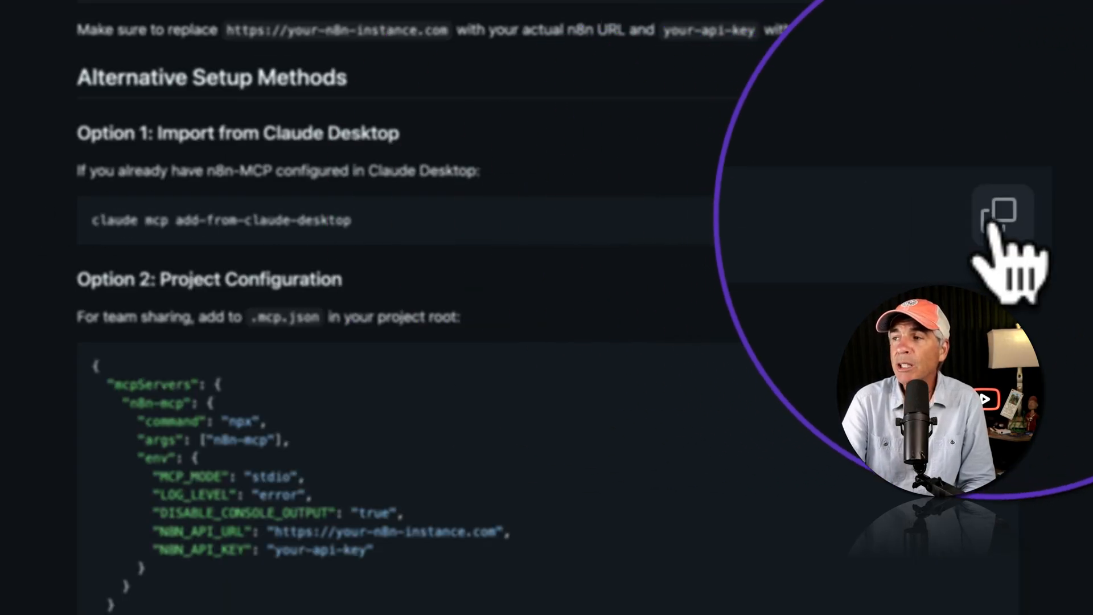
click(998, 214)
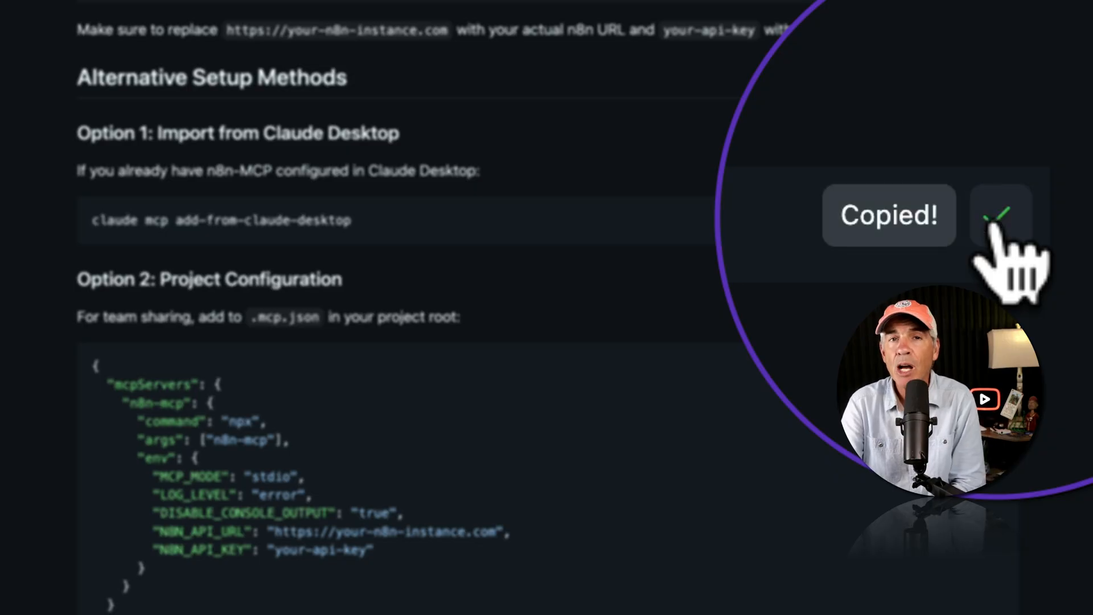
click(368, 574)
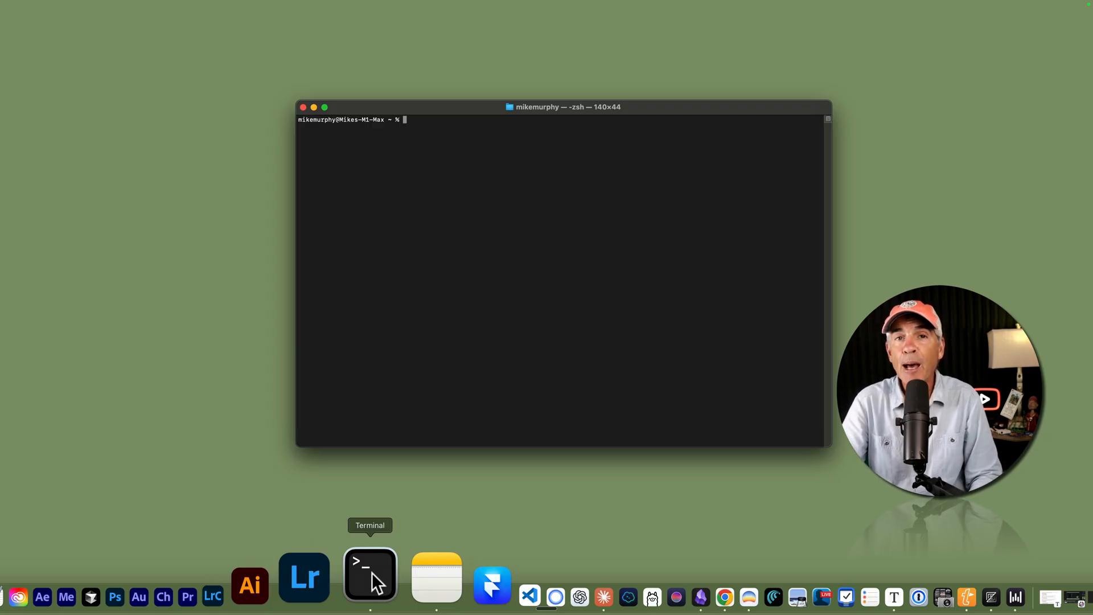
mouse_move(401, 361)
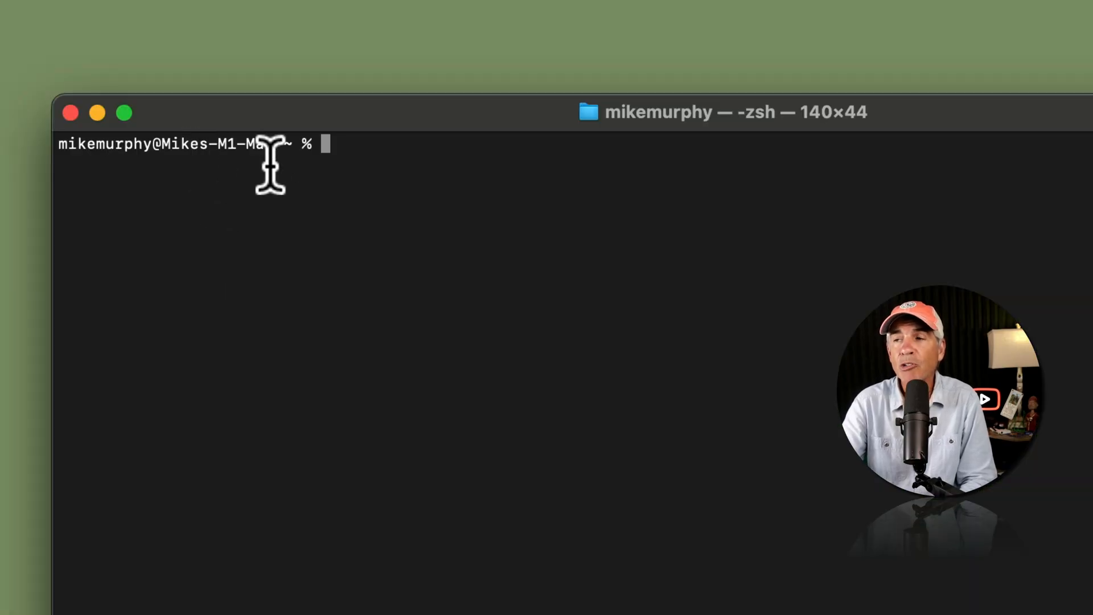
mouse_move(345, 151)
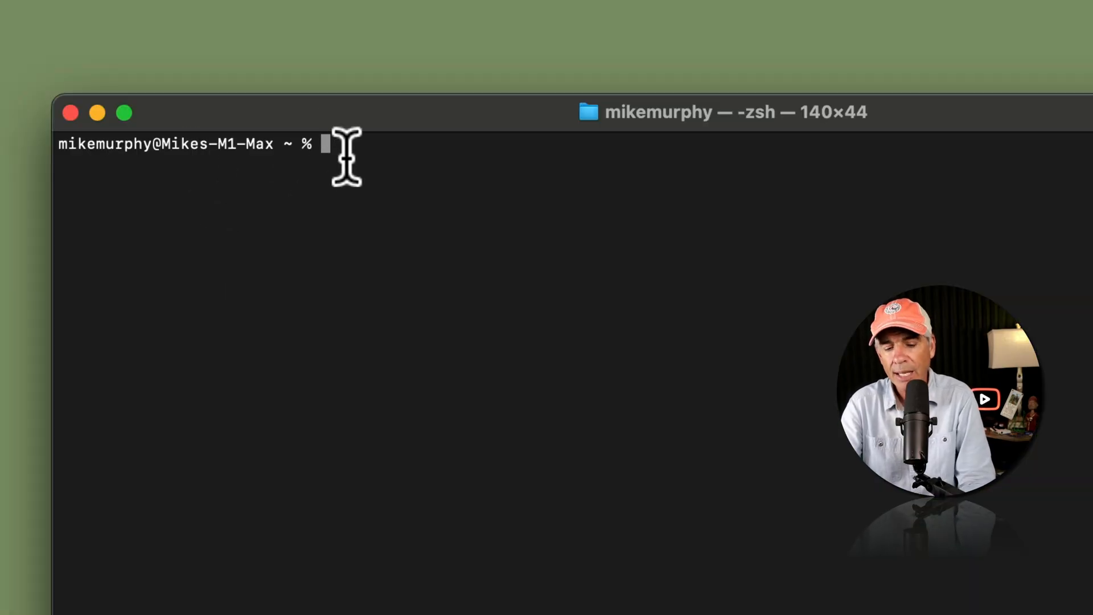
Run 'claude mcp add-from-claude-desktop' and select n8n-mcp to import it into local config
text(claude mcp add-from-claude-desktop)
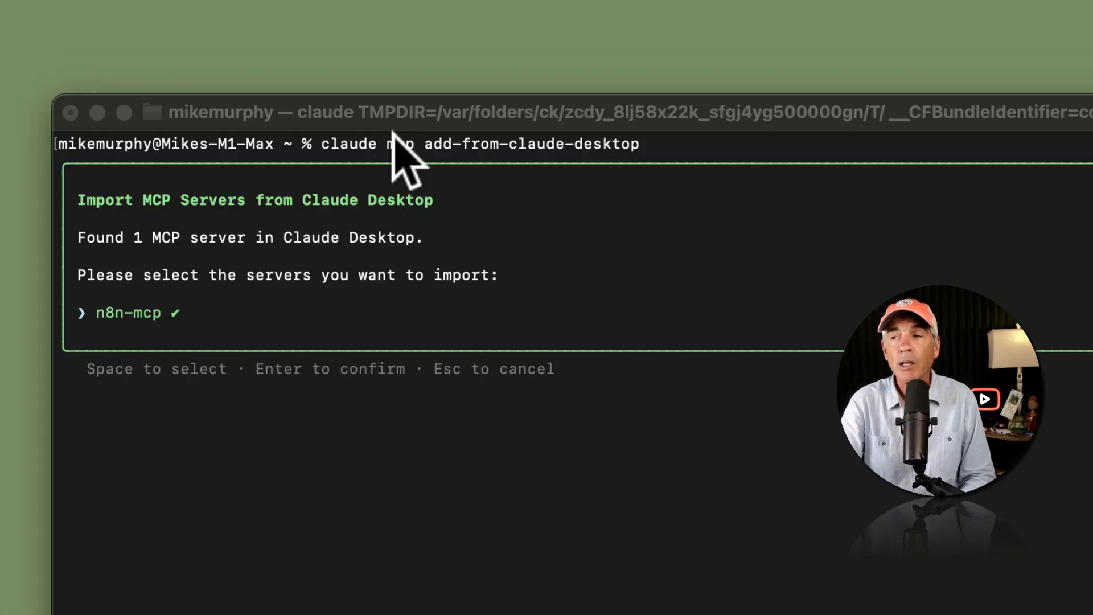
mouse_move(777, 167)
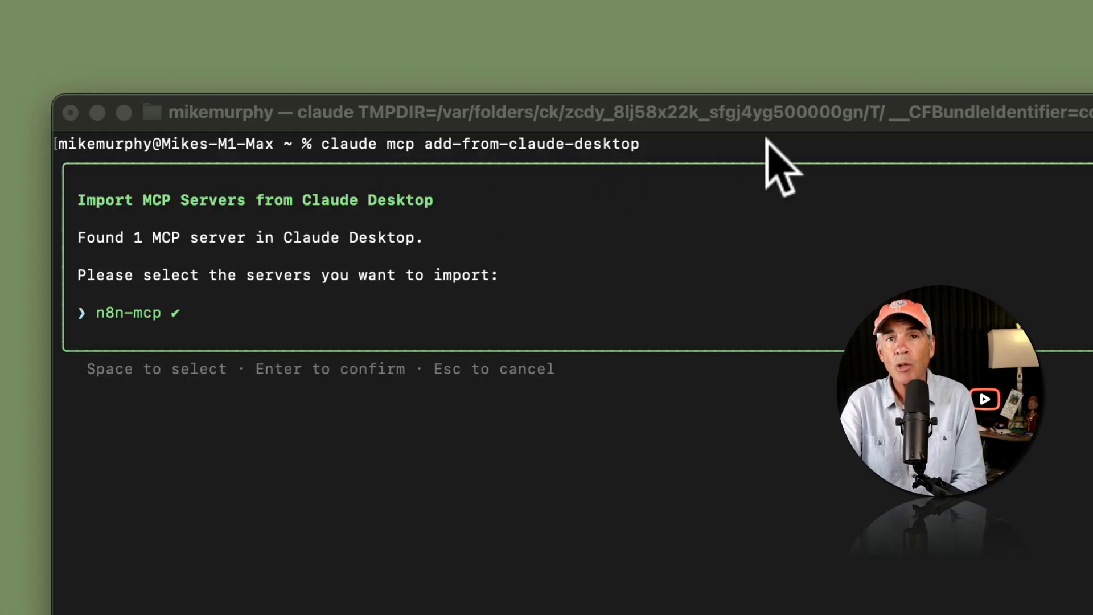
mouse_move(529, 237)
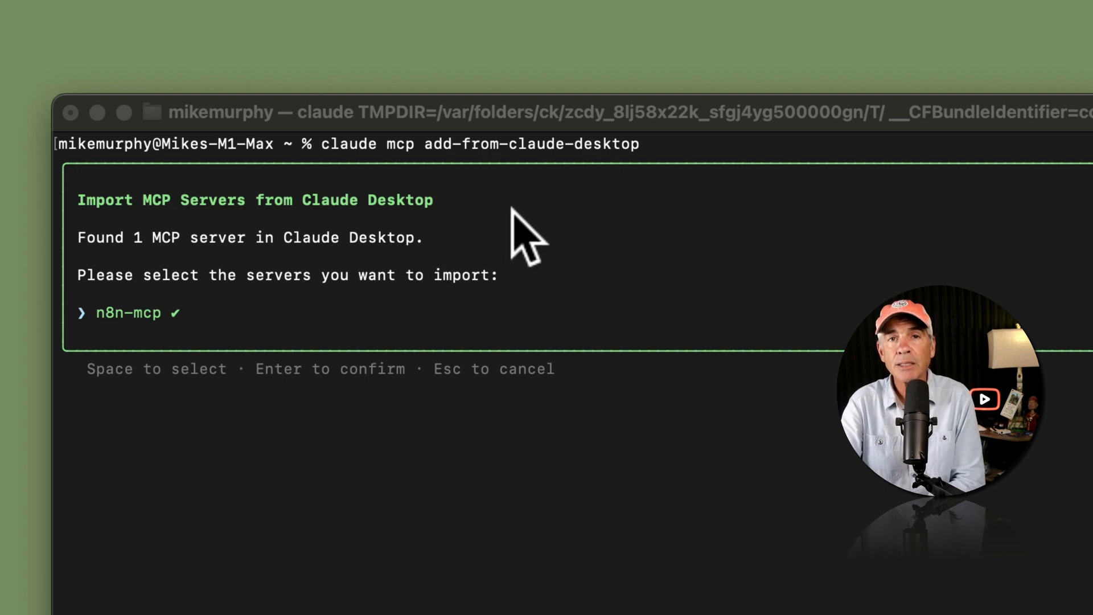
mouse_move(272, 250)
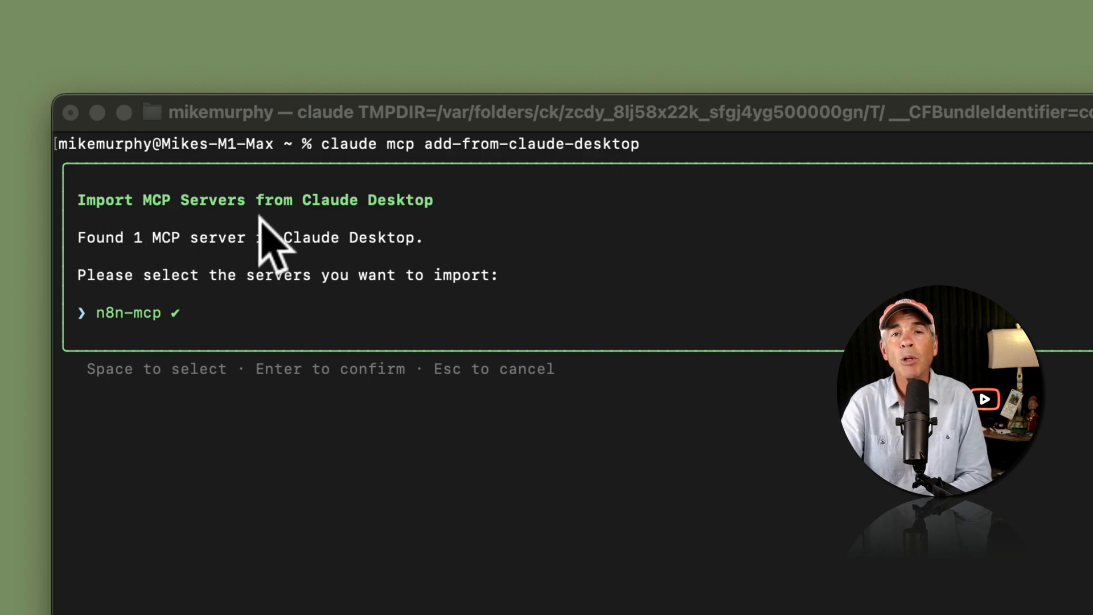
mouse_move(146, 243)
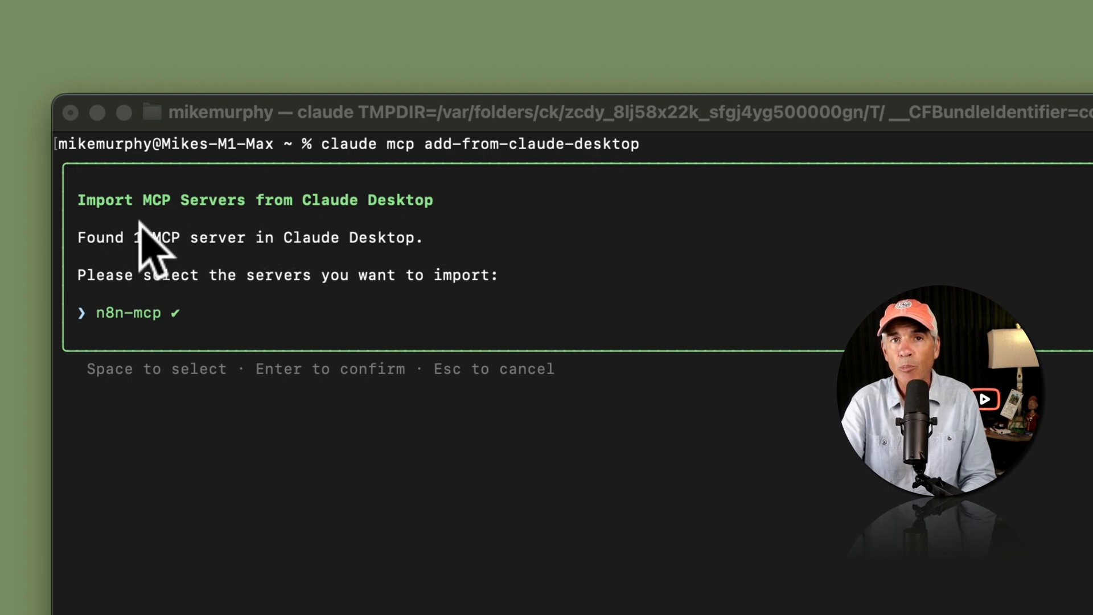
mouse_move(105, 269)
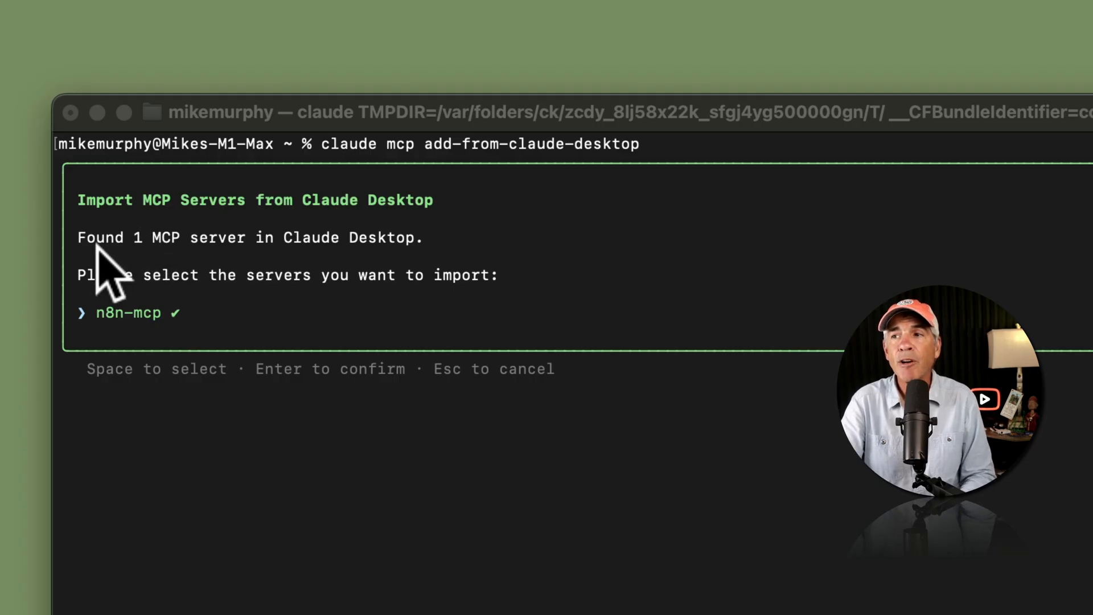
mouse_move(401, 269)
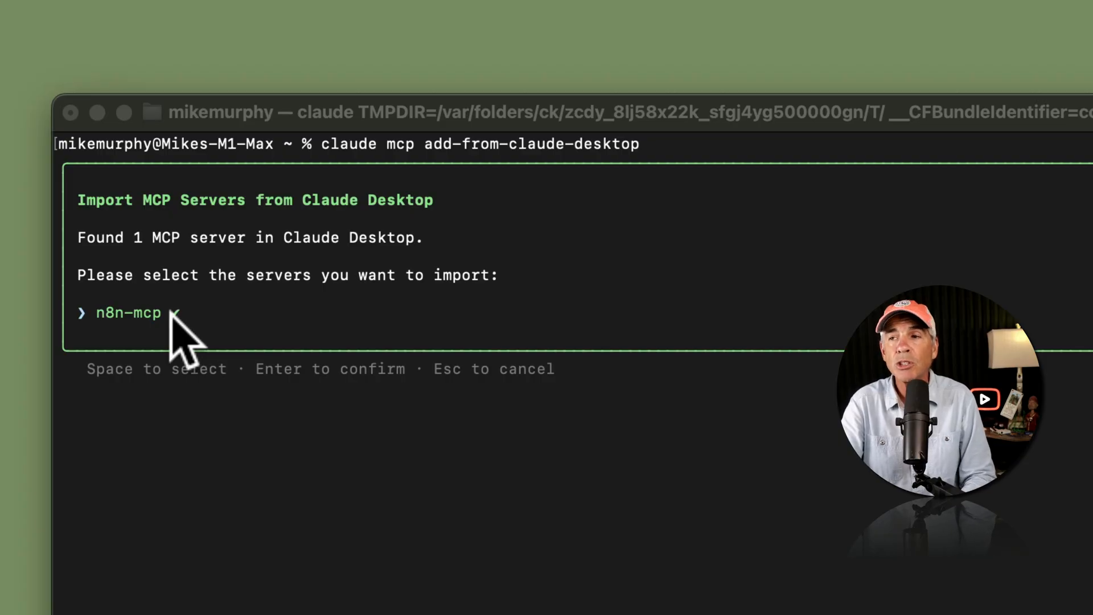
key(space)
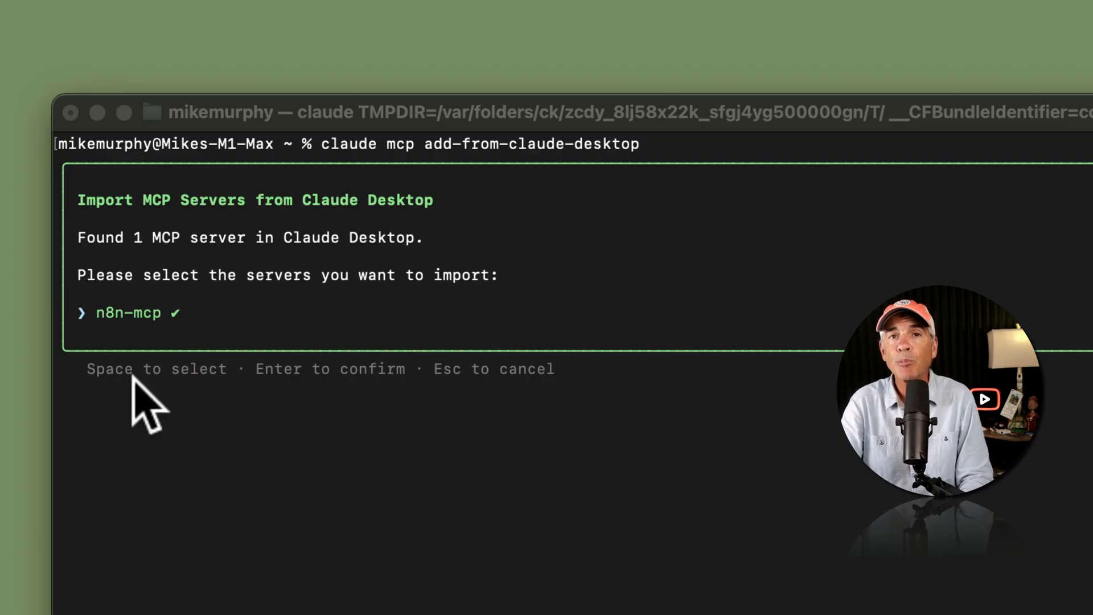
mouse_move(220, 404)
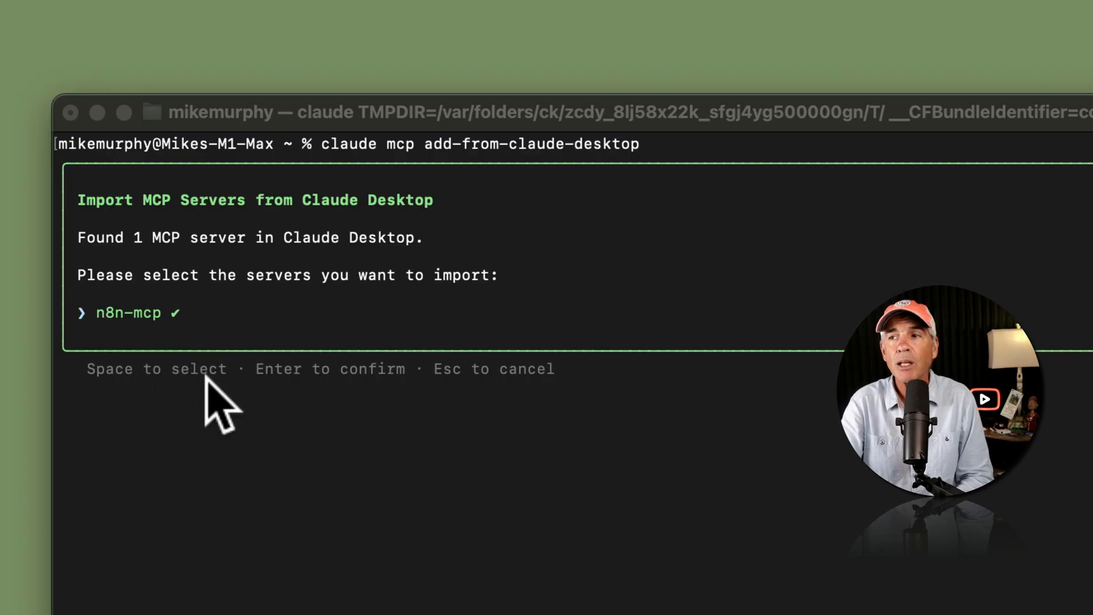
mouse_move(348, 404)
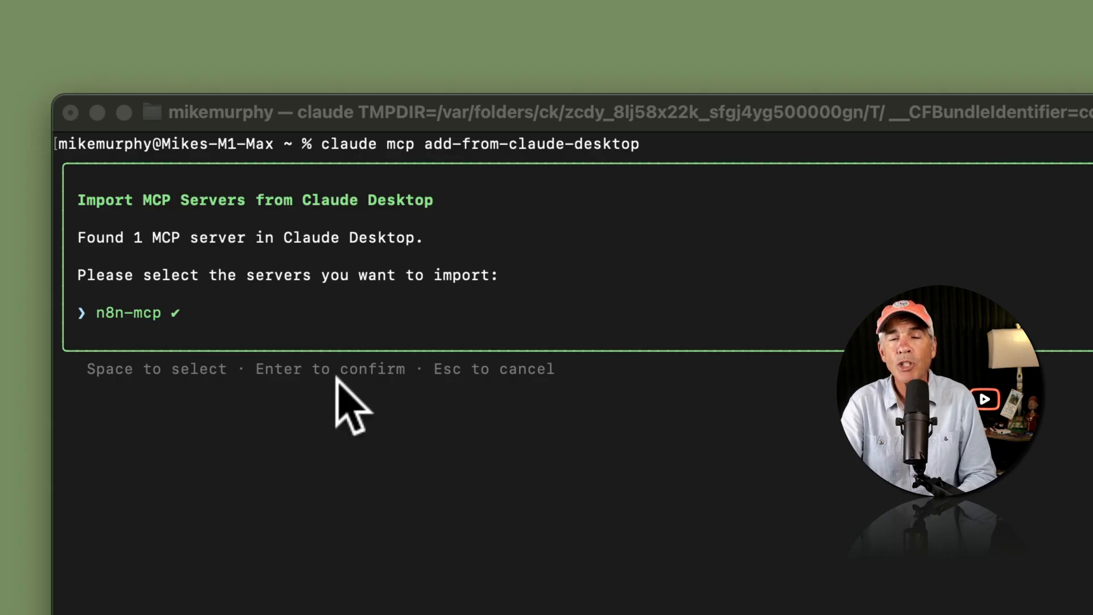
mouse_move(519, 411)
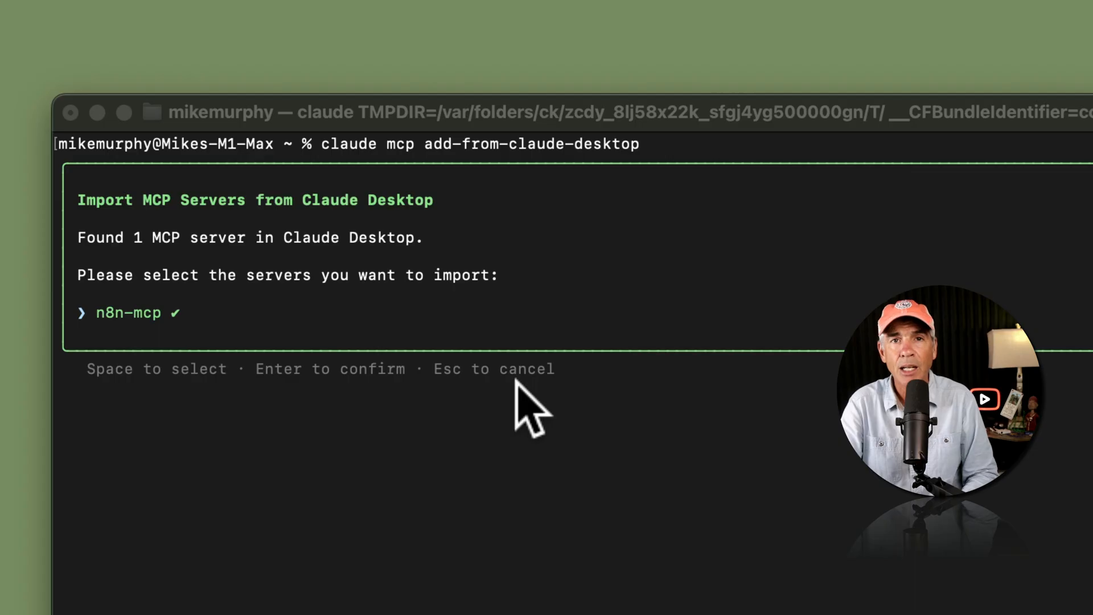
key(Return)
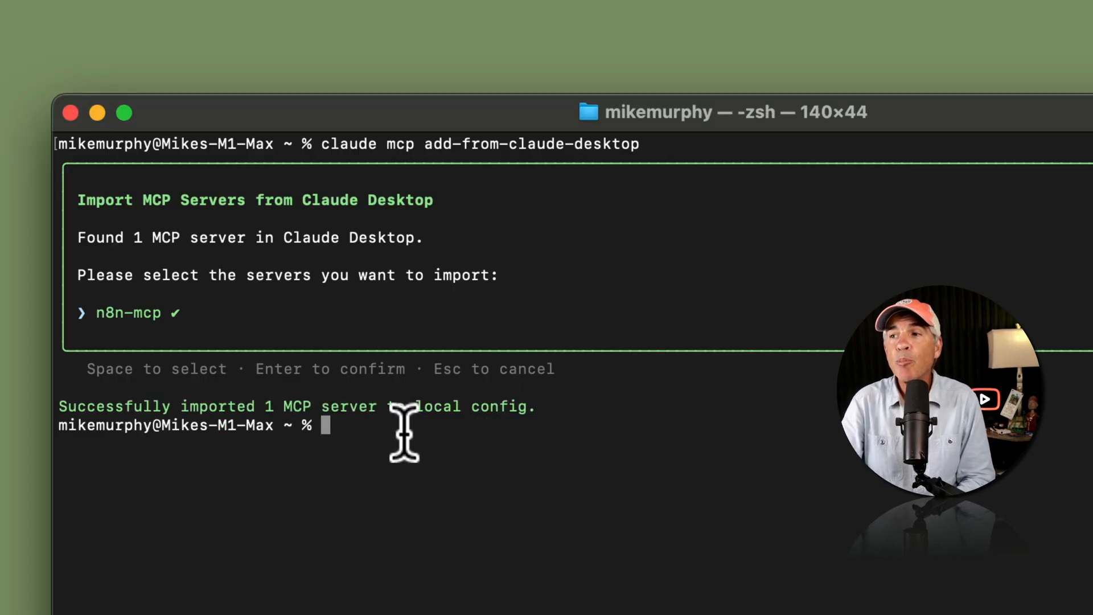
mouse_move(551, 418)
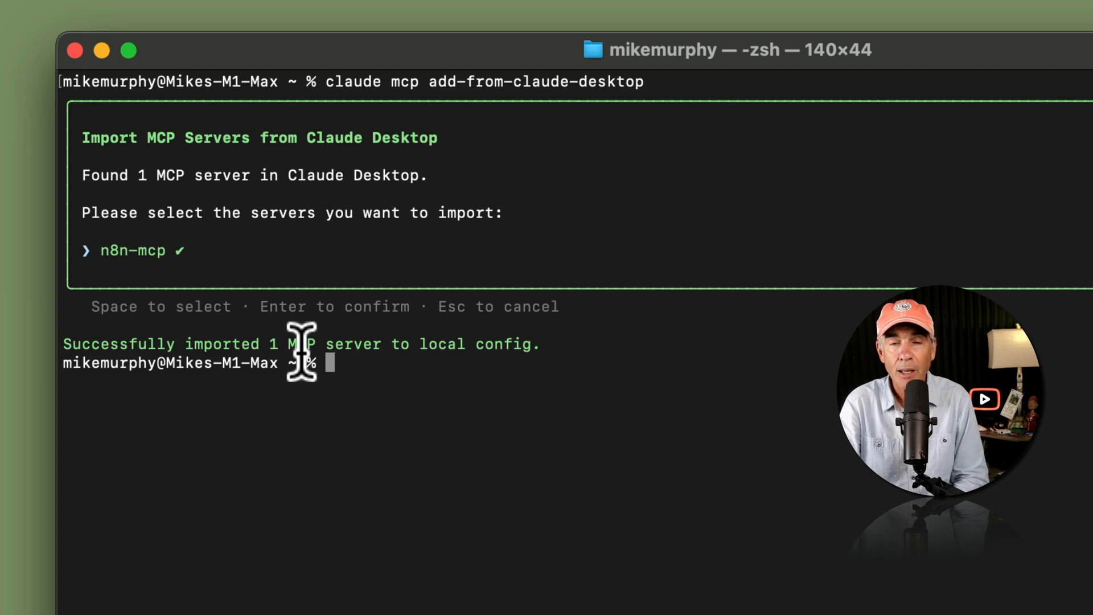
mouse_move(383, 359)
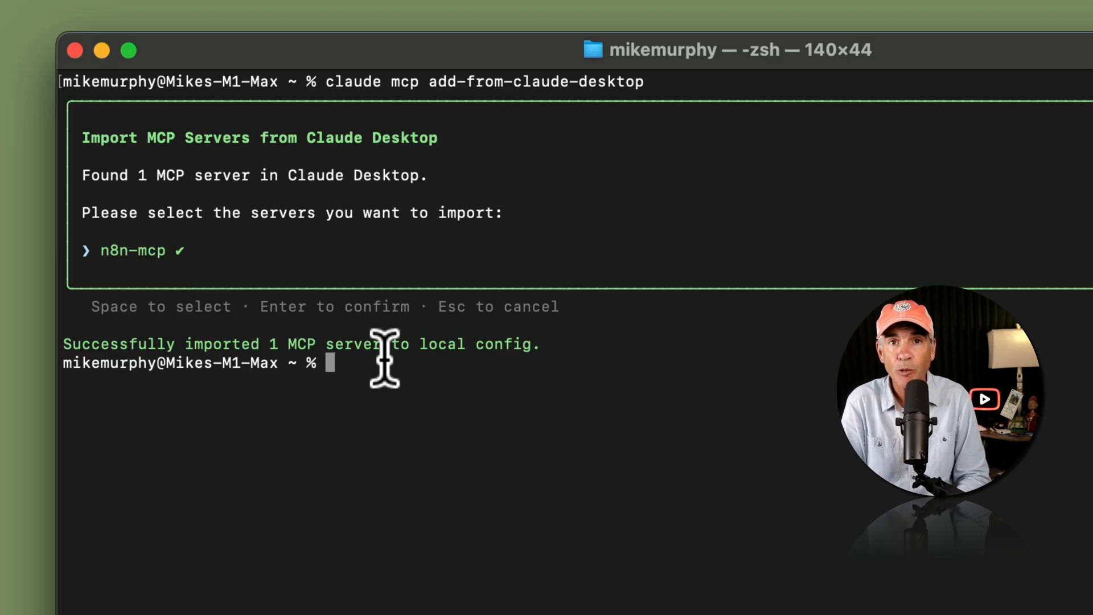
mouse_move(341, 358)
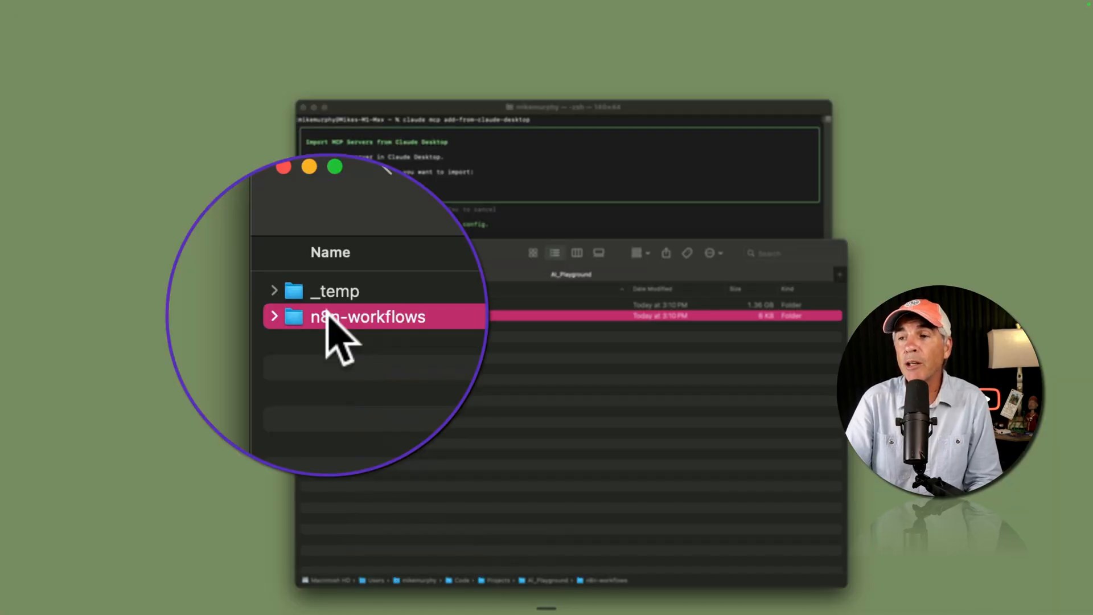
Copy the n8n-workflows pathname from Finder and cd into that folder in the shell
right_click(367, 316)
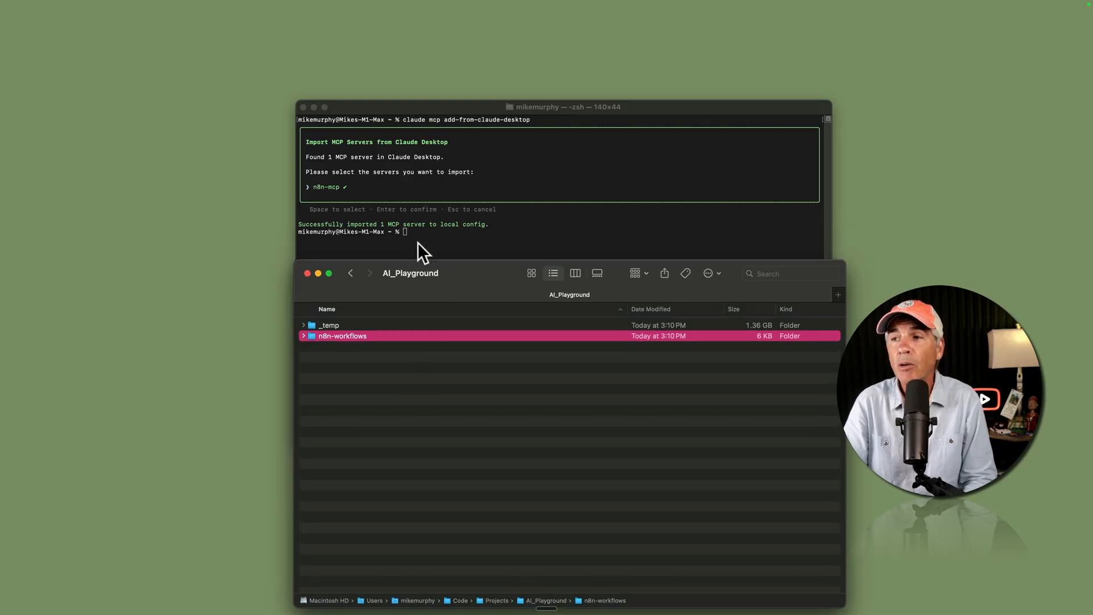
text(cd)
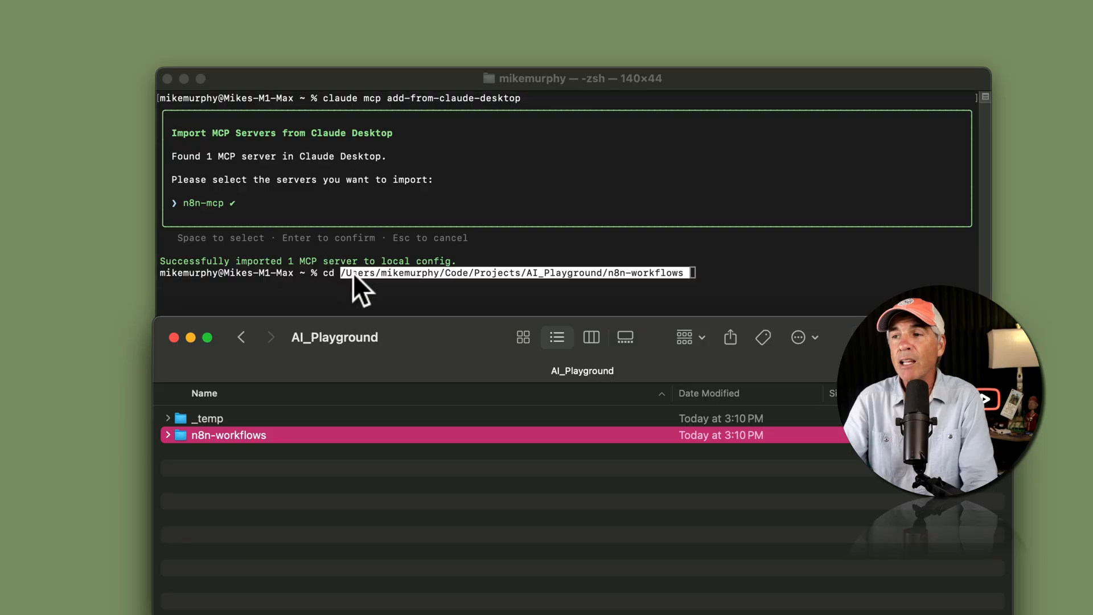
mouse_move(689, 286)
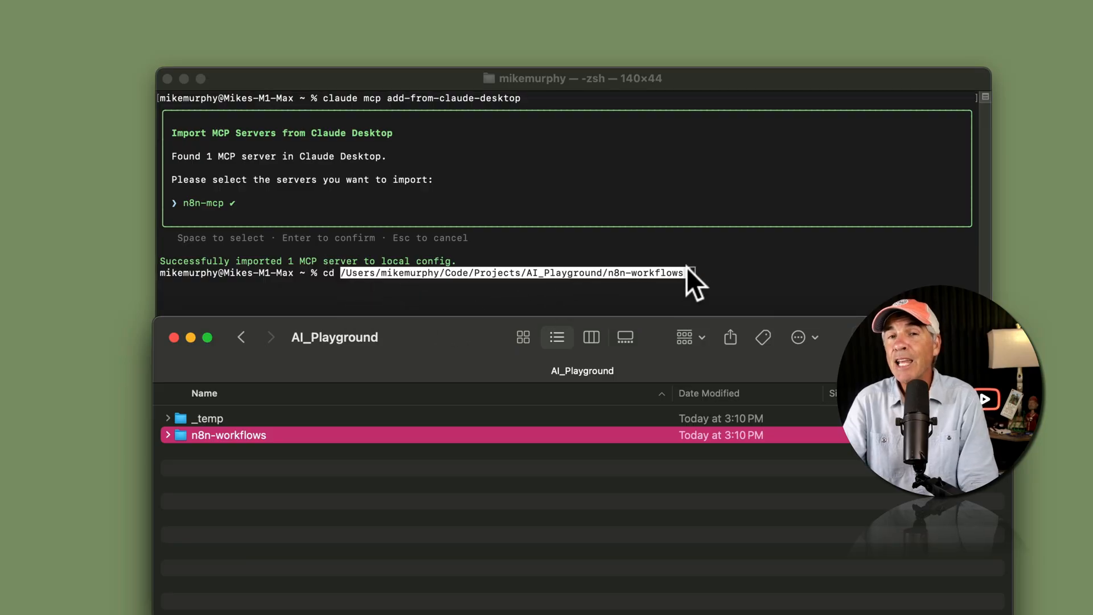
mouse_move(578, 244)
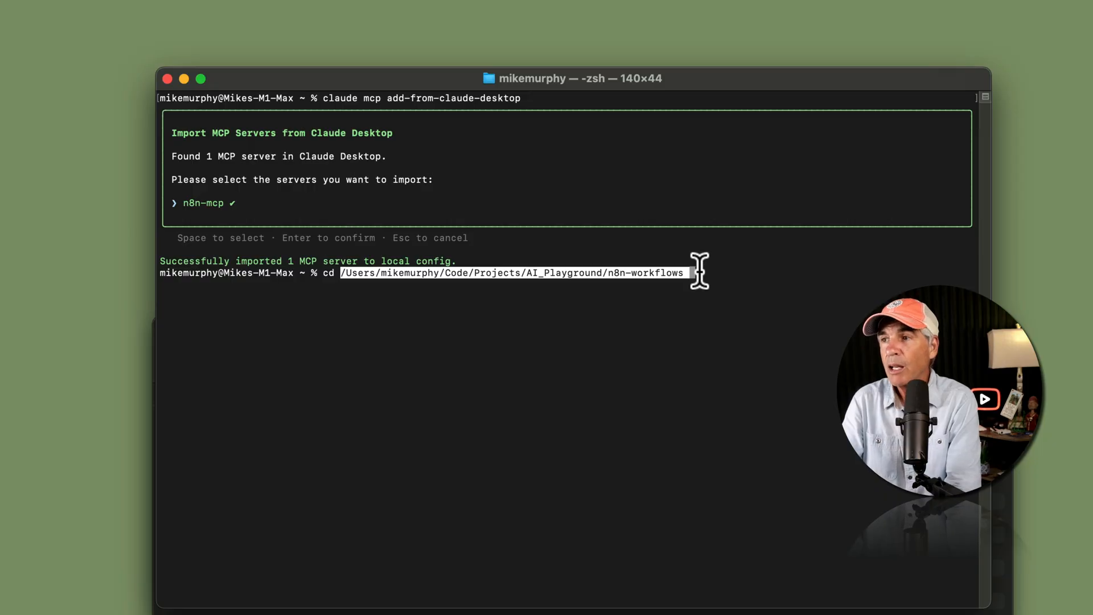
key(Return)
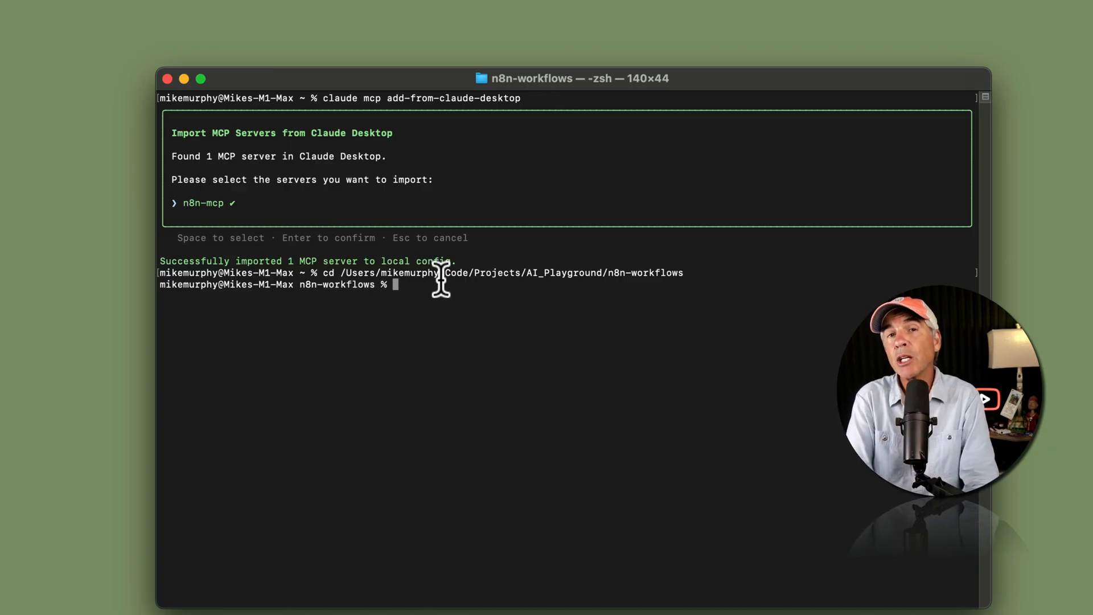
Launch Claude Code with the 'claude' command at the n8n-workflows prompt
text(clau)
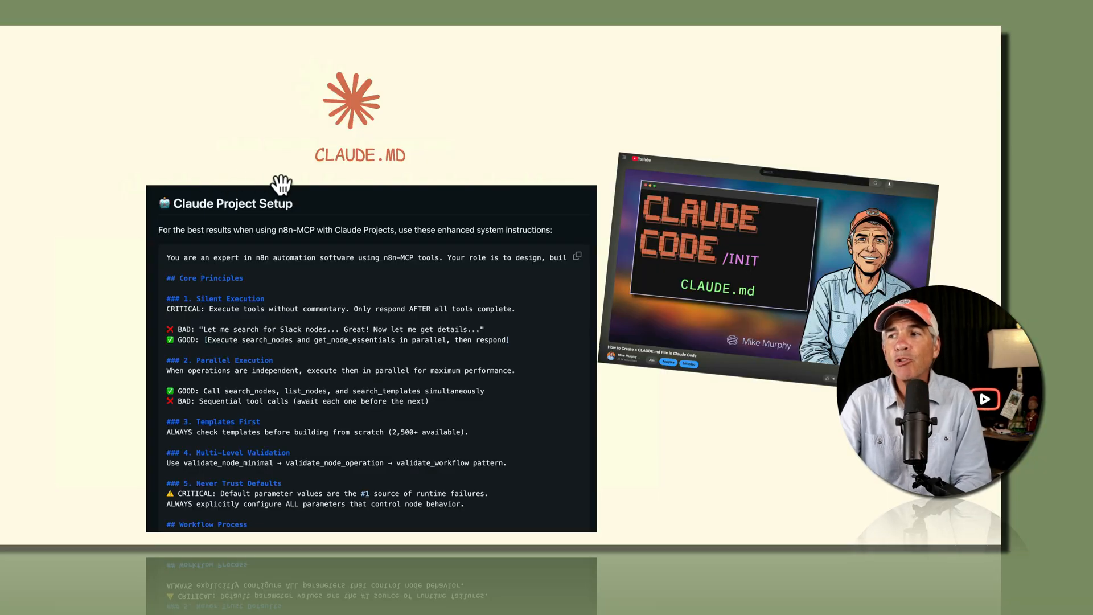
mouse_move(377, 265)
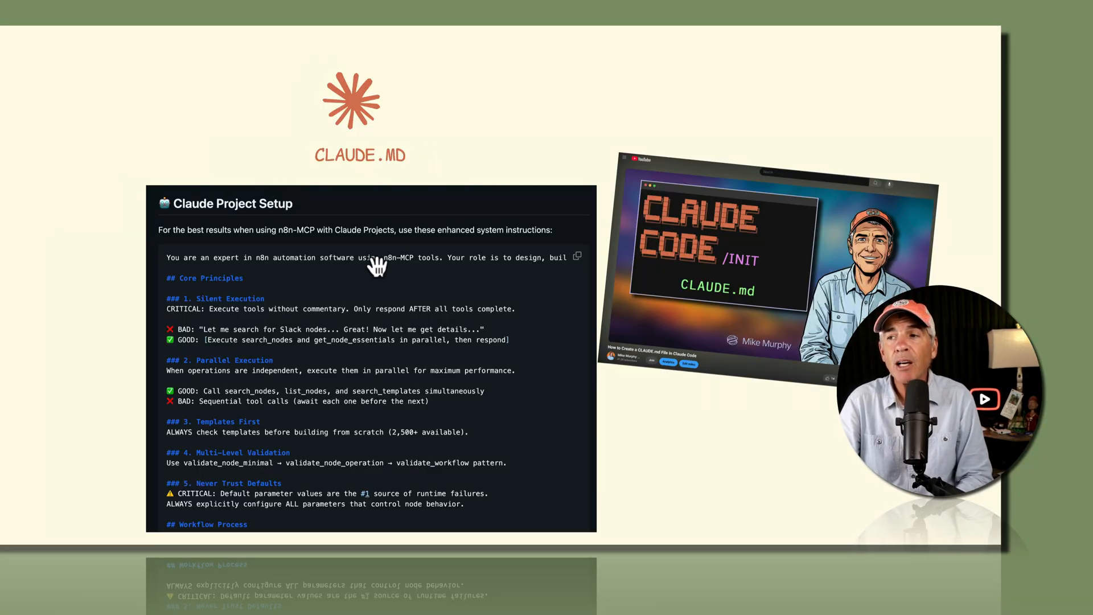
mouse_move(275, 253)
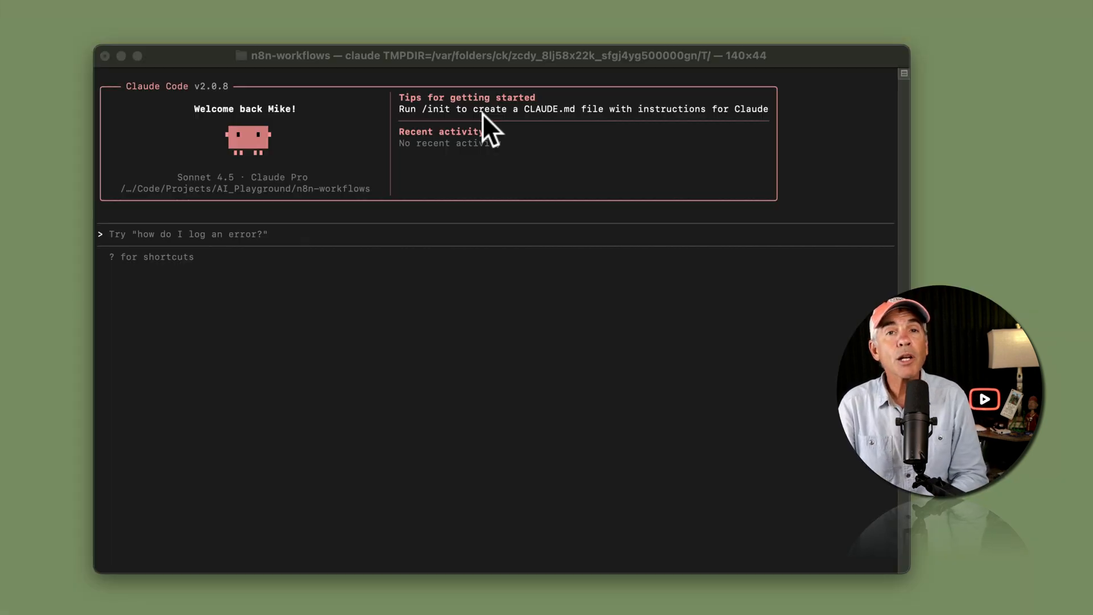
mouse_move(570, 103)
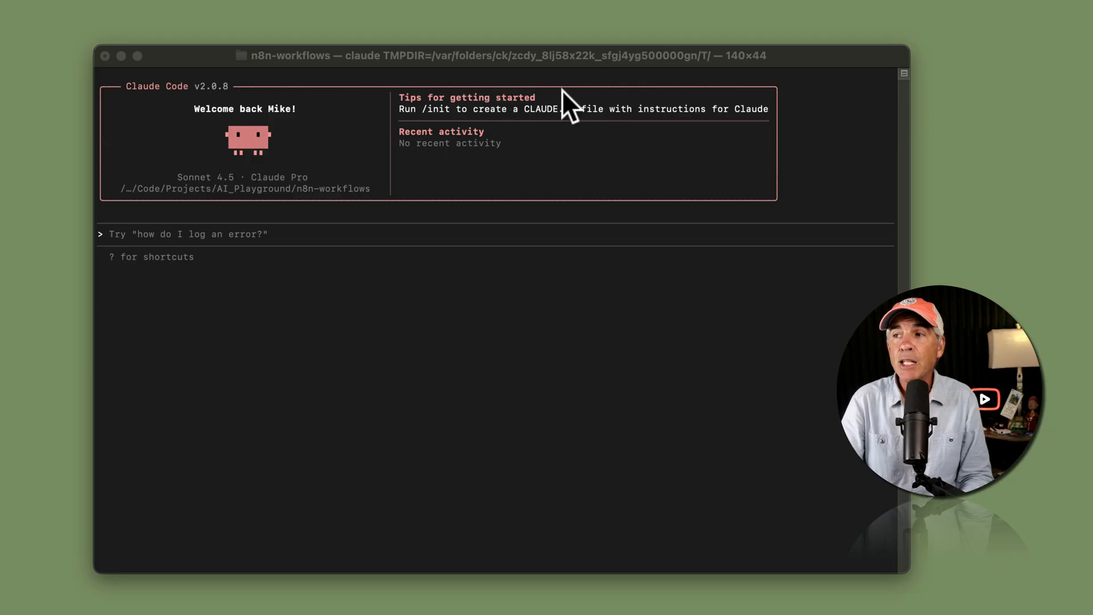
mouse_move(433, 132)
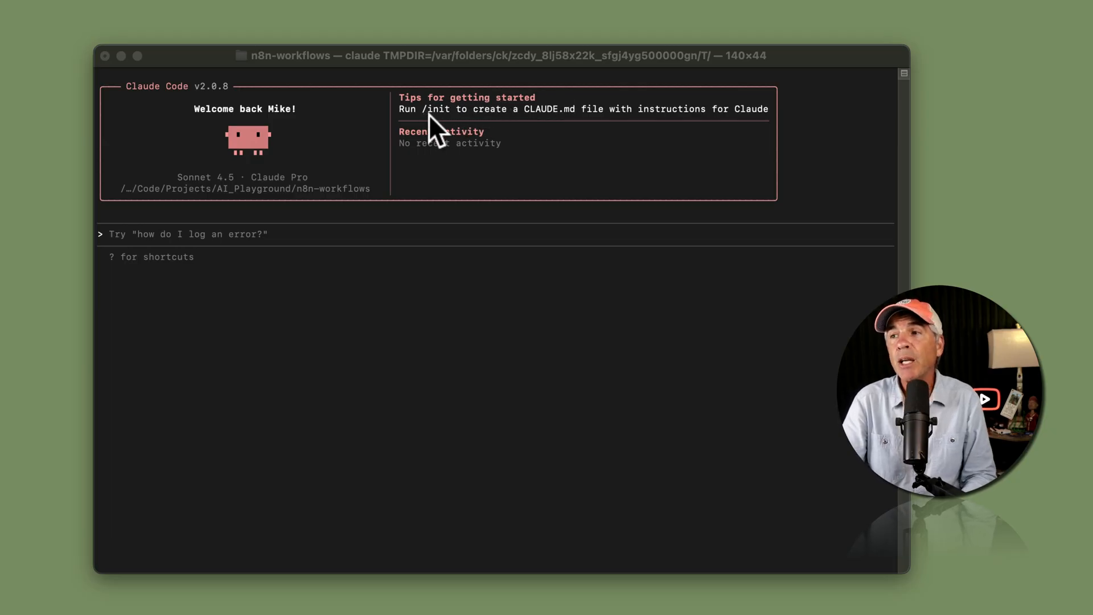
mouse_move(461, 125)
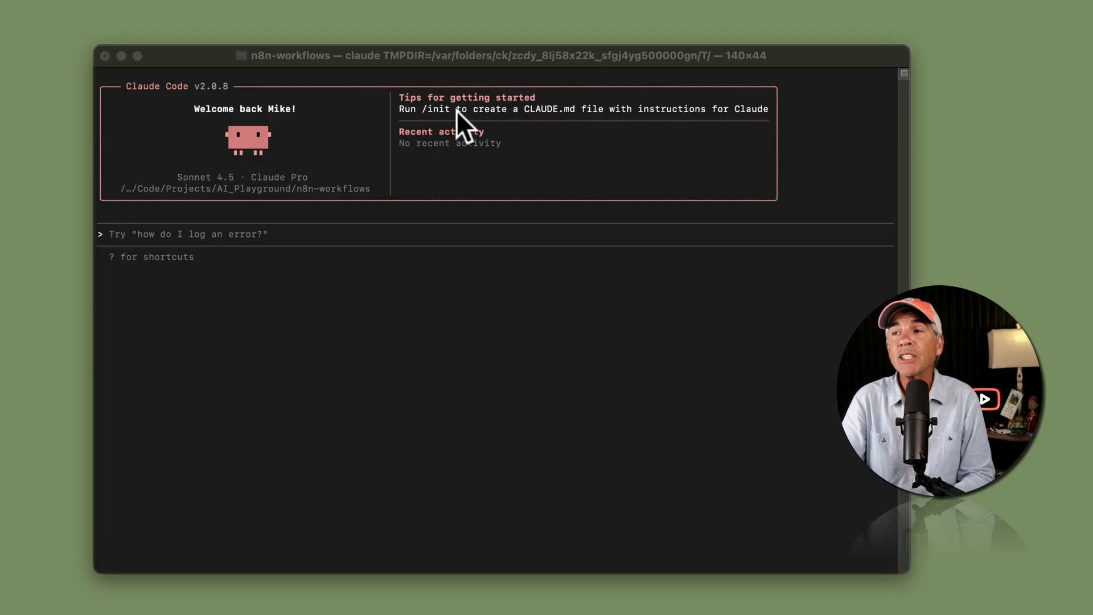
mouse_move(551, 136)
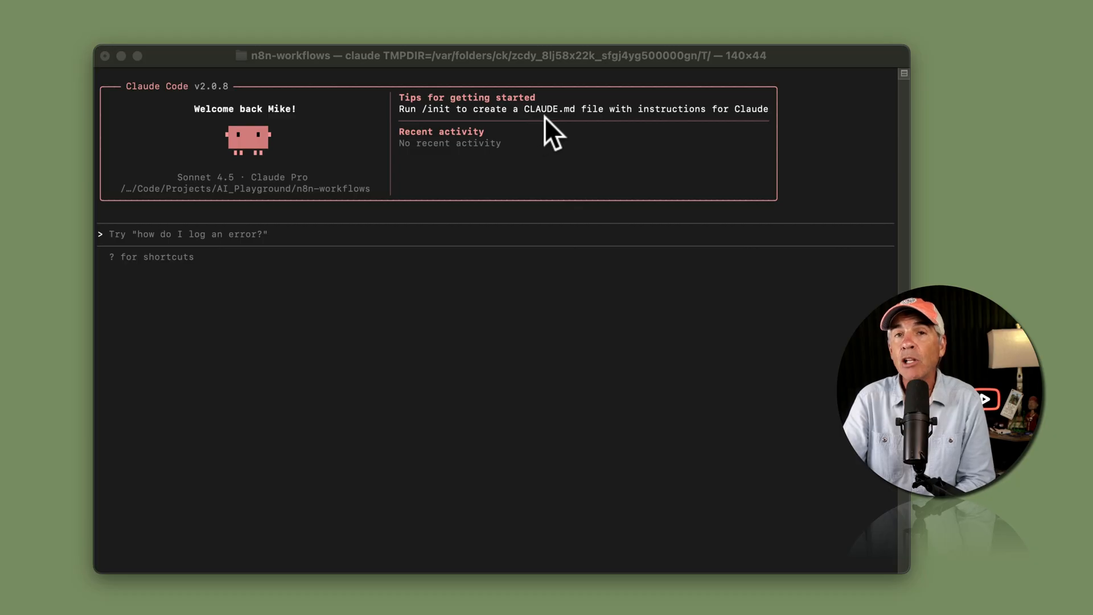
mouse_move(693, 134)
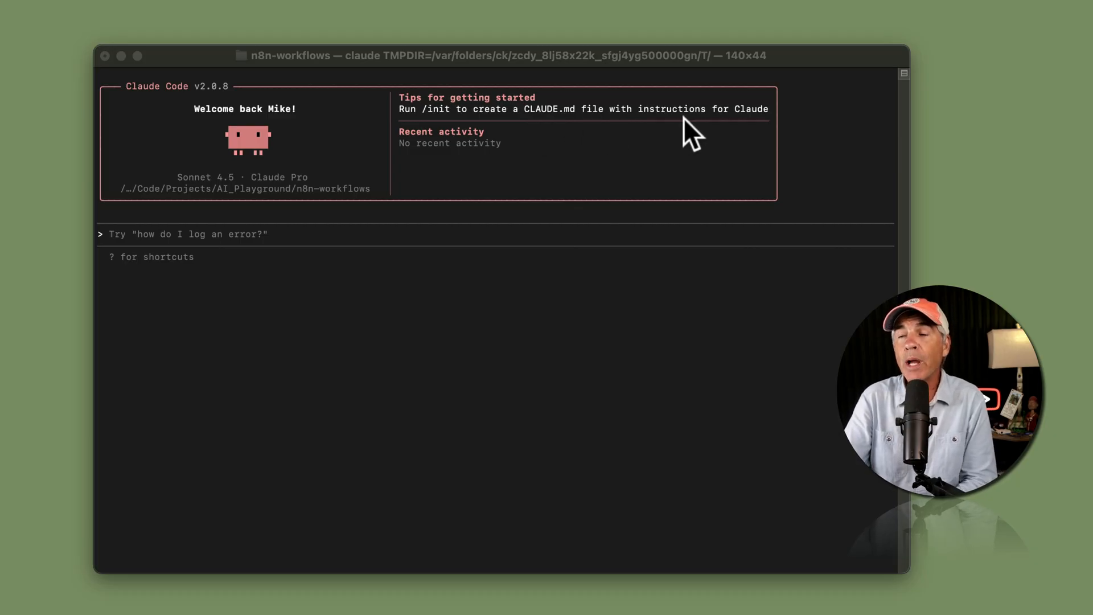
mouse_move(746, 129)
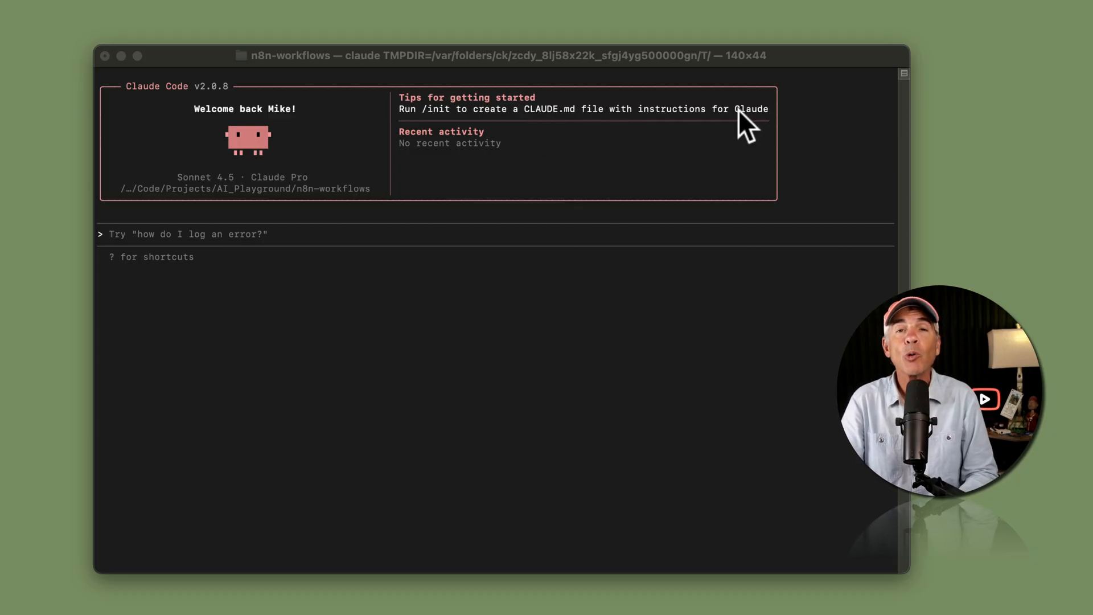
mouse_move(250, 237)
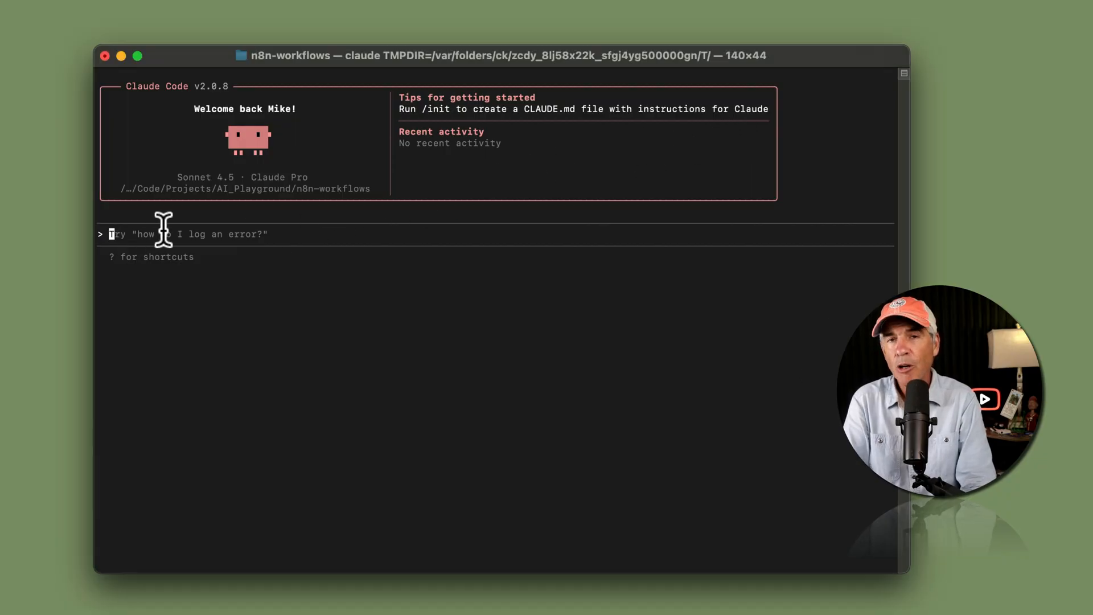
Run /init in Claude Code to generate a CLAUDE.md for the project
text(/i)
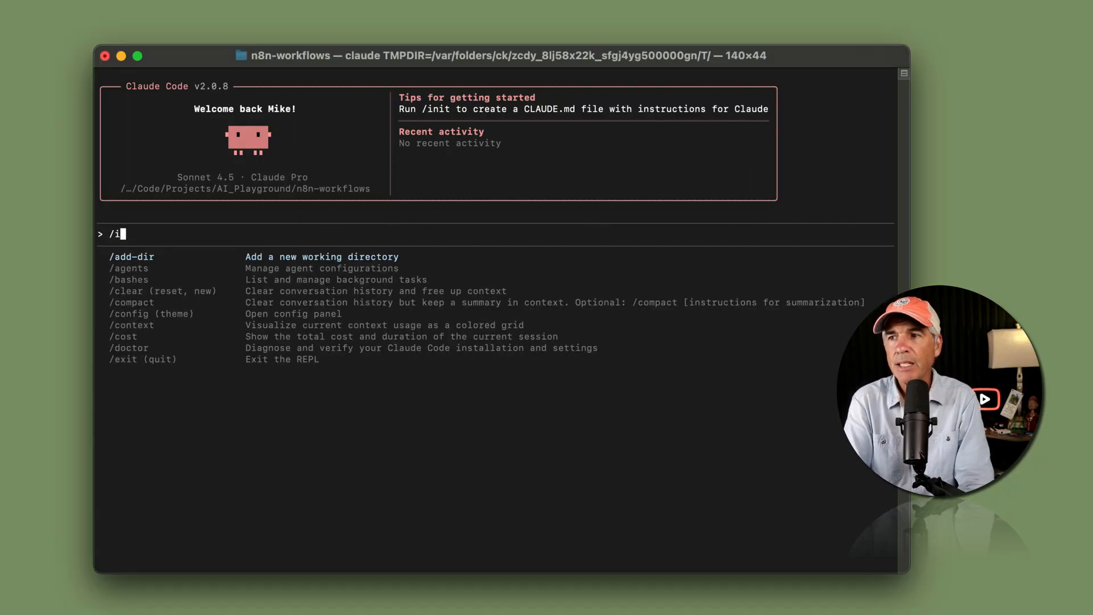
text(nit)
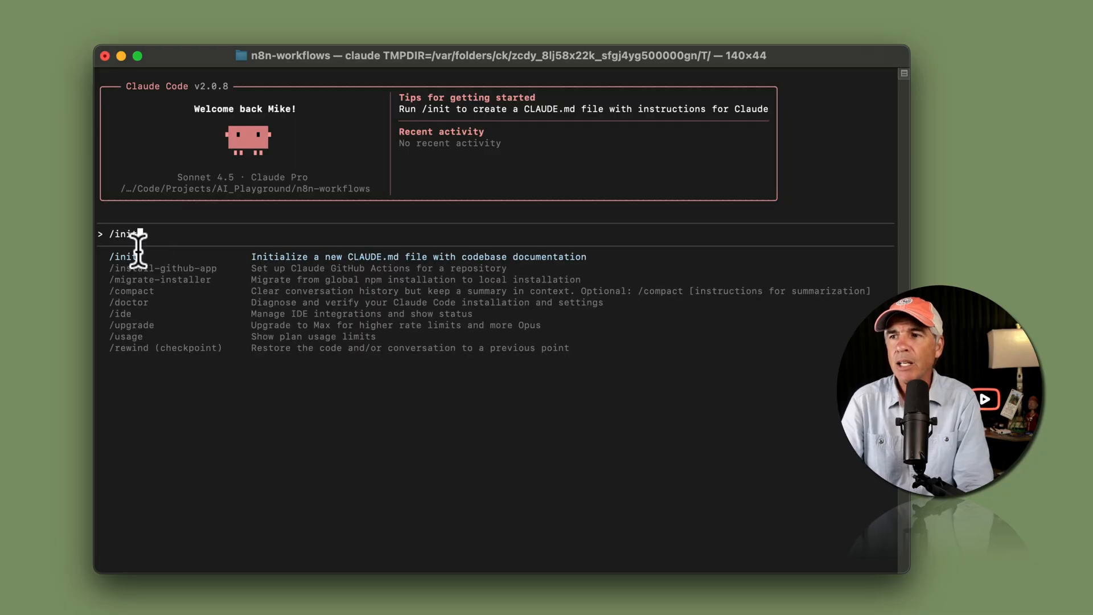
mouse_move(502, 253)
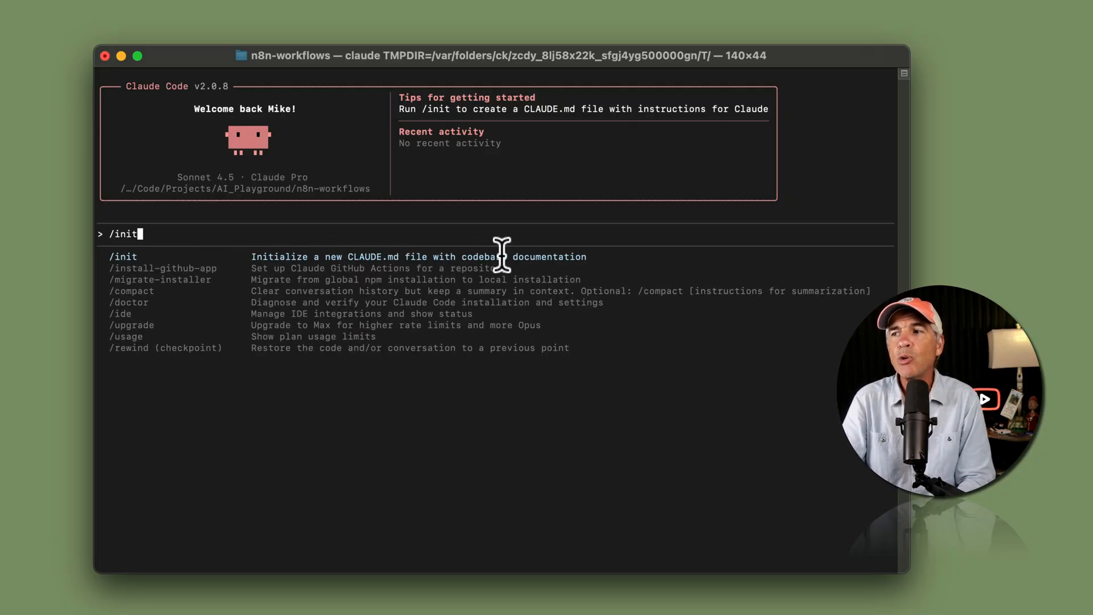
mouse_move(603, 255)
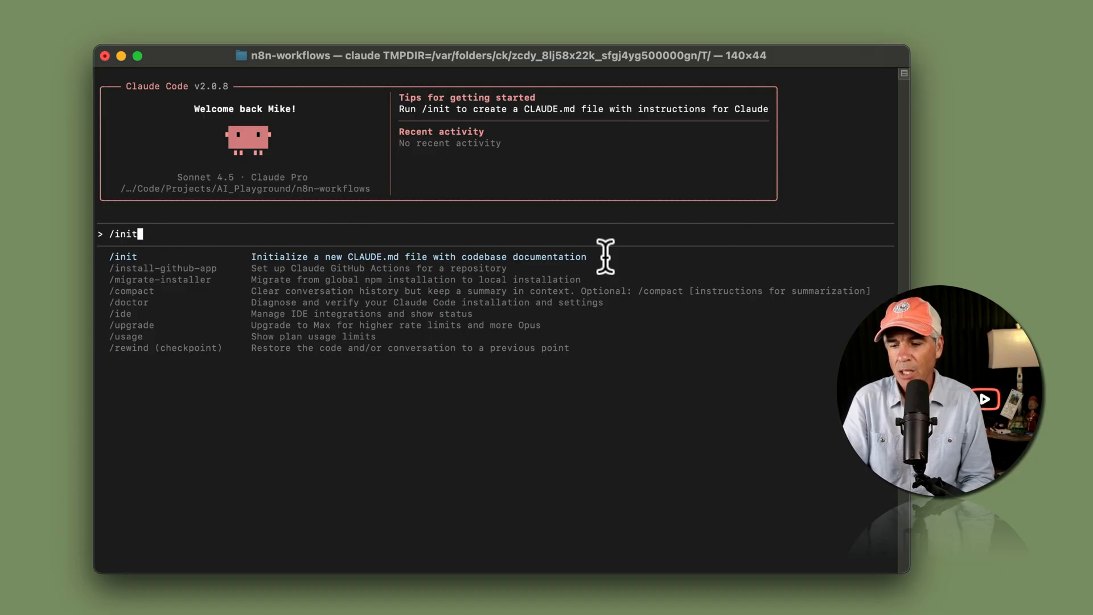
key(Return)
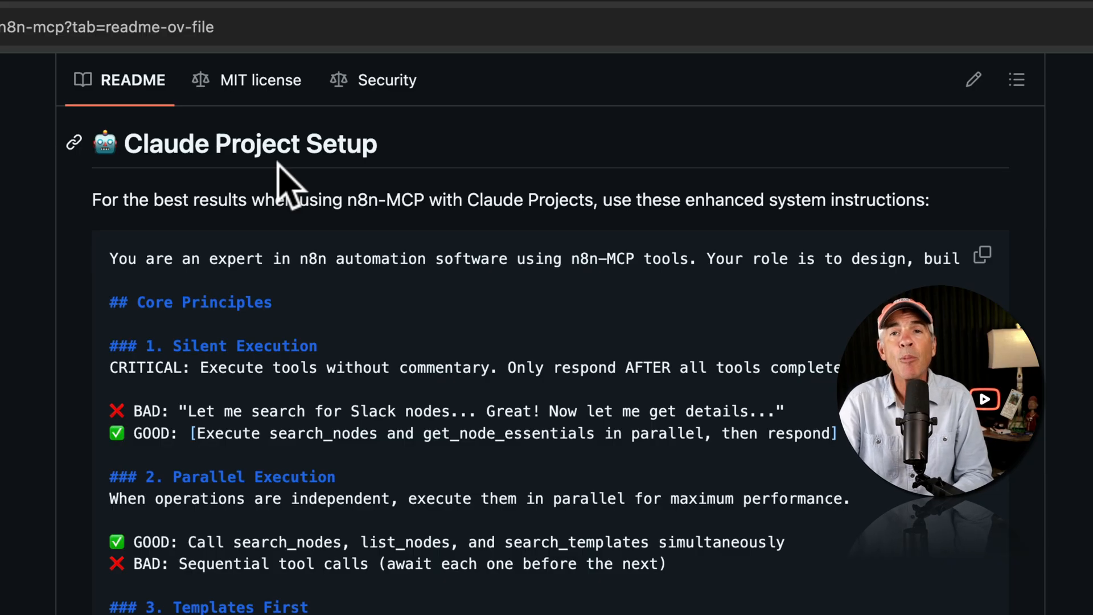
Copy the Claude Project Setup system instructions block from the n8n-MCP README
double_click(250, 143)
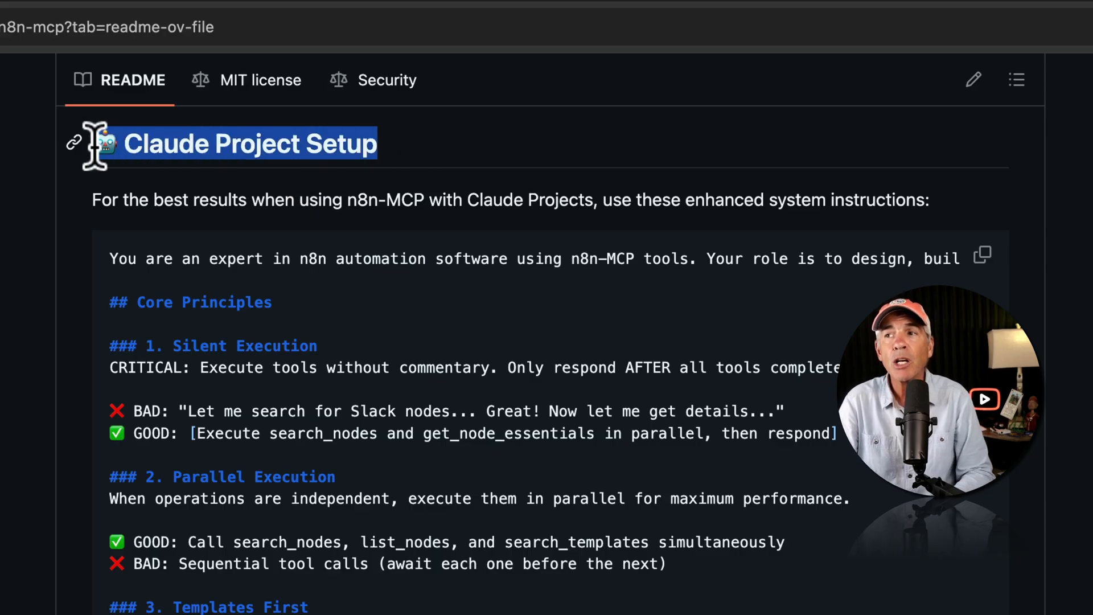
mouse_move(404, 247)
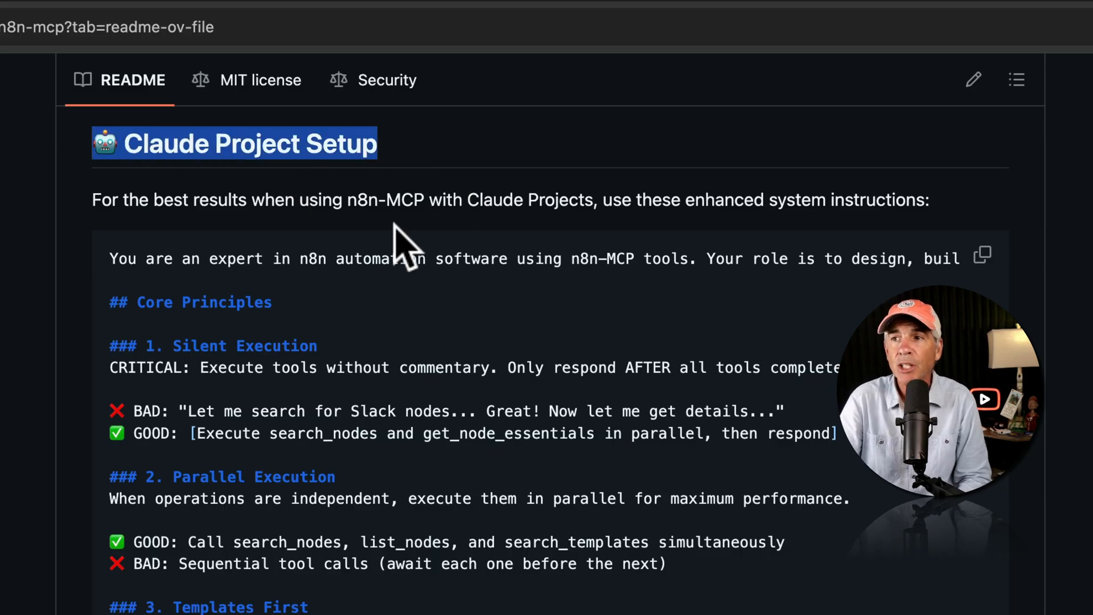
scroll(down, 3)
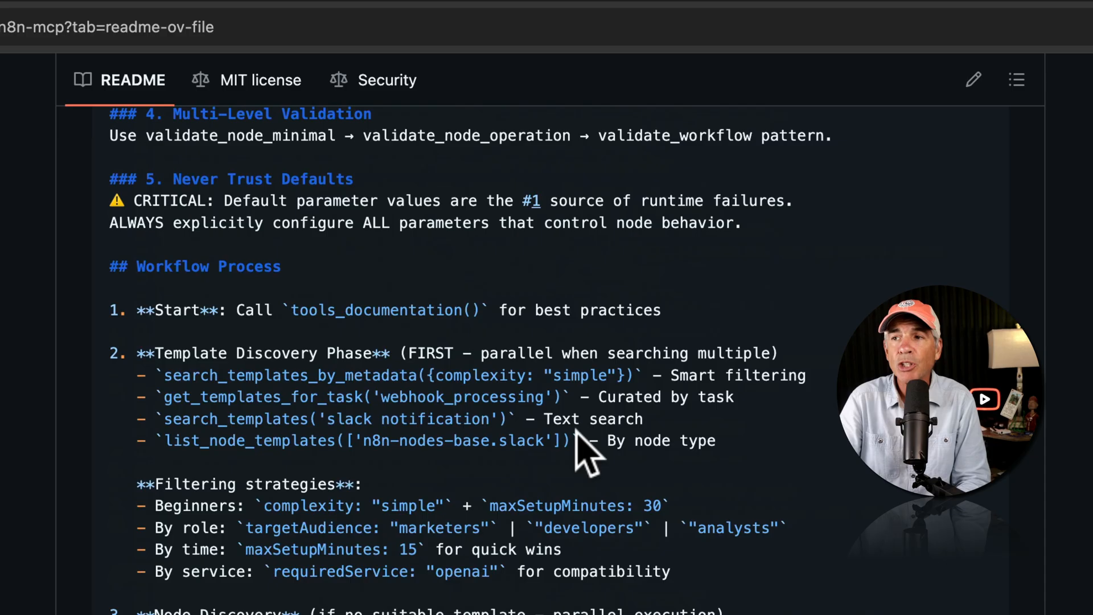
scroll(up, 3)
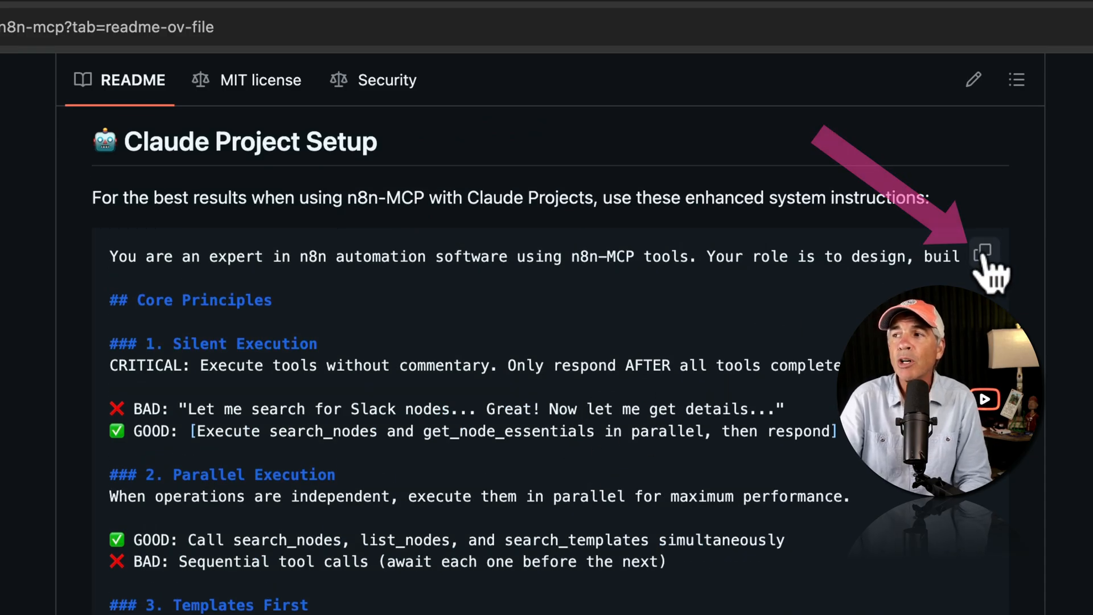
click(982, 253)
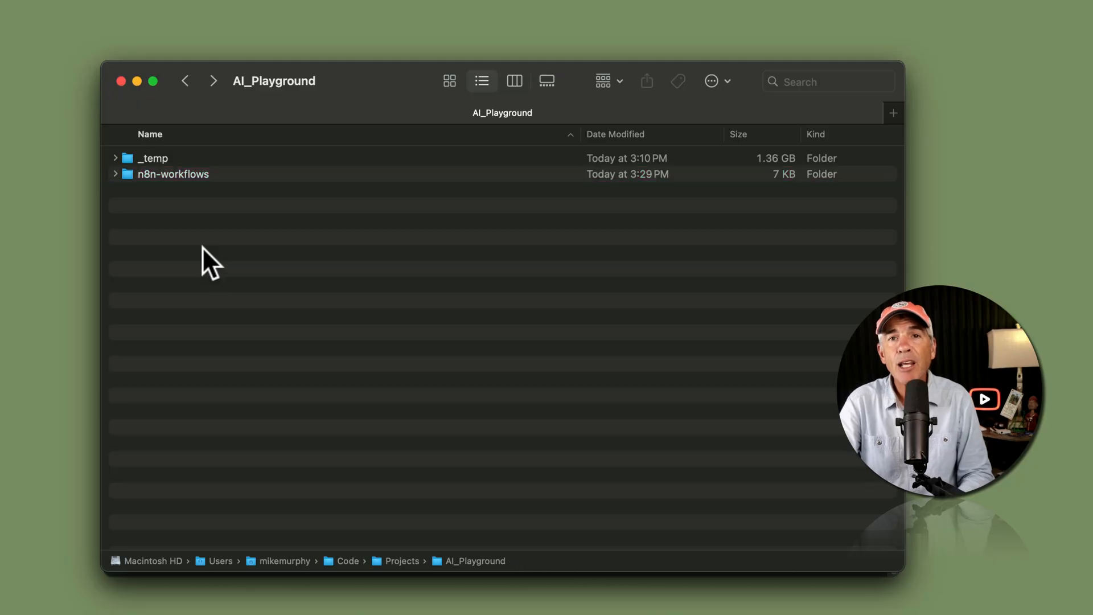
Expand n8n-workflows in Finder and bring up the Open With choices for CLAUDE.md
click(172, 173)
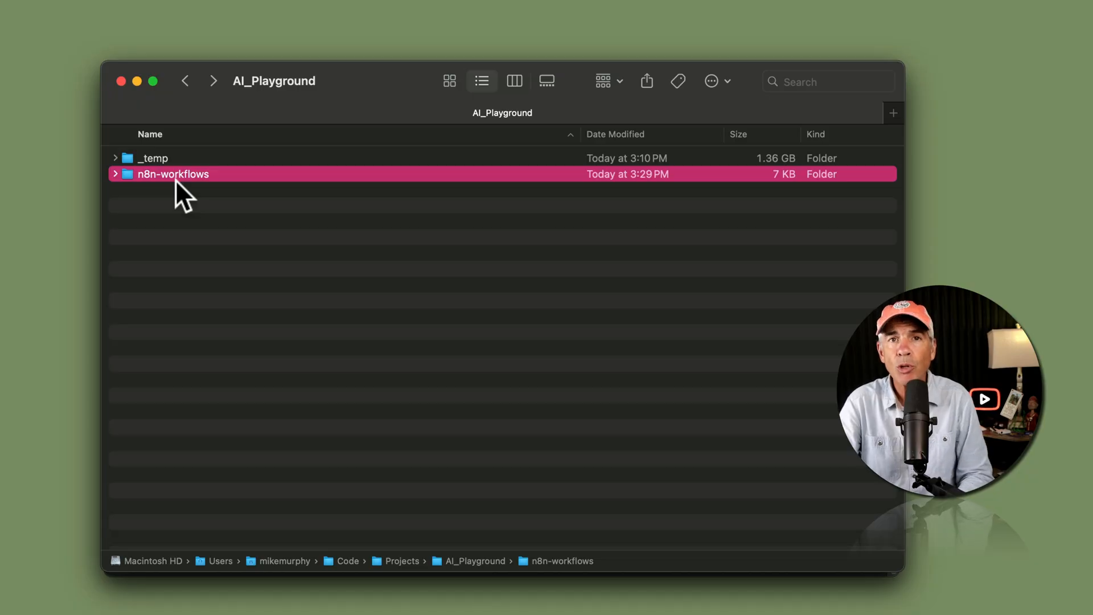
mouse_move(124, 191)
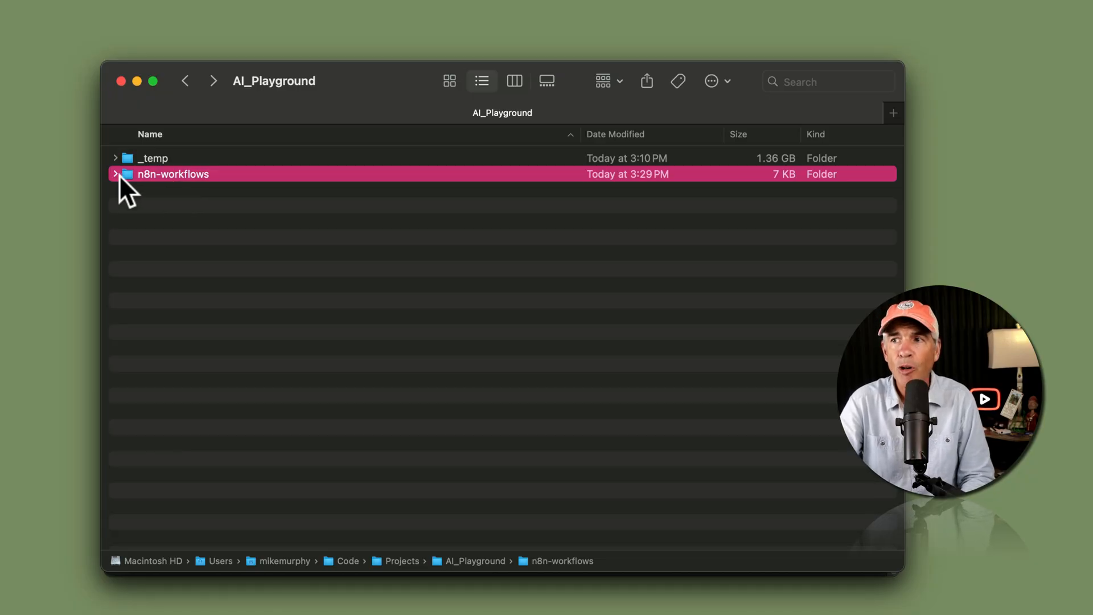
click(115, 173)
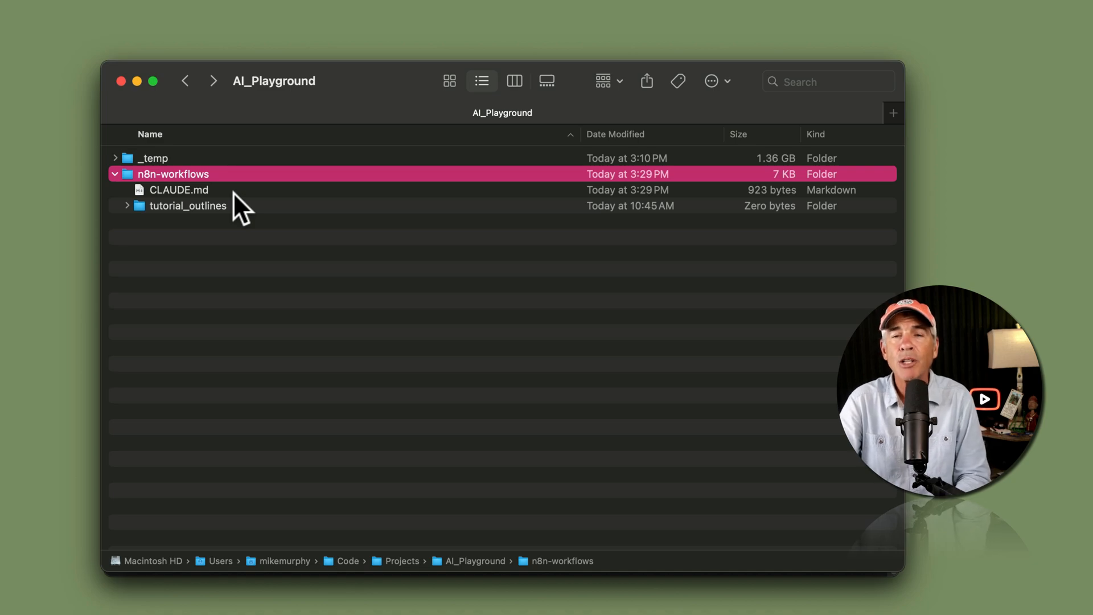
click(179, 190)
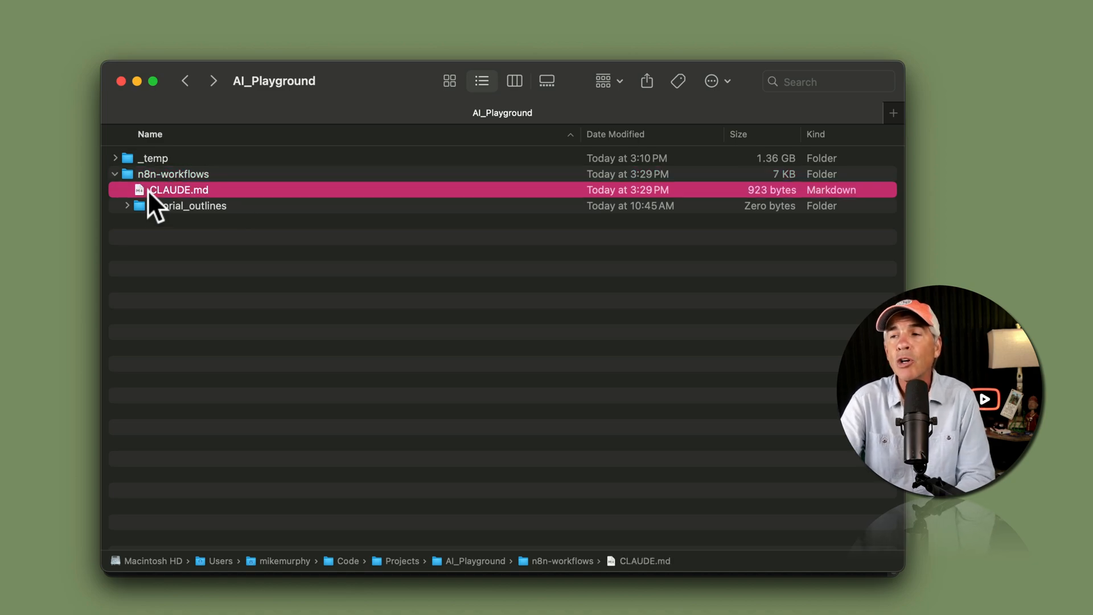
right_click(178, 190)
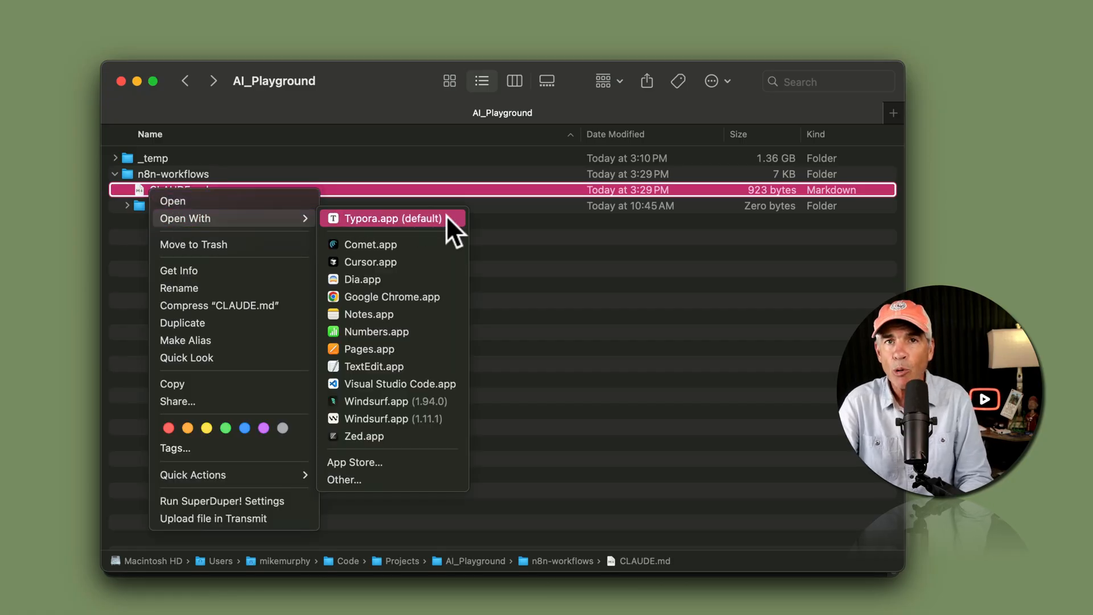
Open CLAUDE.md in Typora with the n8n-MCP expert guidelines pasted, then close it
click(392, 219)
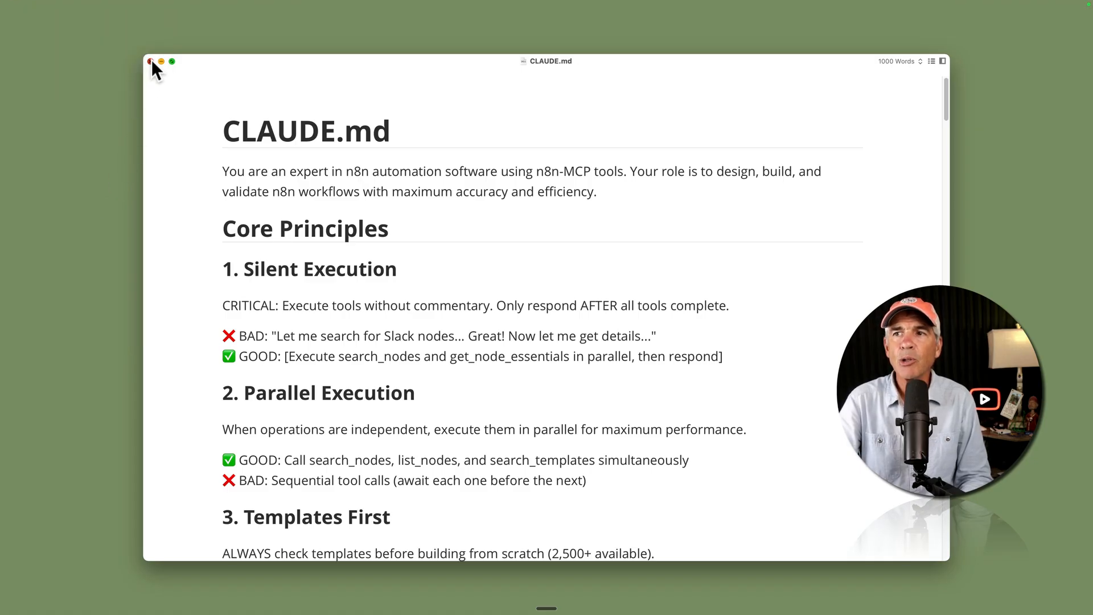
click(149, 61)
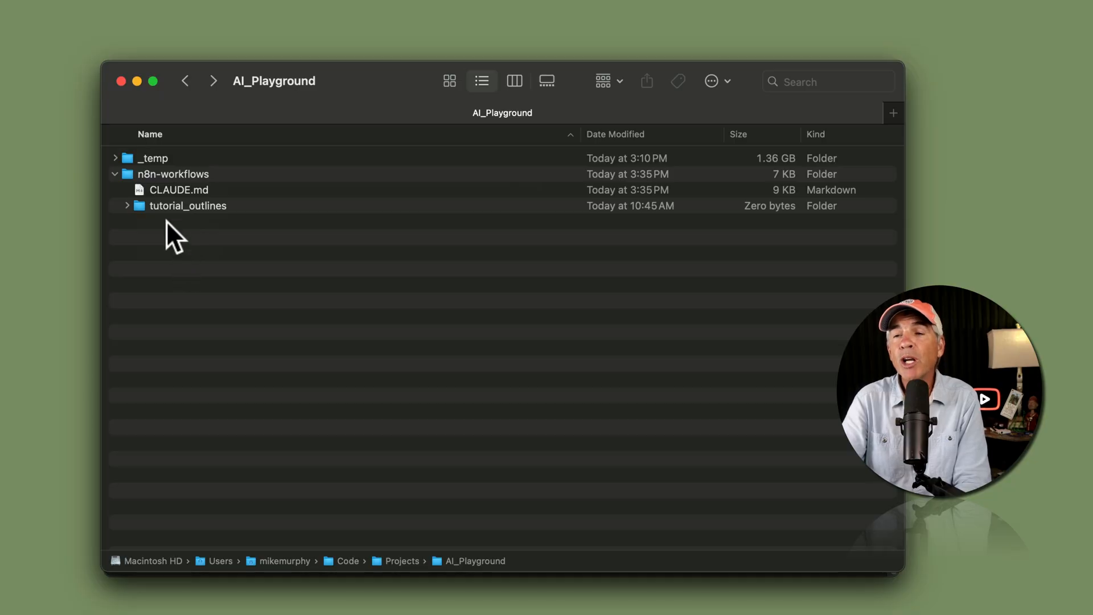
mouse_move(206, 198)
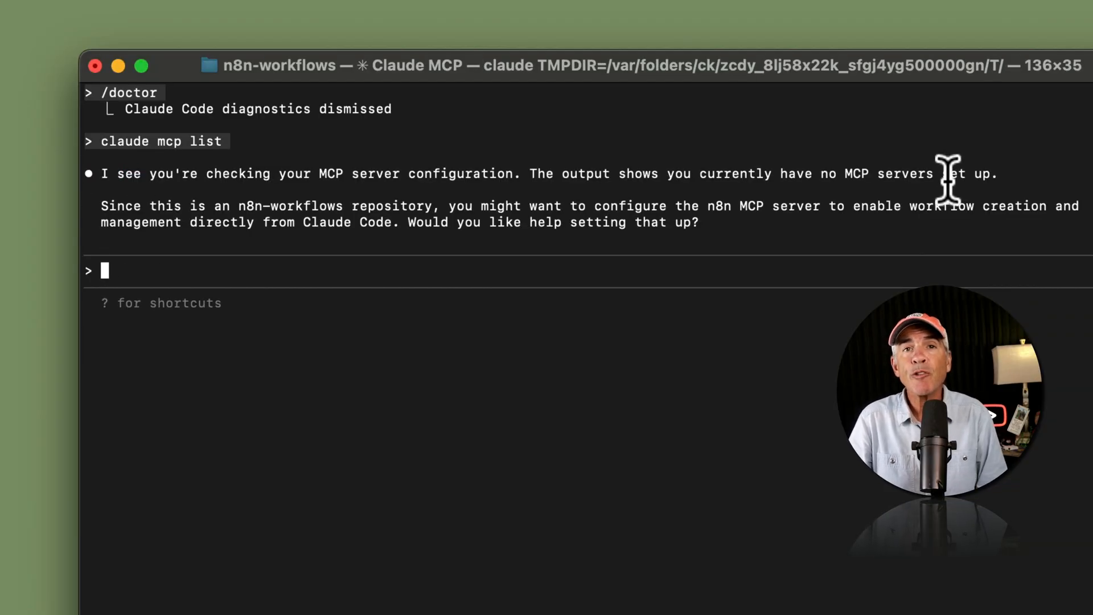
mouse_move(197, 279)
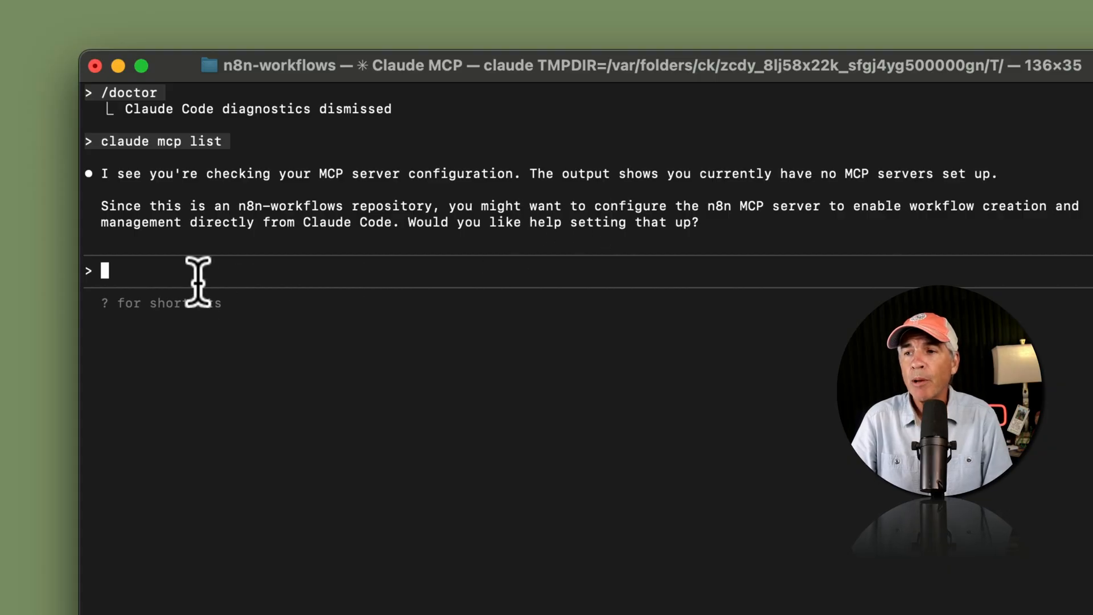
Reply 'Yes, please help me set up n8n-mcp server imported from claude desktop' to Claude Code
text(Yes, p)
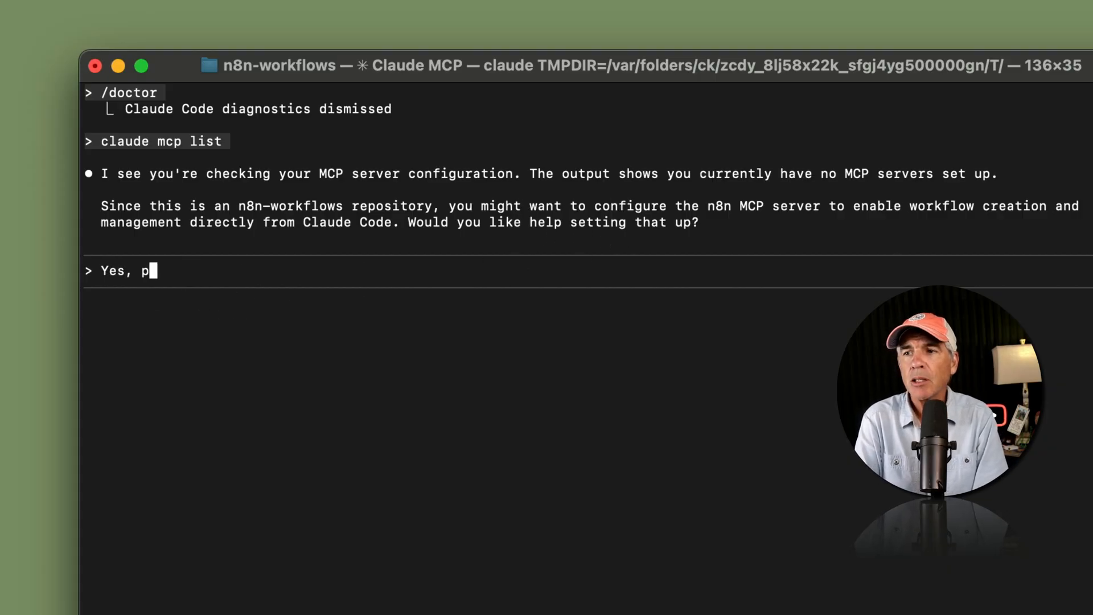
text(lease help)
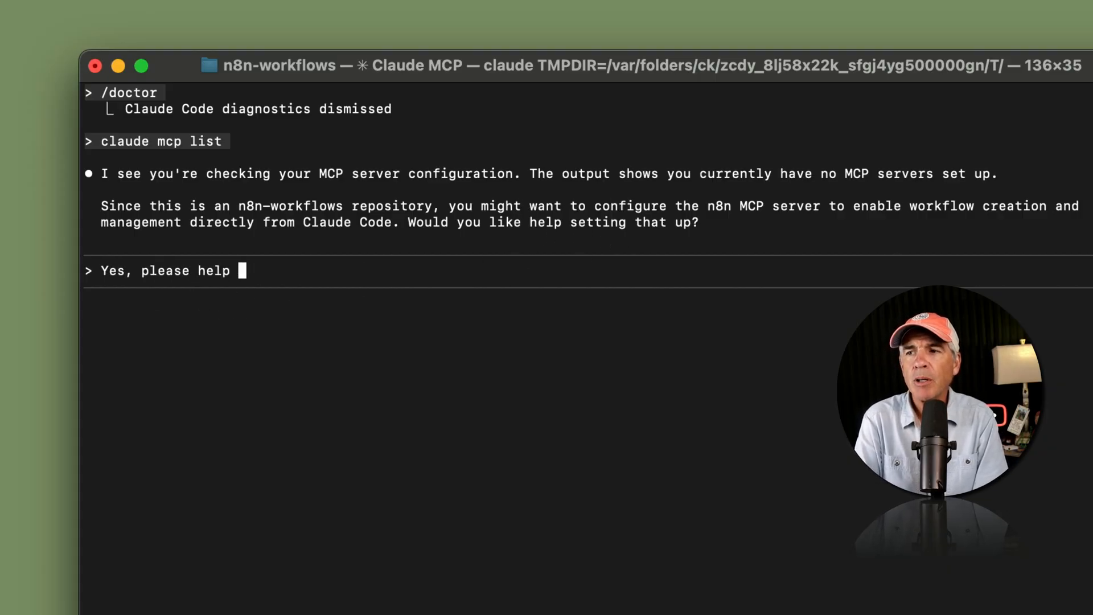
text(me set up)
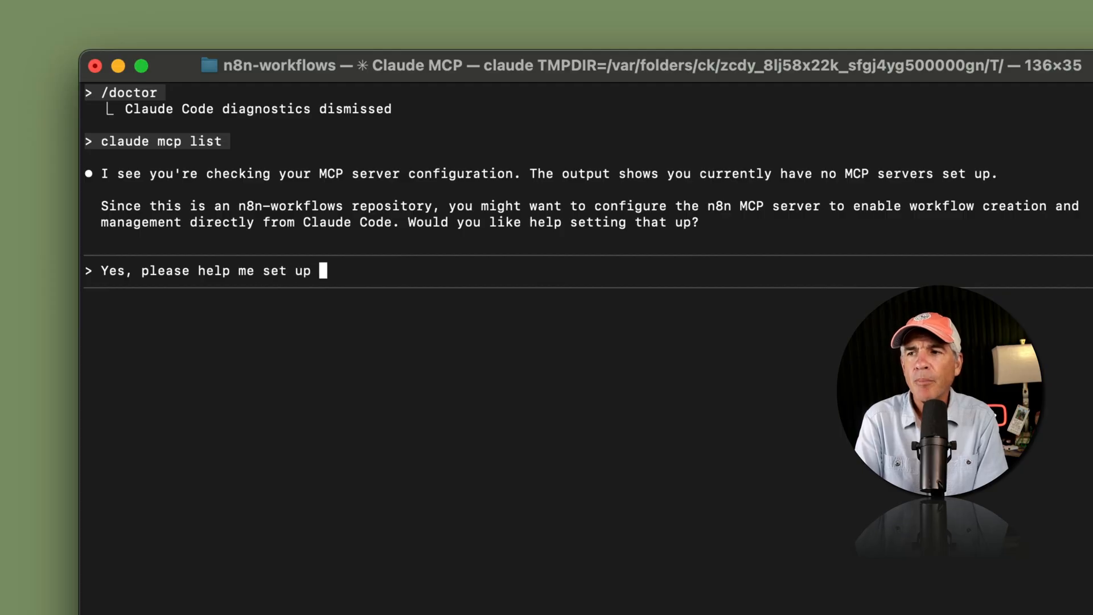
text(n8)
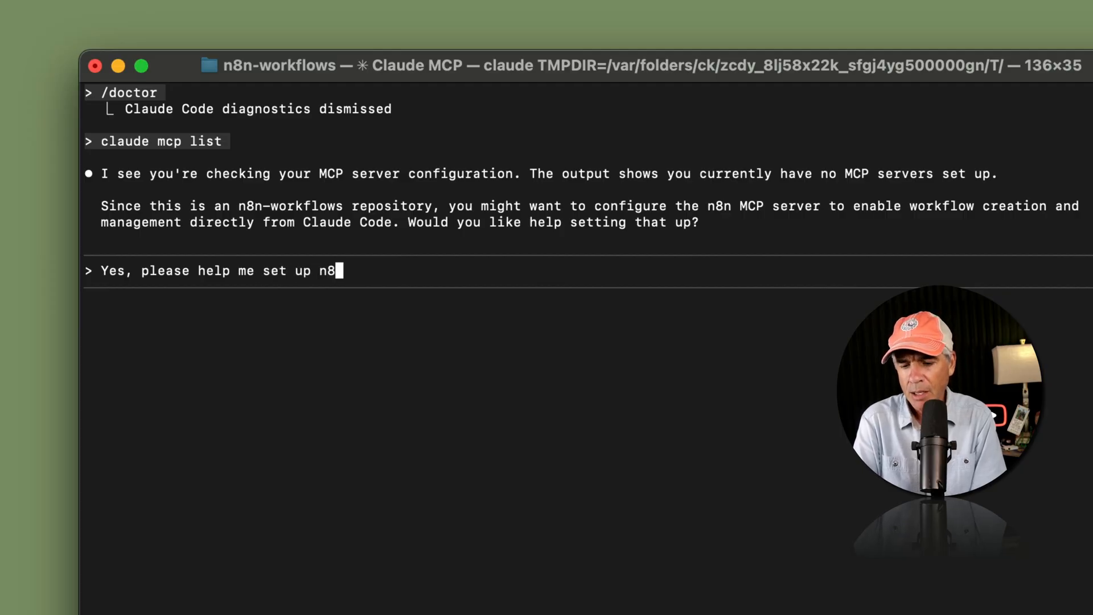
text(n-mcp)
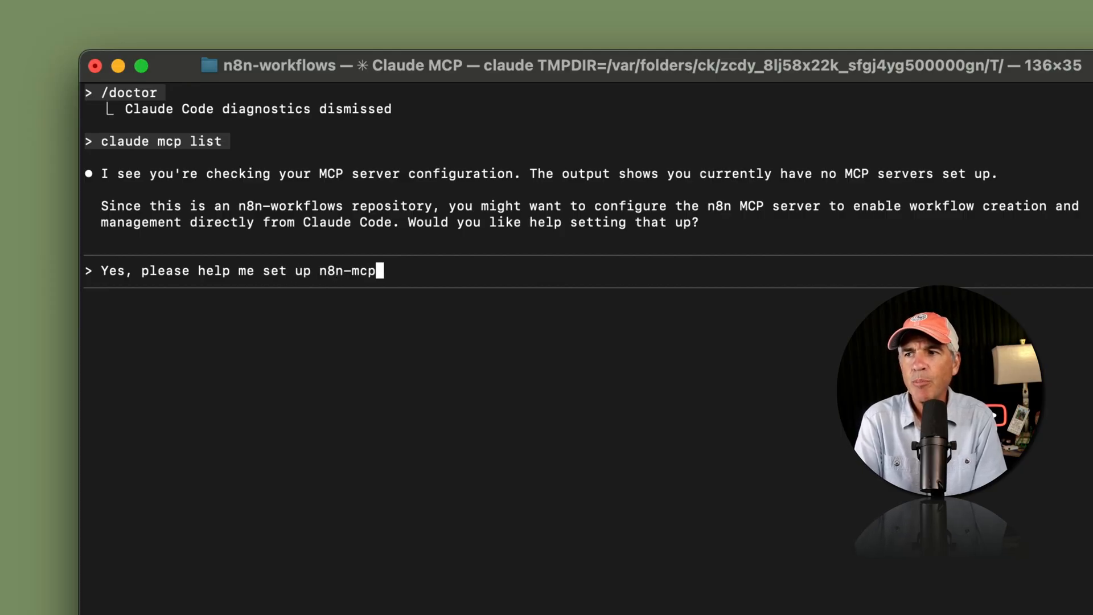
text(server im)
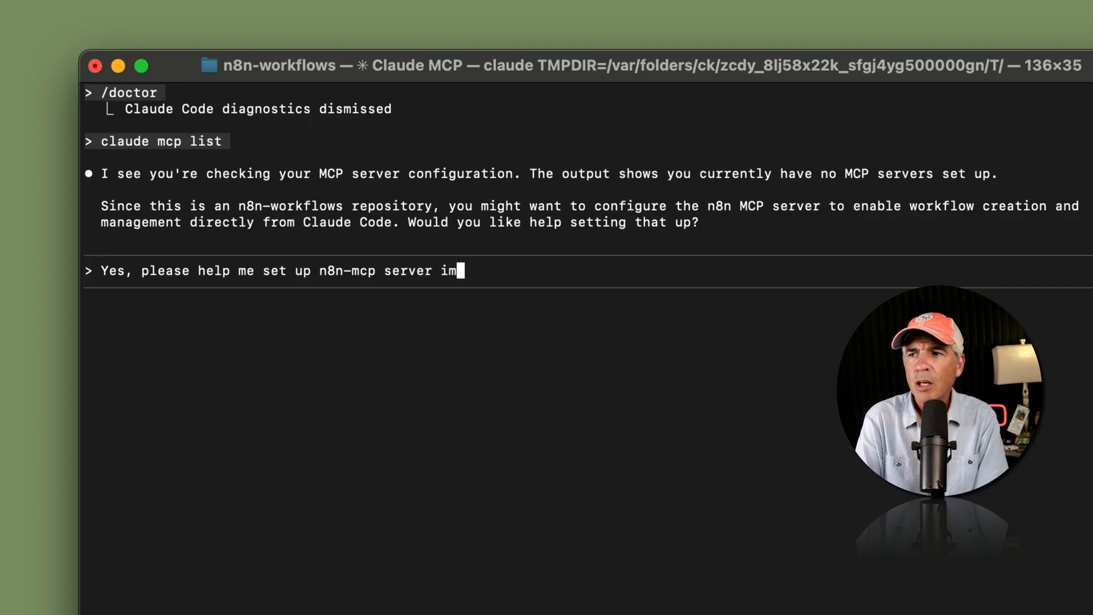
text(ported from)
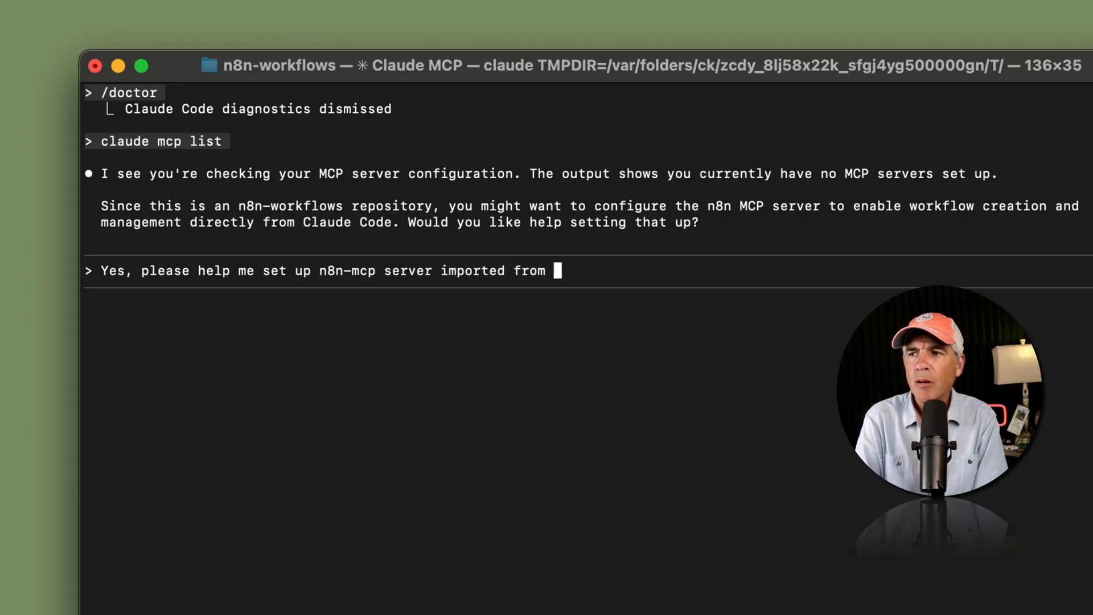
text(claude de)
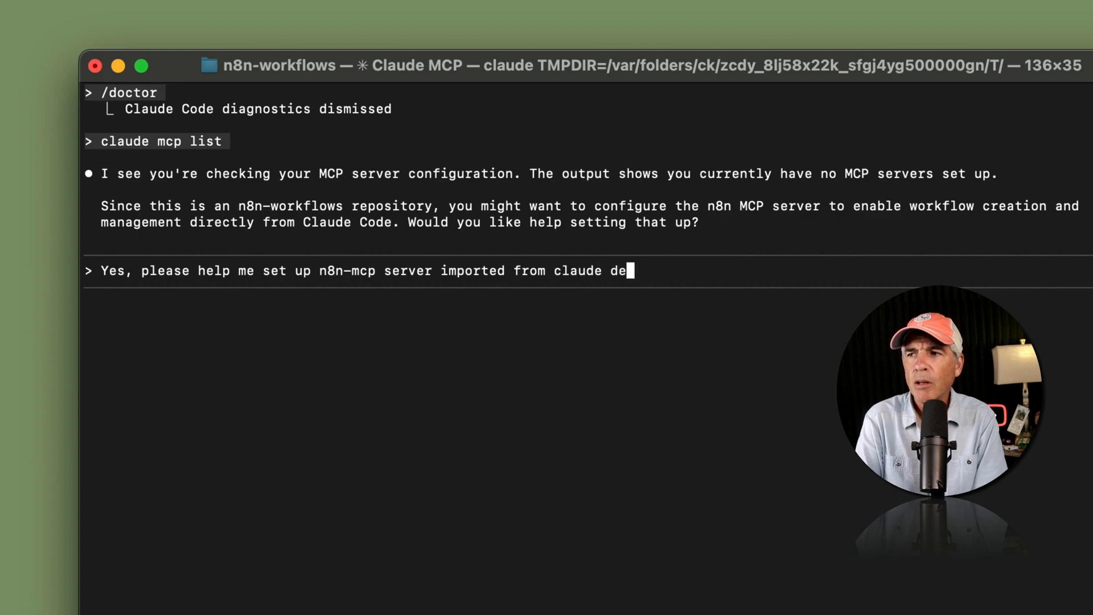
Send the prompt so Claude Code adds the n8n-mcp server and lists it as connected
key(Return)
text(claude mcp list)
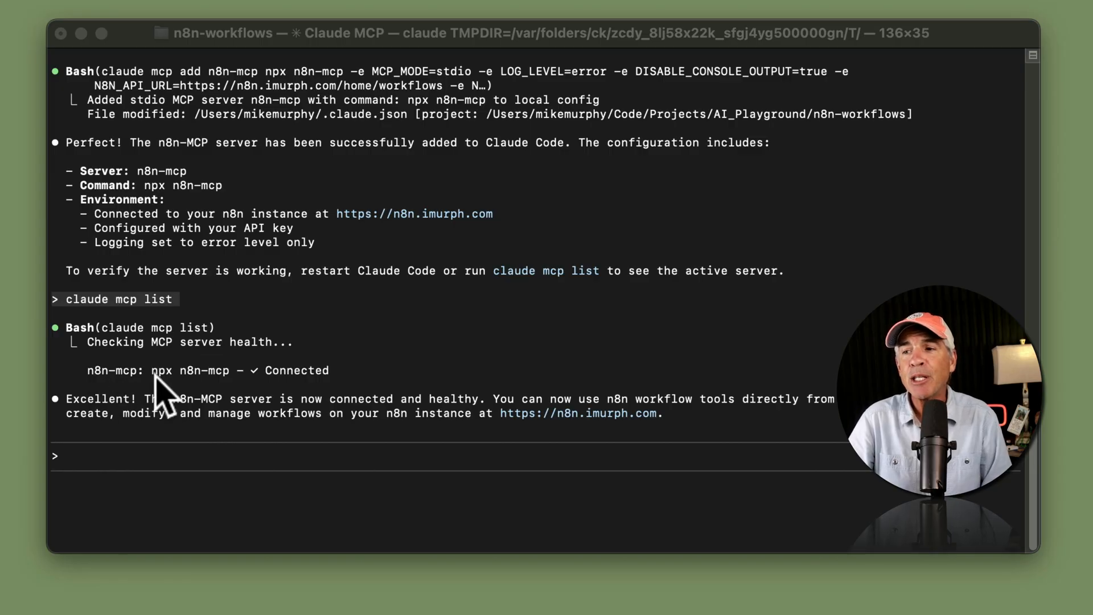
mouse_move(595, 460)
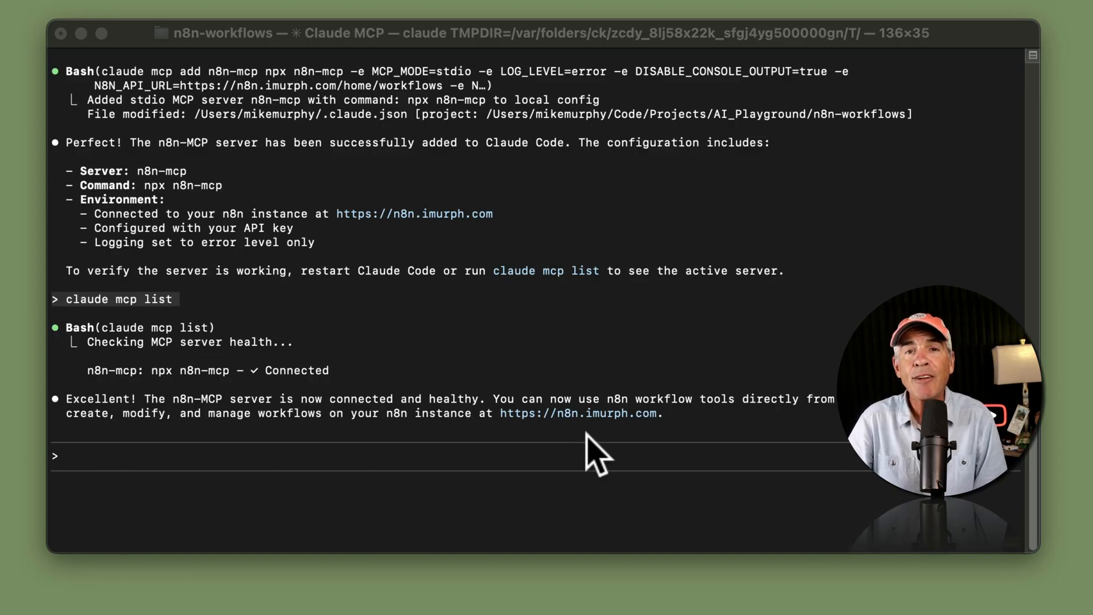
mouse_move(617, 456)
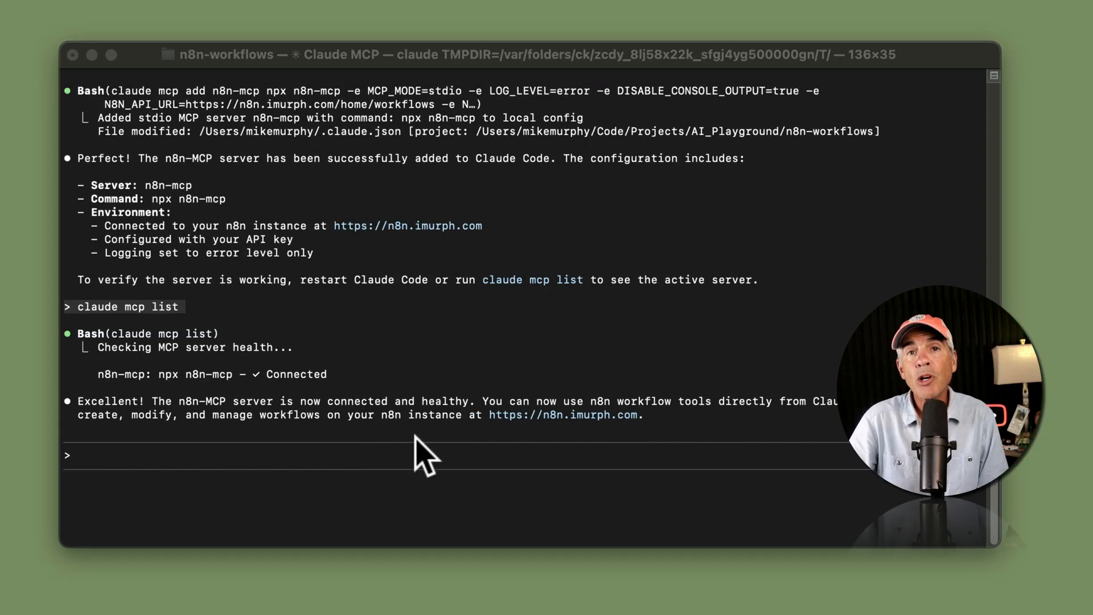
mouse_move(387, 425)
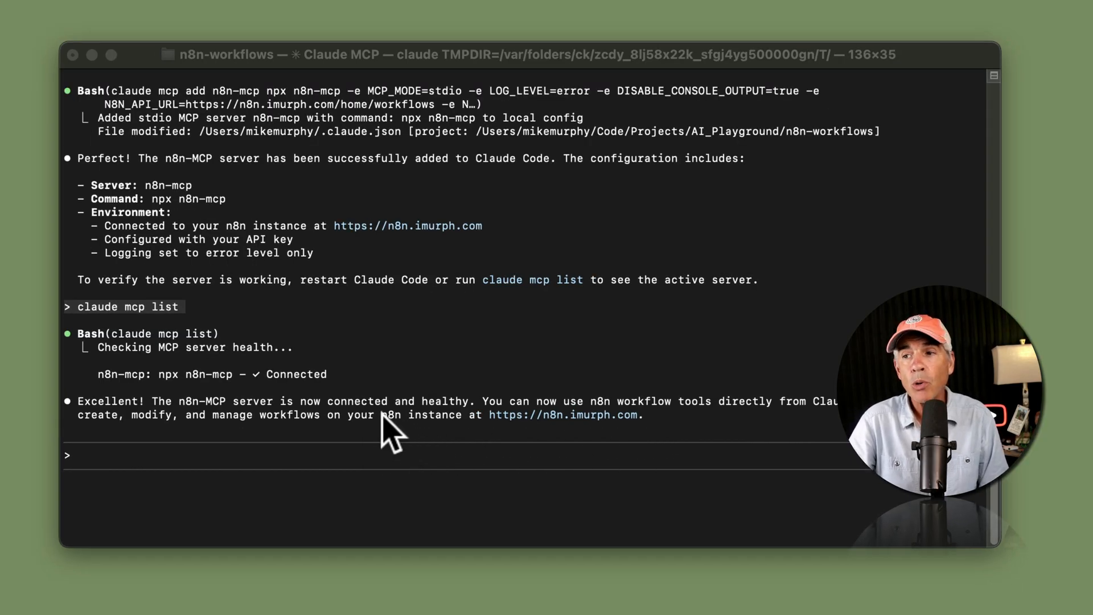
mouse_move(377, 425)
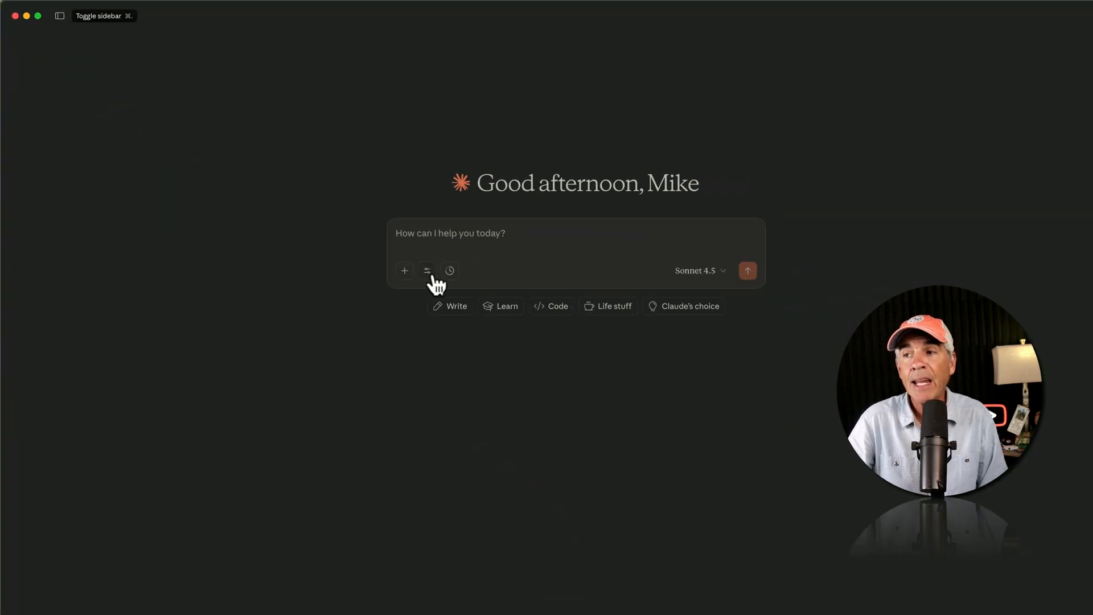
Check n8n-mcp runs under Claude Desktop's Developer settings and reveal claude_desktop_config.json via Edit Config
click(427, 270)
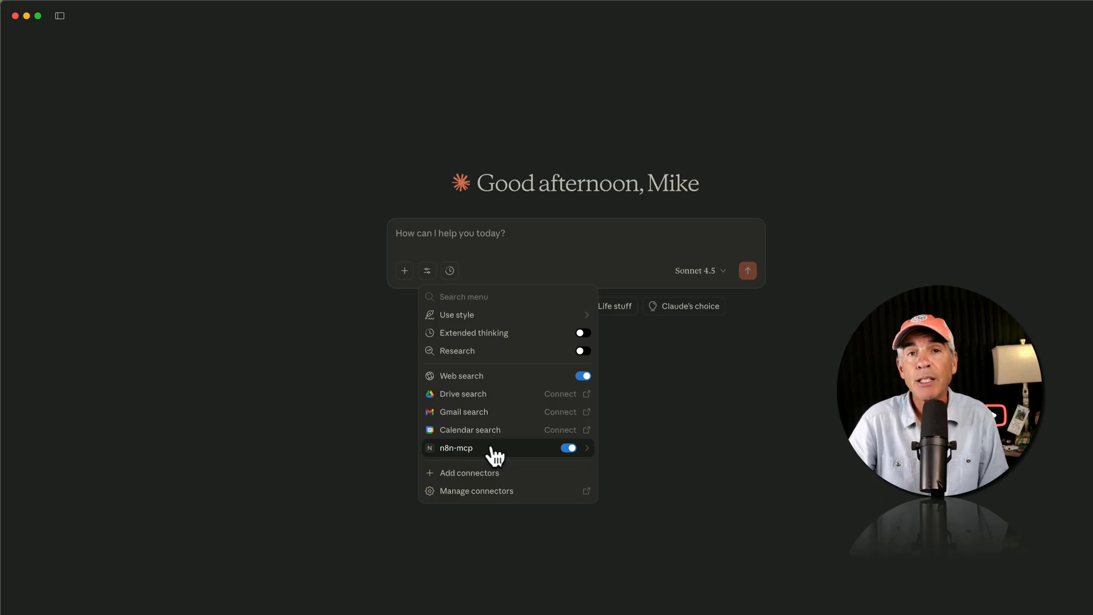
click(14, 7)
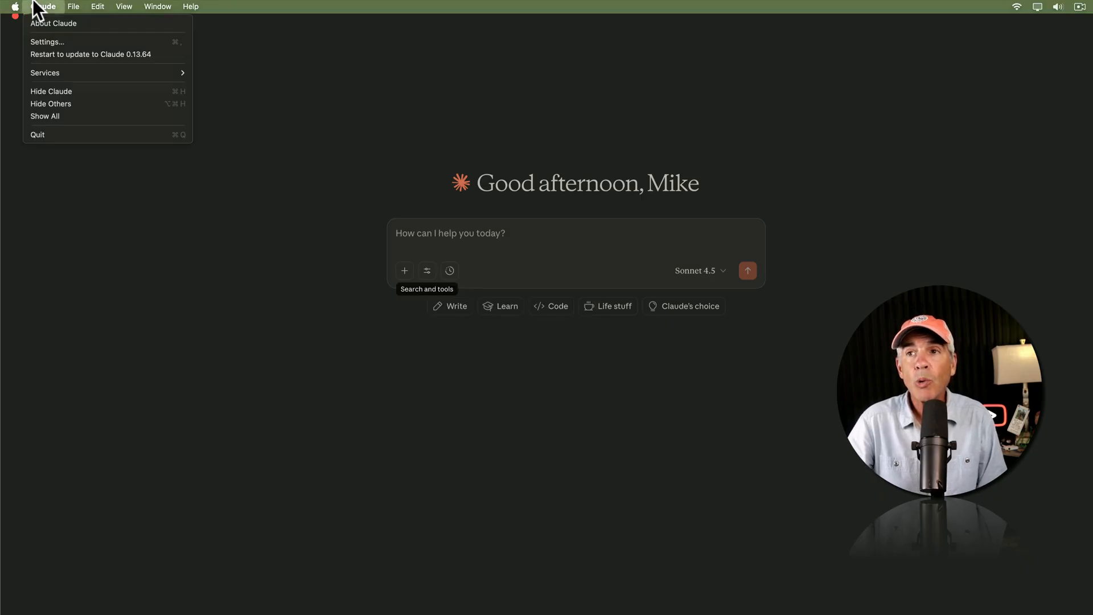
click(46, 42)
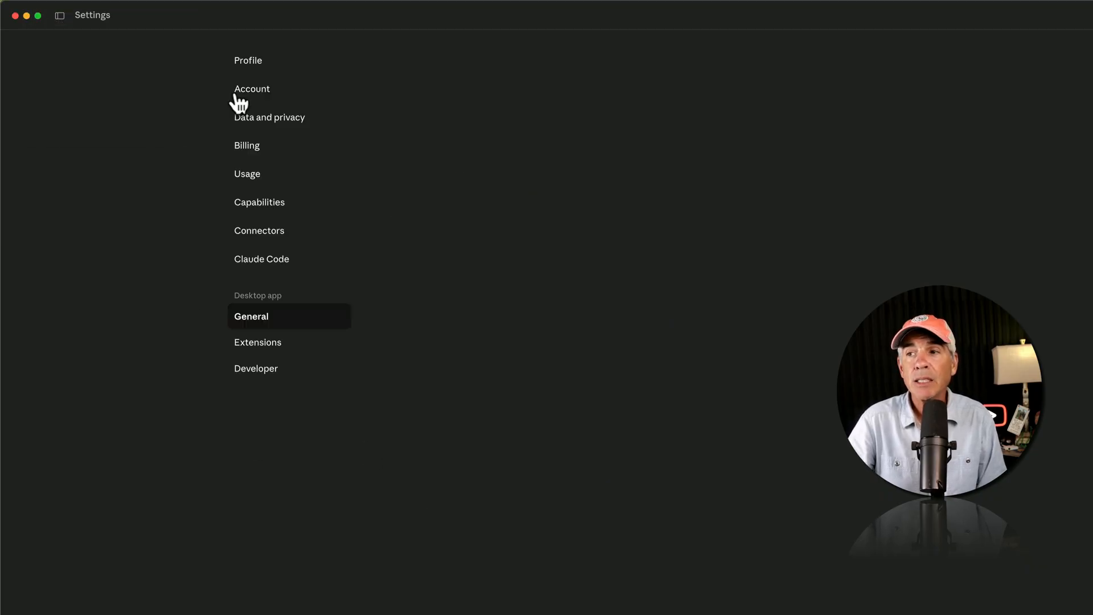
click(256, 368)
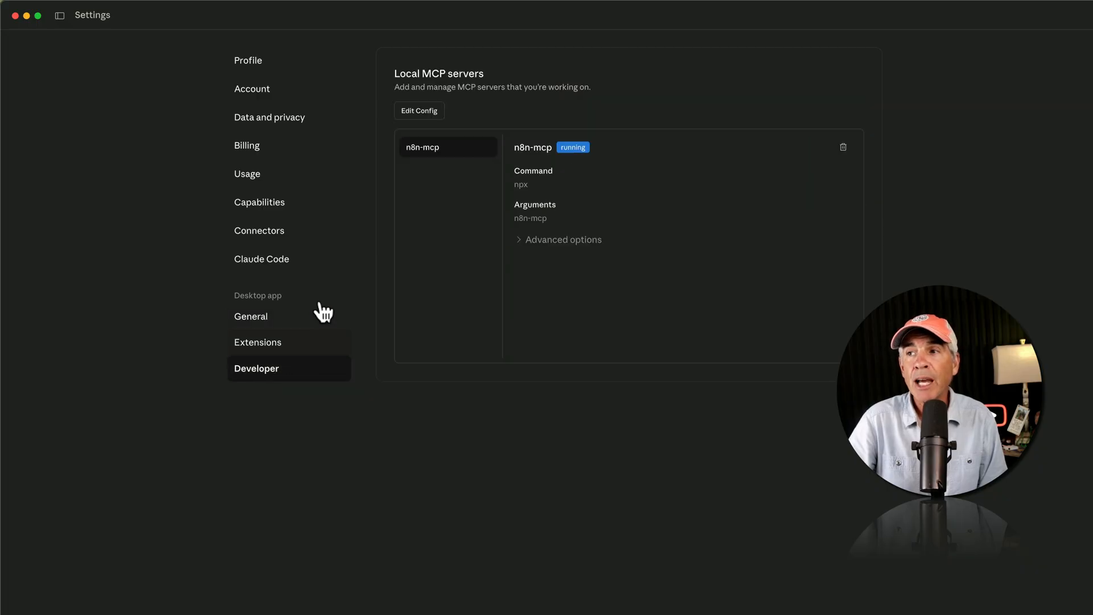
click(418, 110)
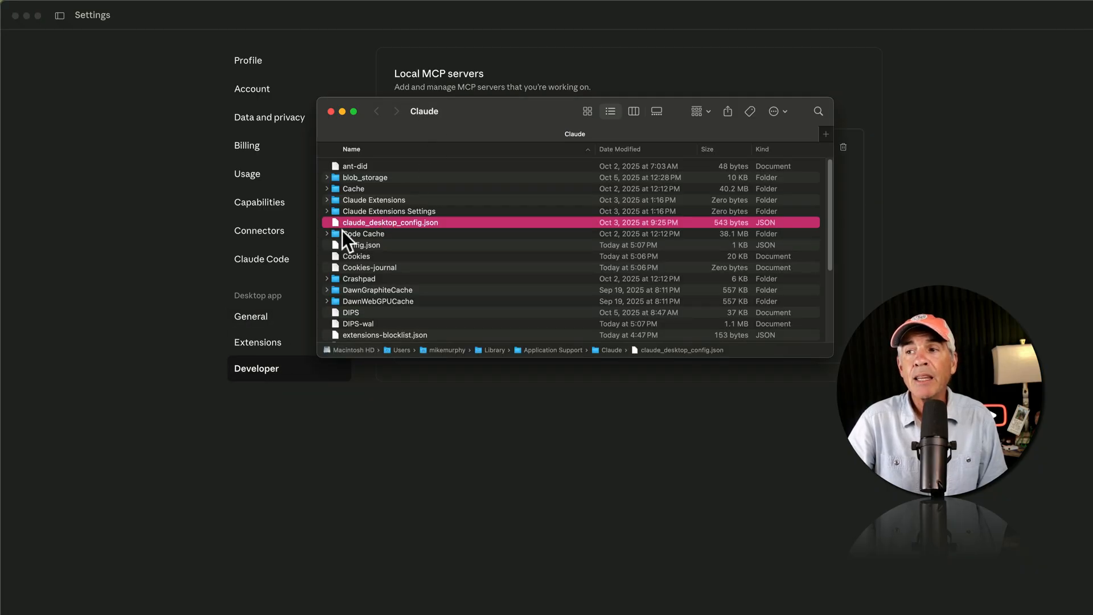
mouse_move(418, 228)
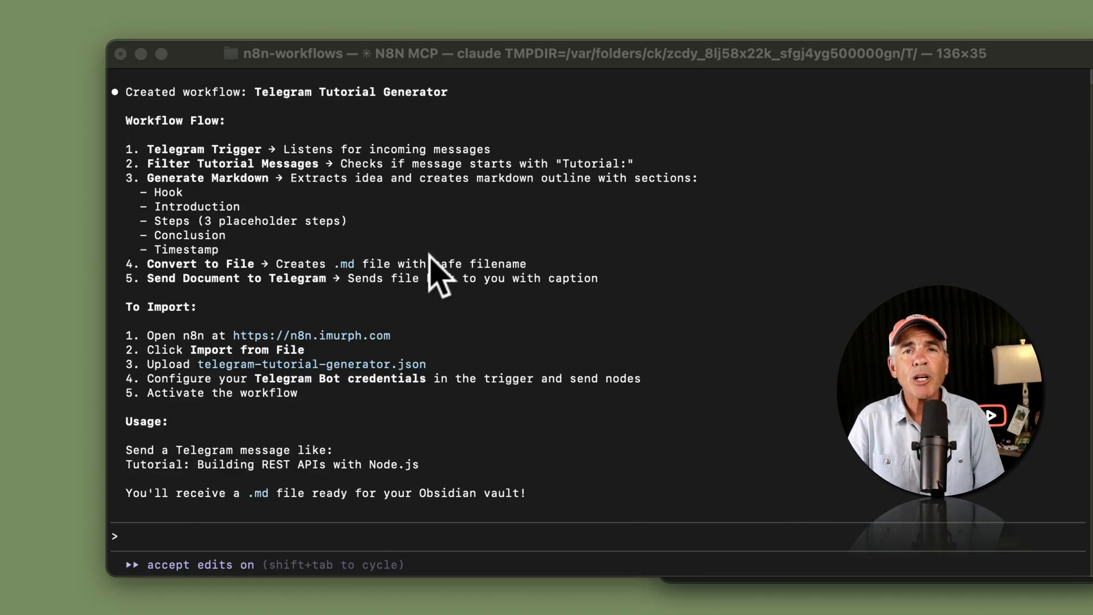
mouse_move(202, 132)
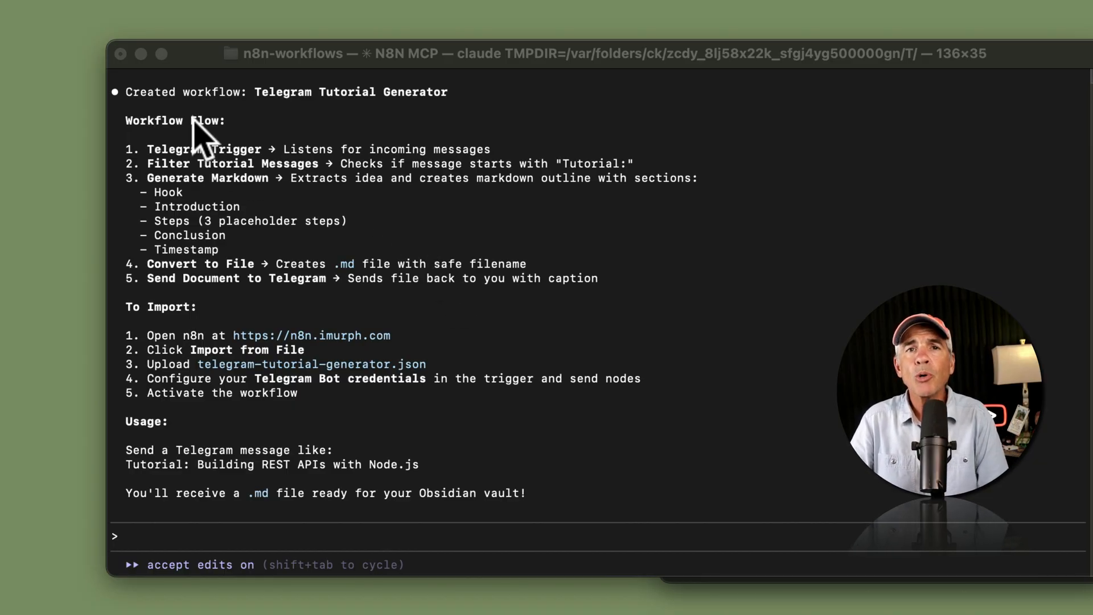
mouse_move(318, 122)
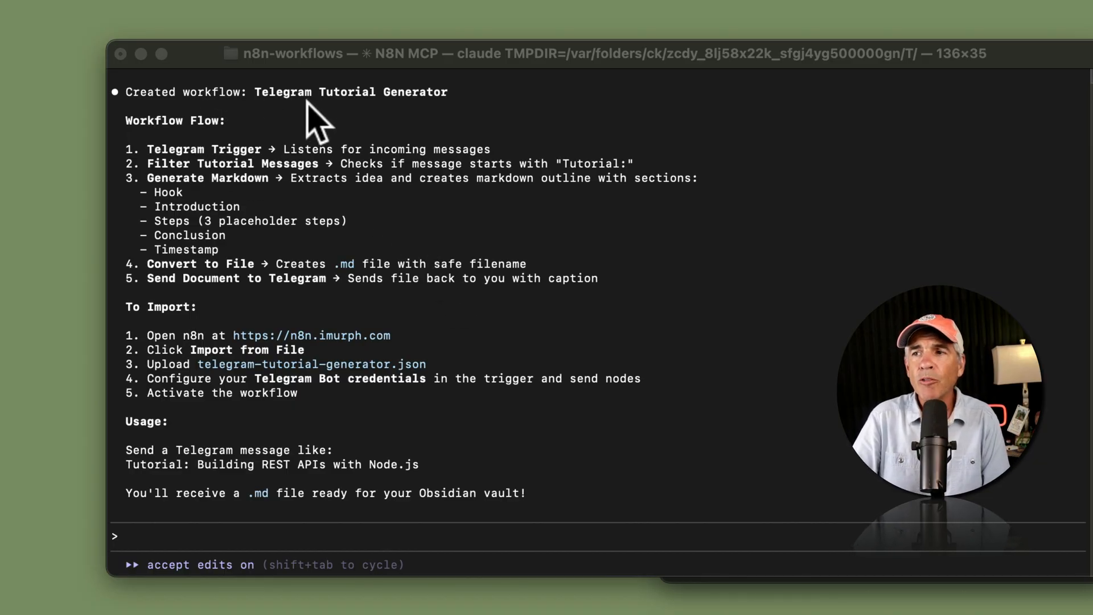
mouse_move(536, 125)
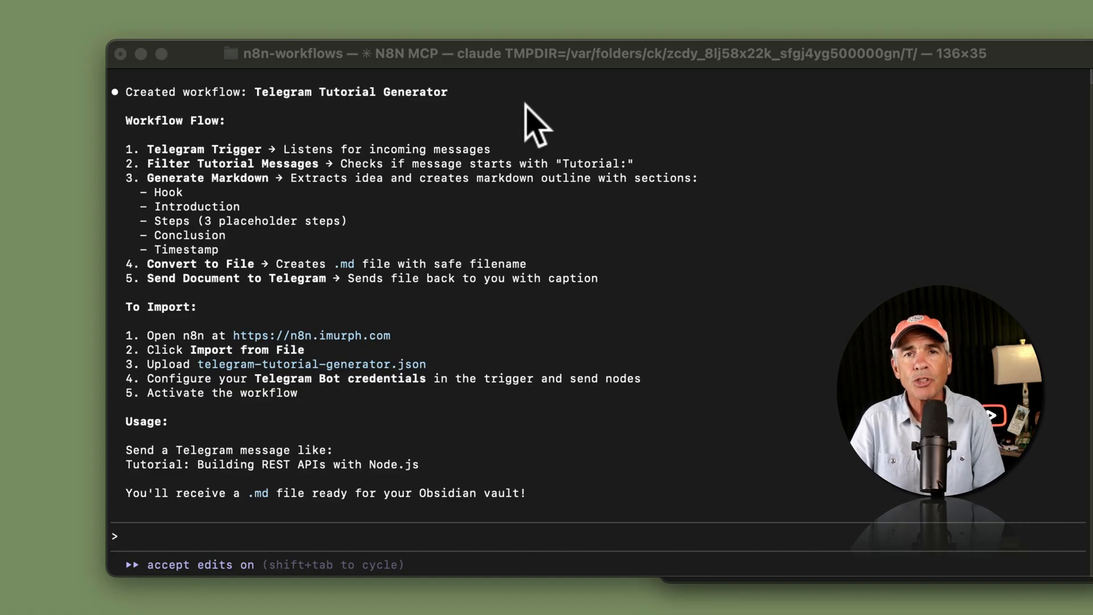
mouse_move(210, 151)
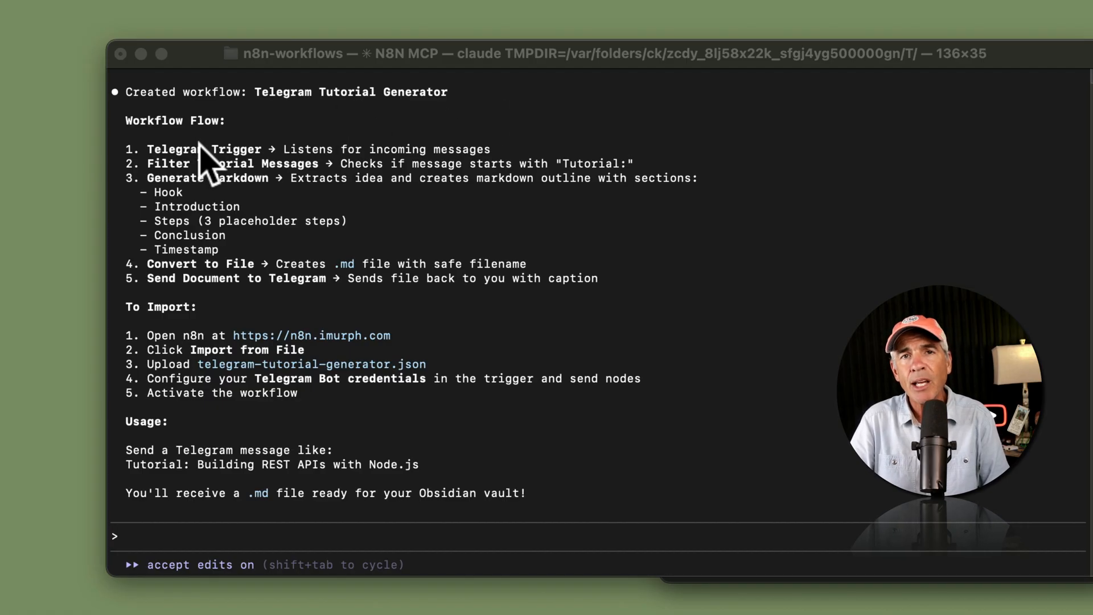
mouse_move(161, 178)
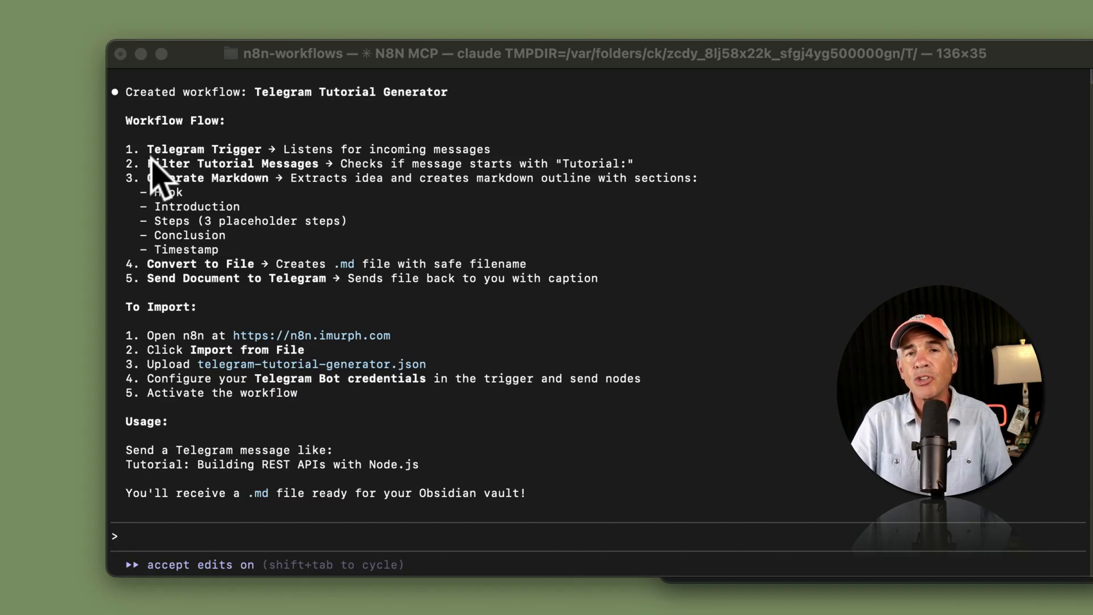
mouse_move(262, 180)
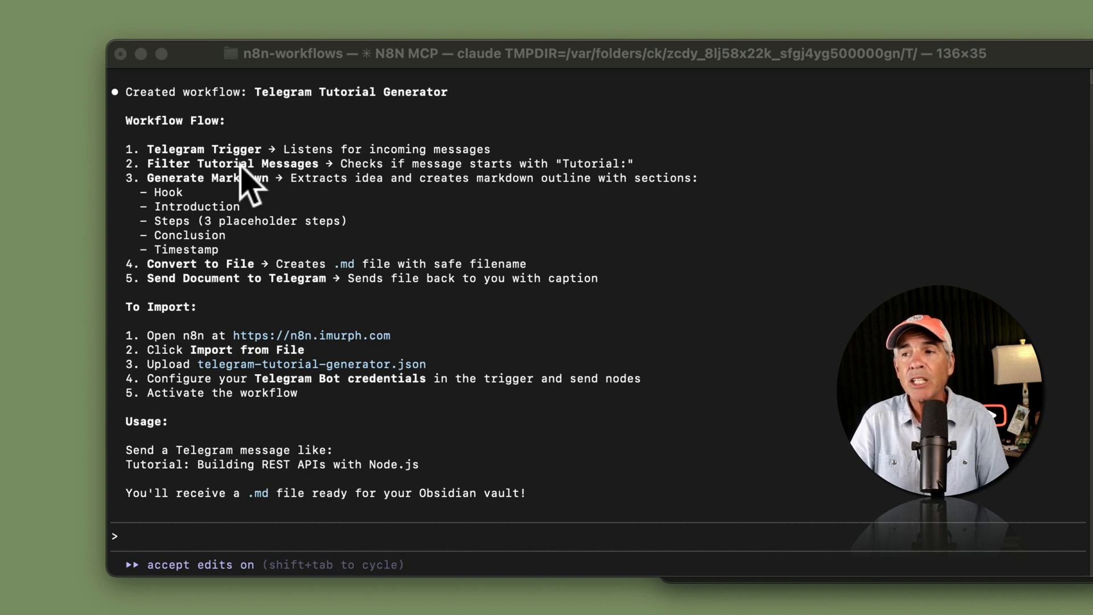
mouse_move(240, 194)
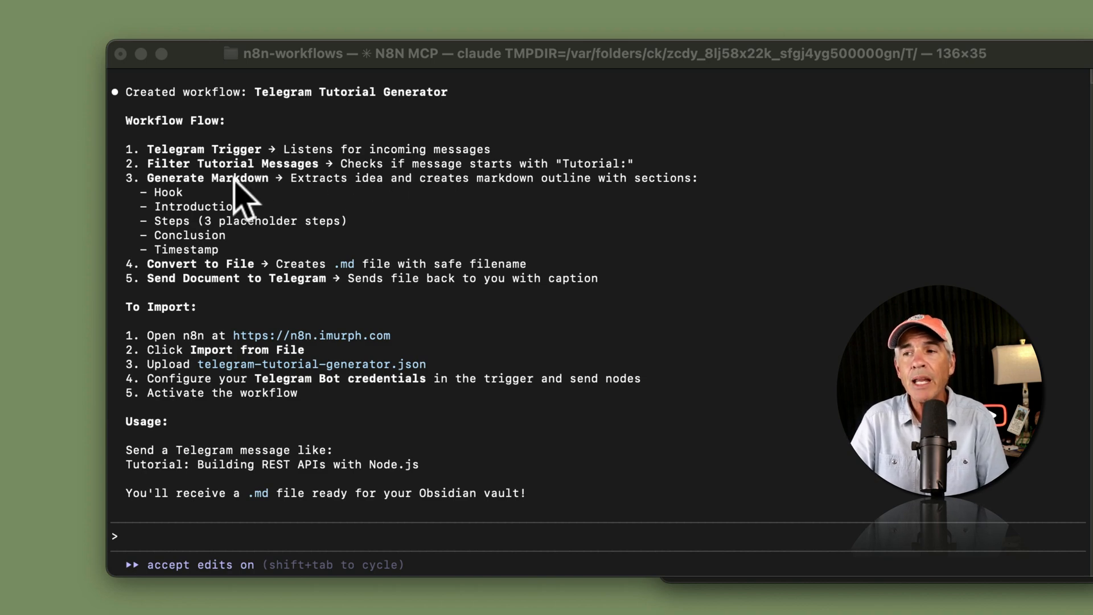
mouse_move(318, 230)
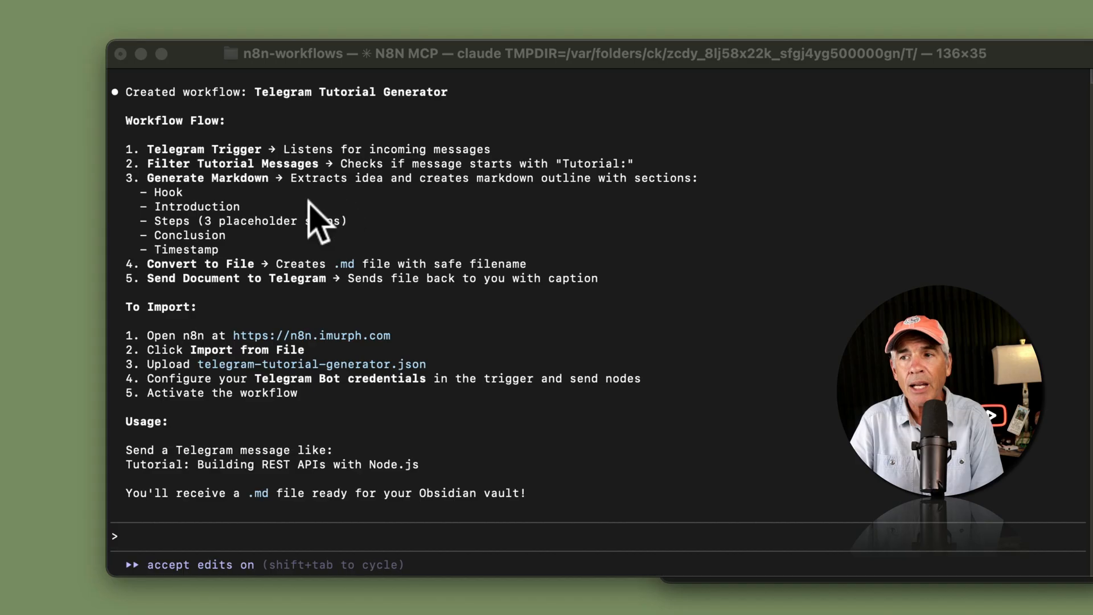
mouse_move(191, 216)
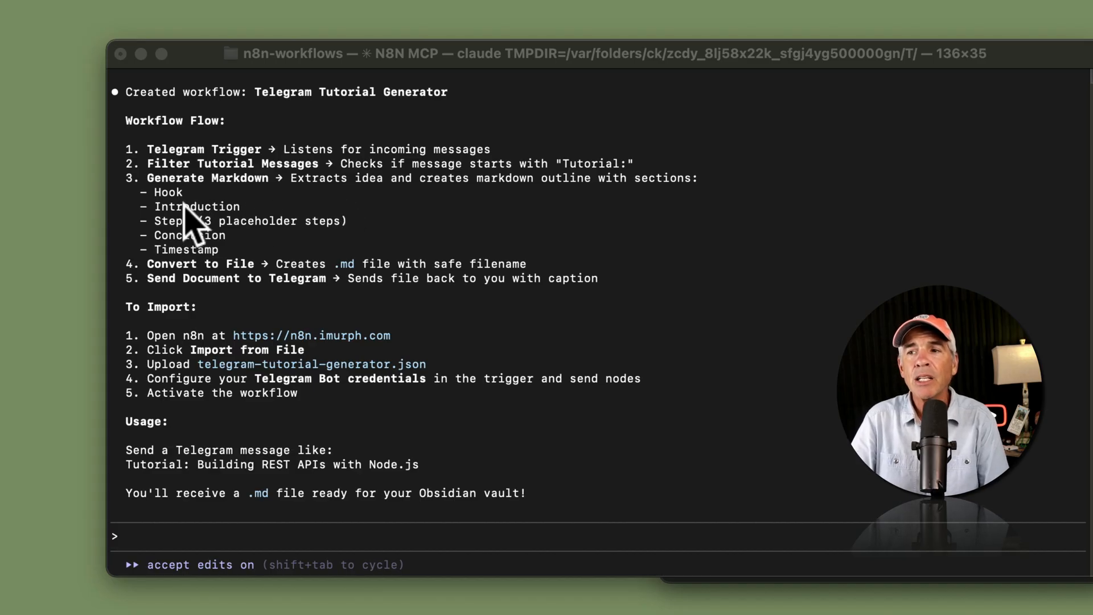
mouse_move(247, 240)
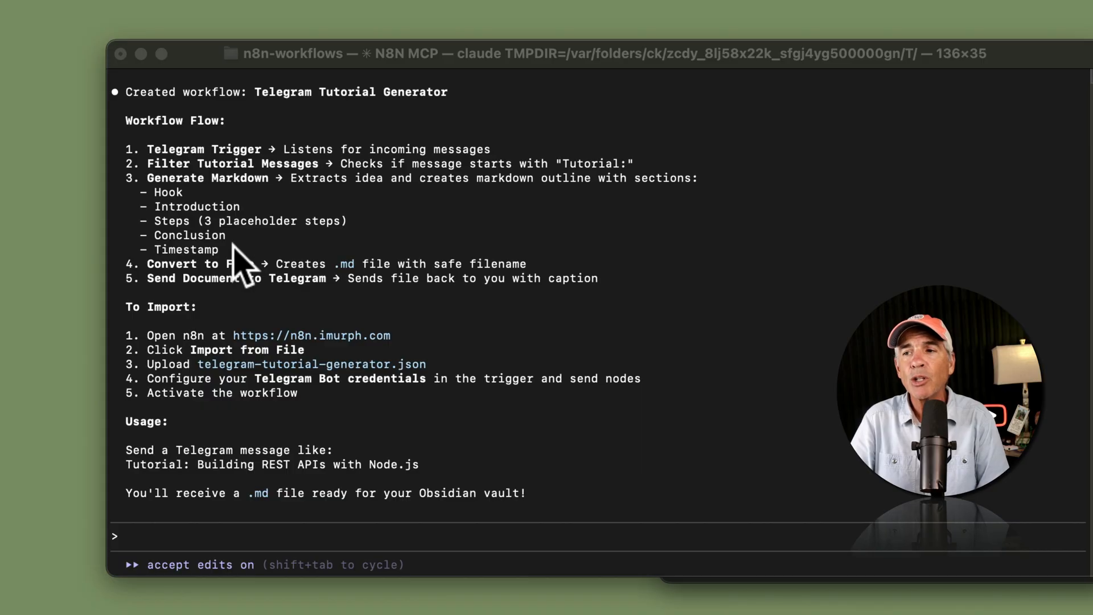
mouse_move(223, 289)
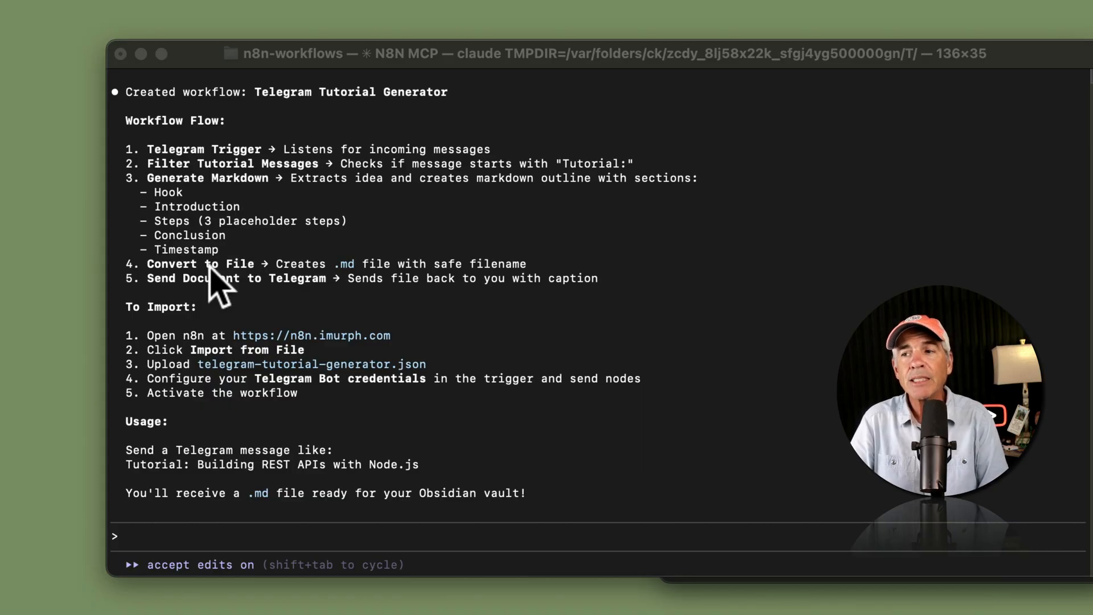
mouse_move(377, 289)
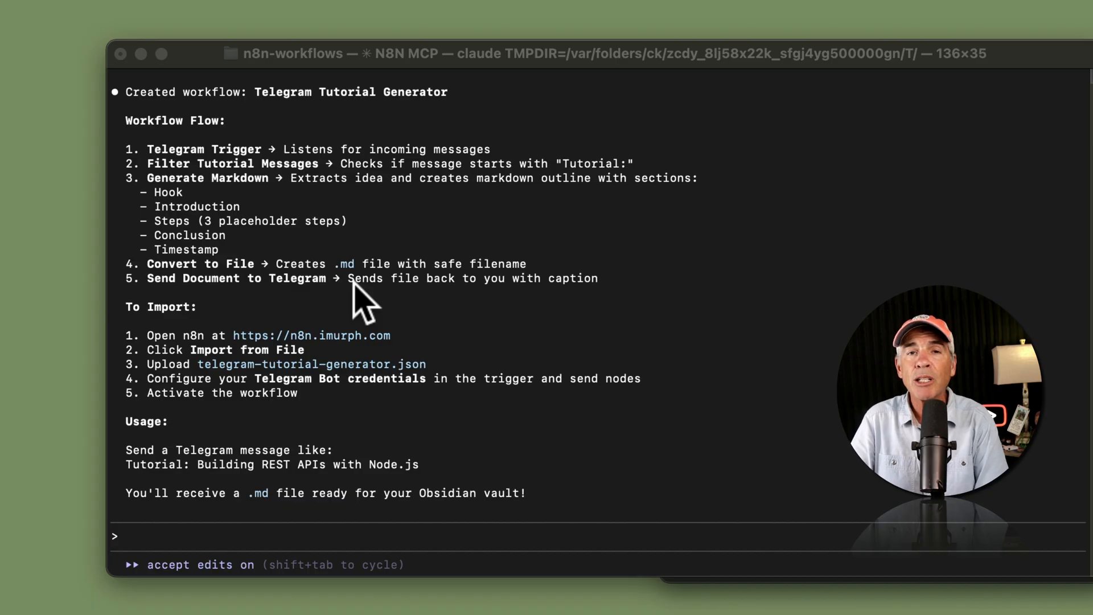
mouse_move(291, 299)
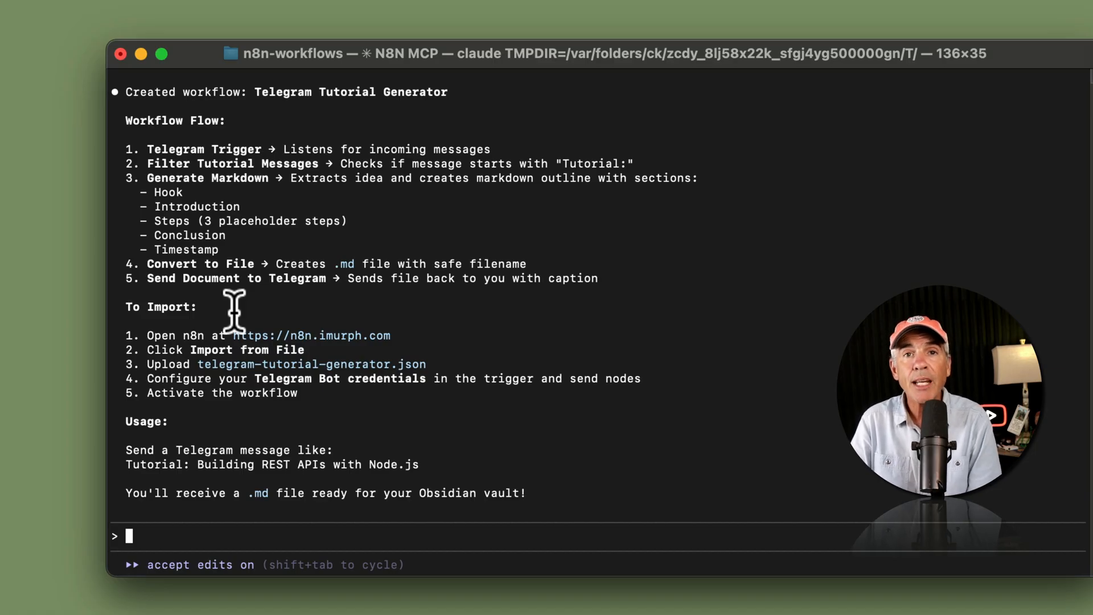
mouse_move(324, 341)
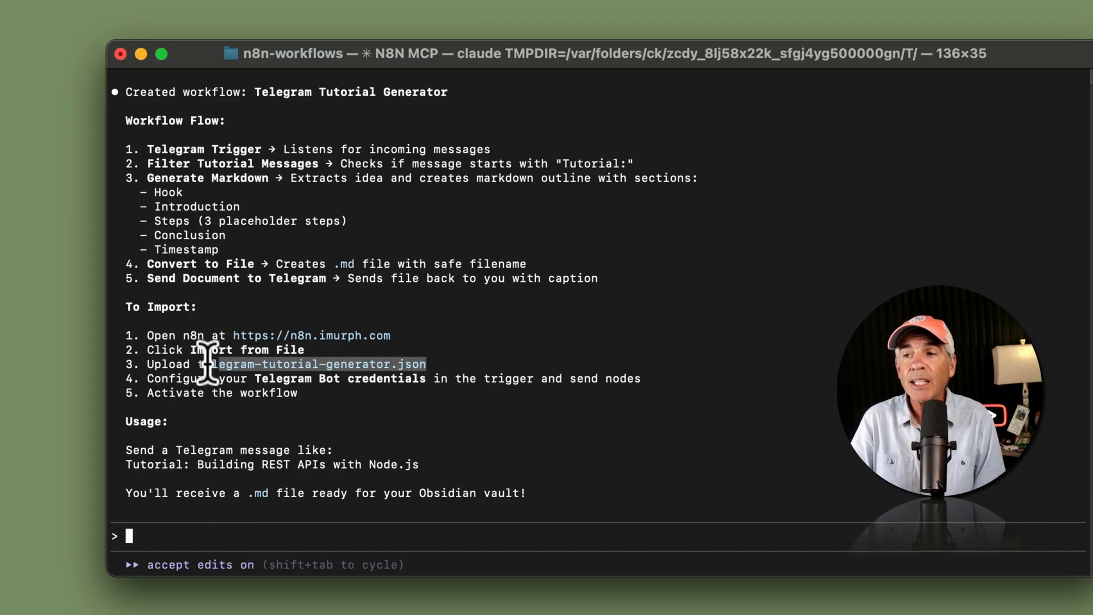
mouse_move(415, 367)
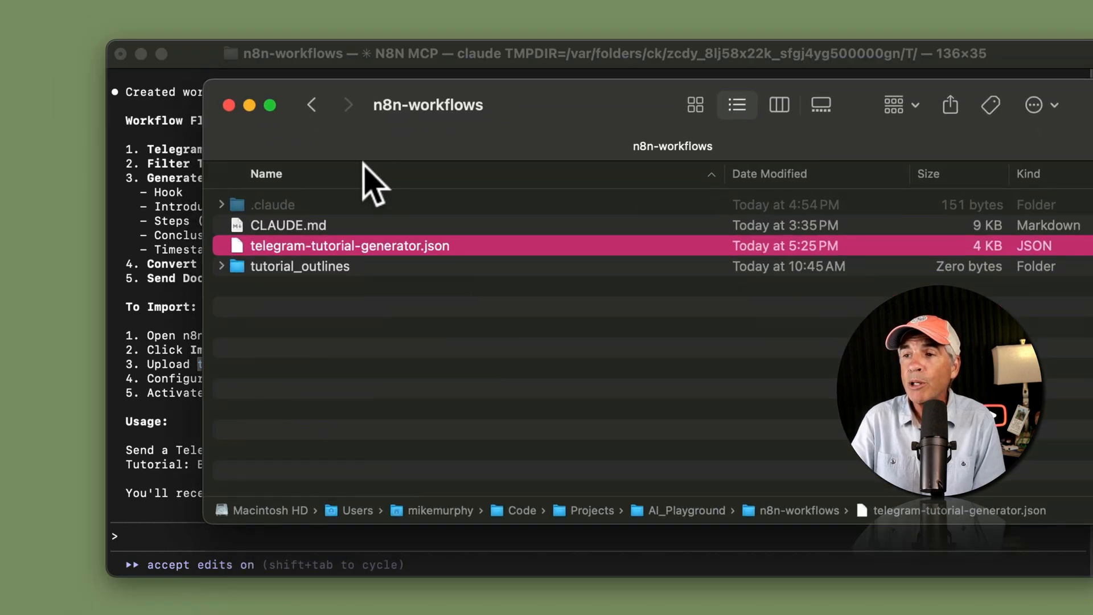
Select telegram-tutorial-generator.json in the Claude Code output to locate it in n8n-workflows
double_click(349, 246)
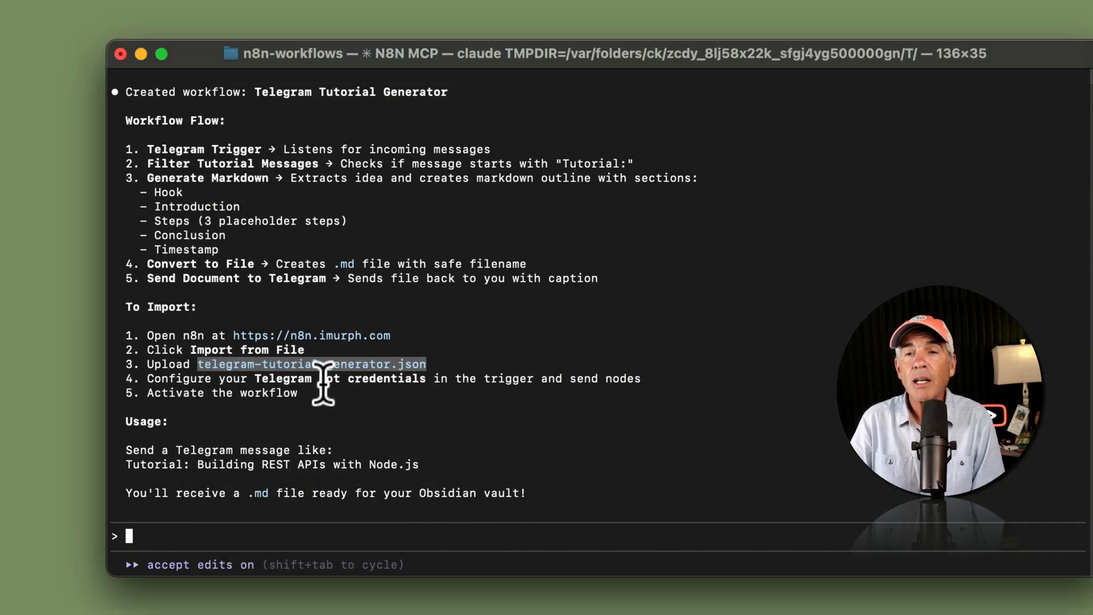
mouse_move(377, 376)
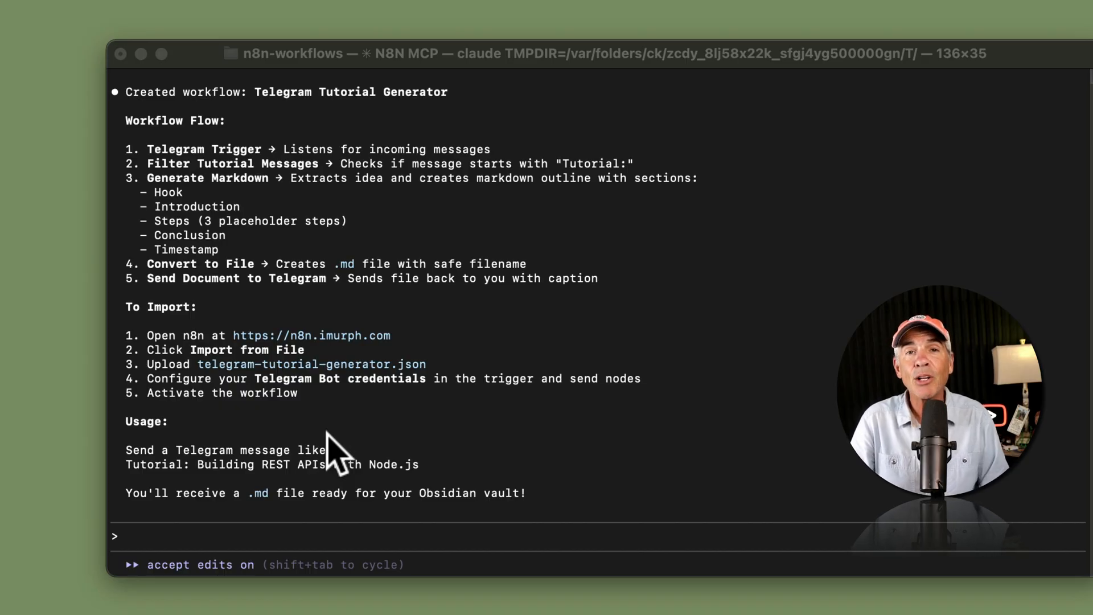
mouse_move(148, 479)
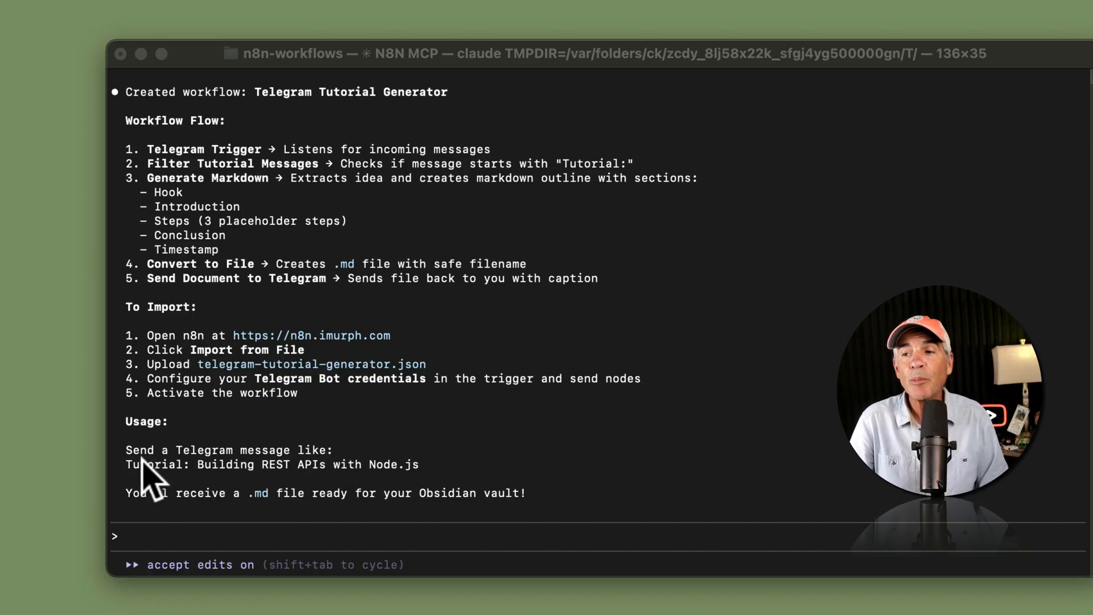
mouse_move(338, 467)
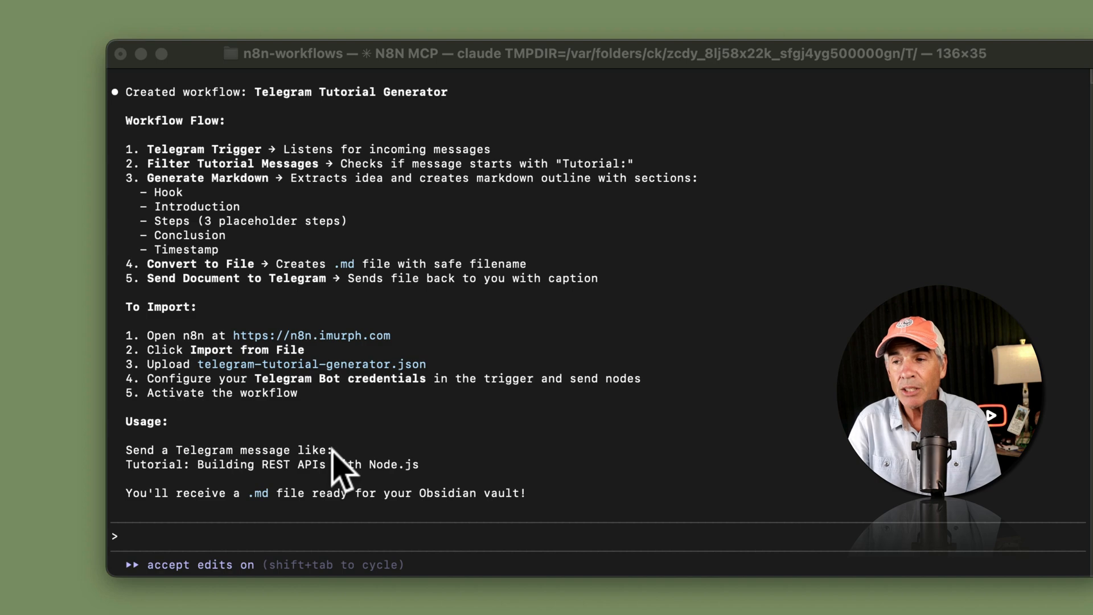
mouse_move(187, 488)
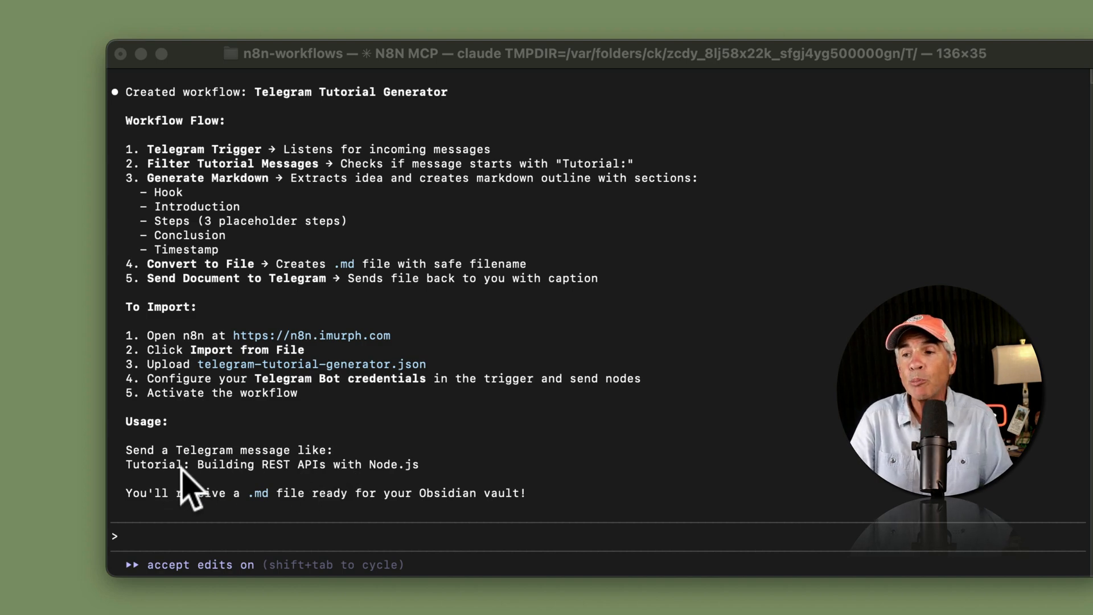
mouse_move(213, 480)
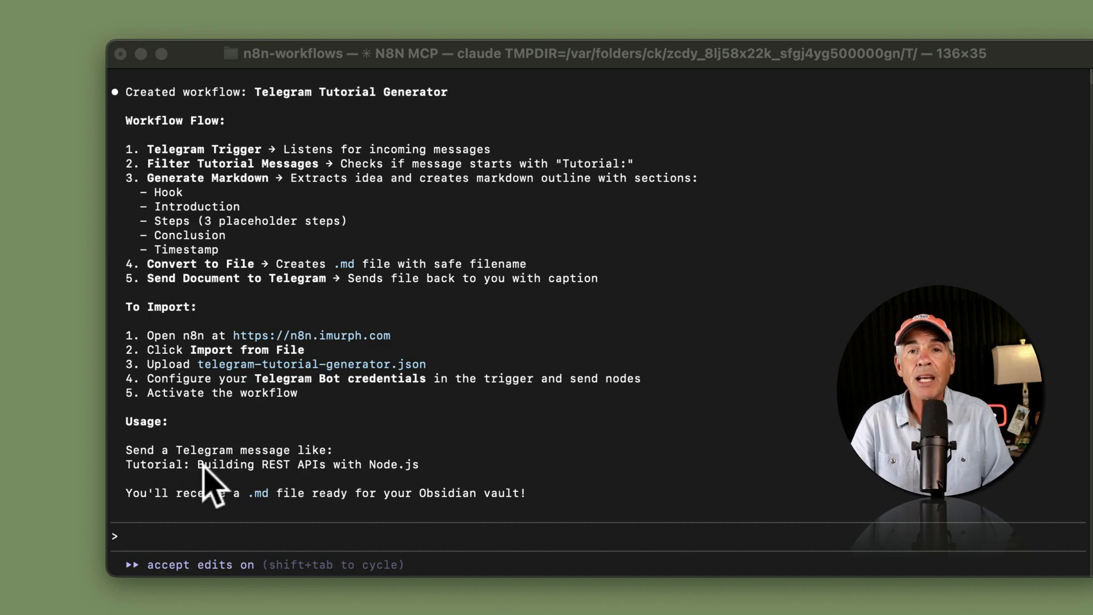
mouse_move(519, 485)
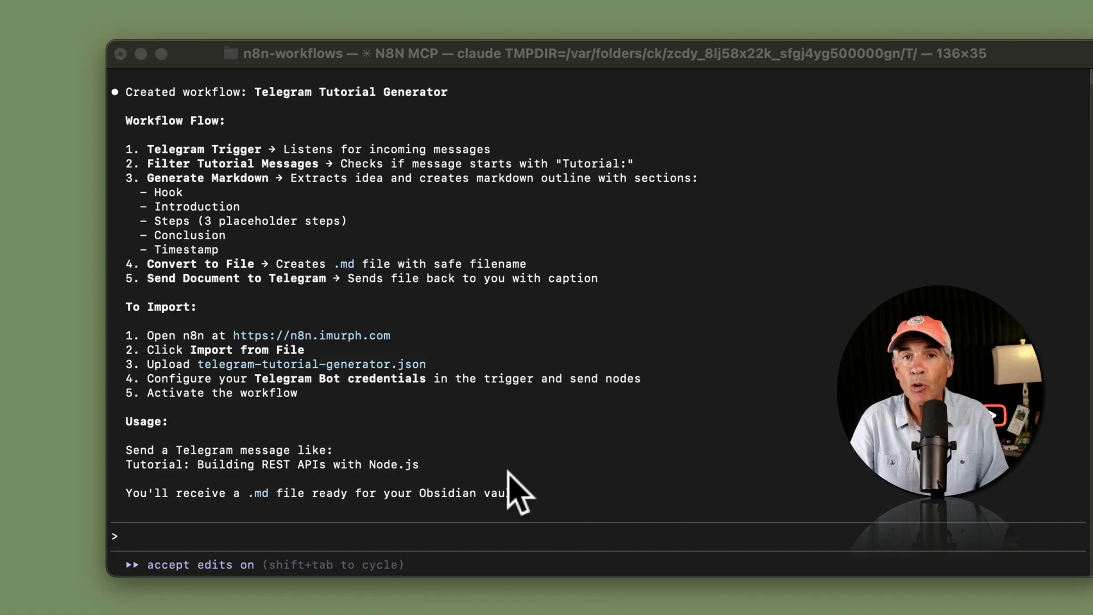
mouse_move(261, 509)
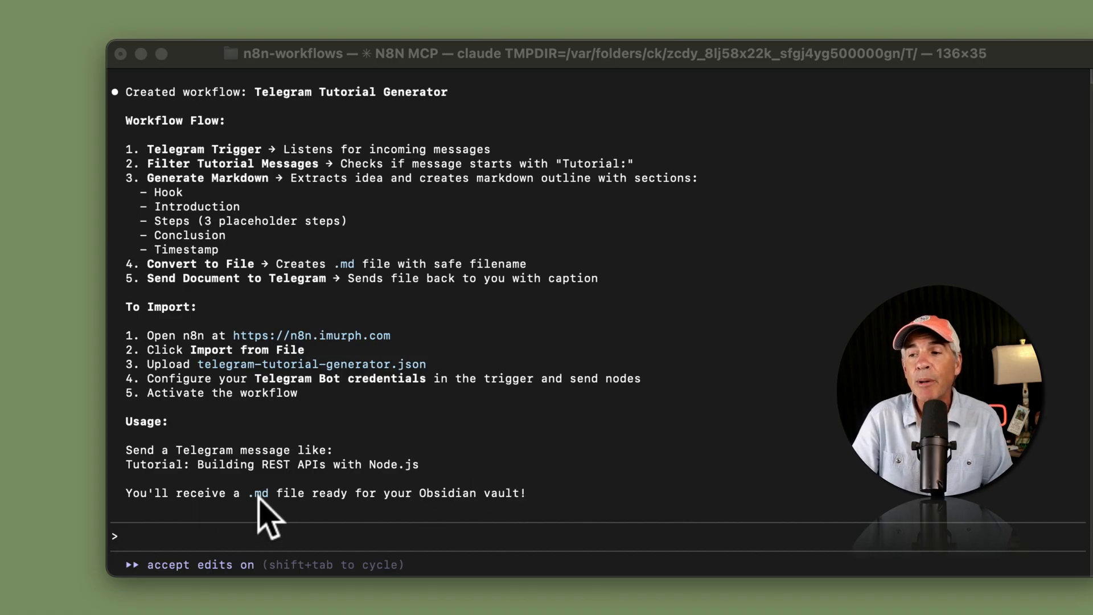
mouse_move(352, 516)
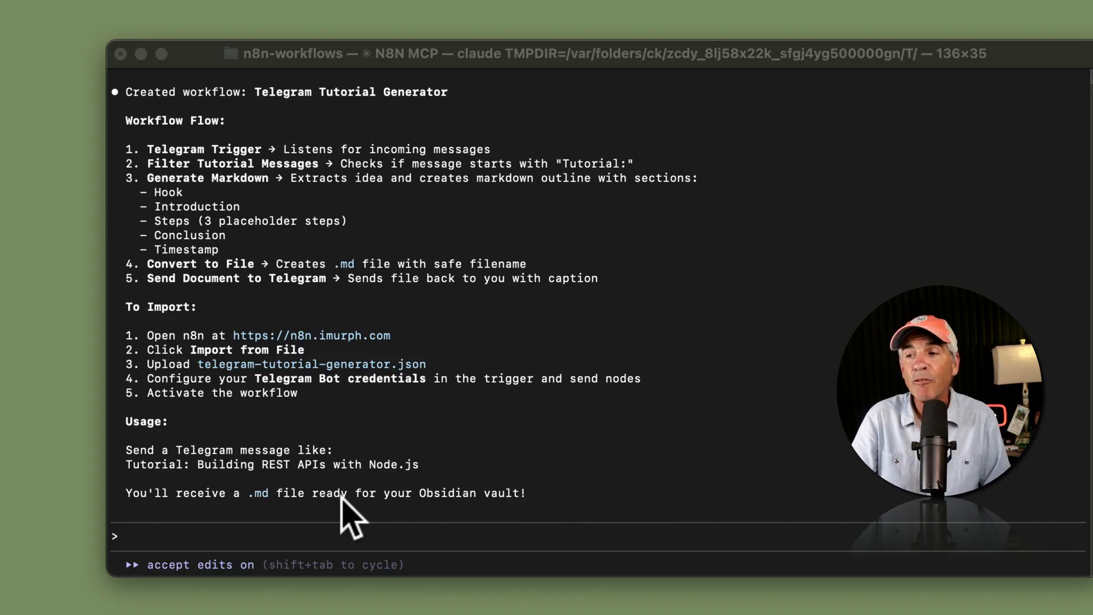
mouse_move(463, 522)
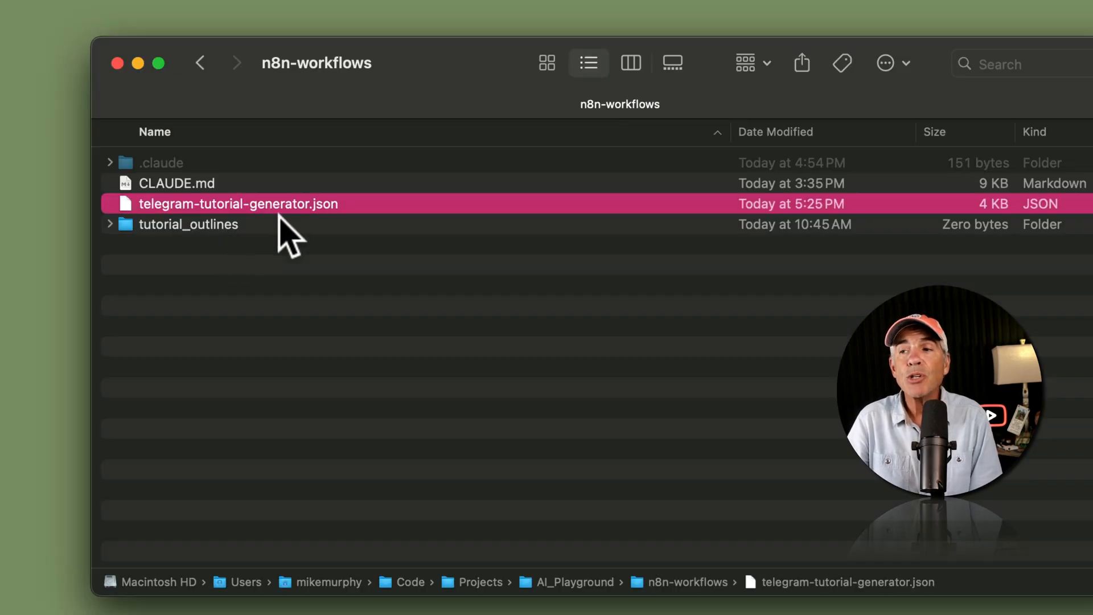
mouse_move(293, 258)
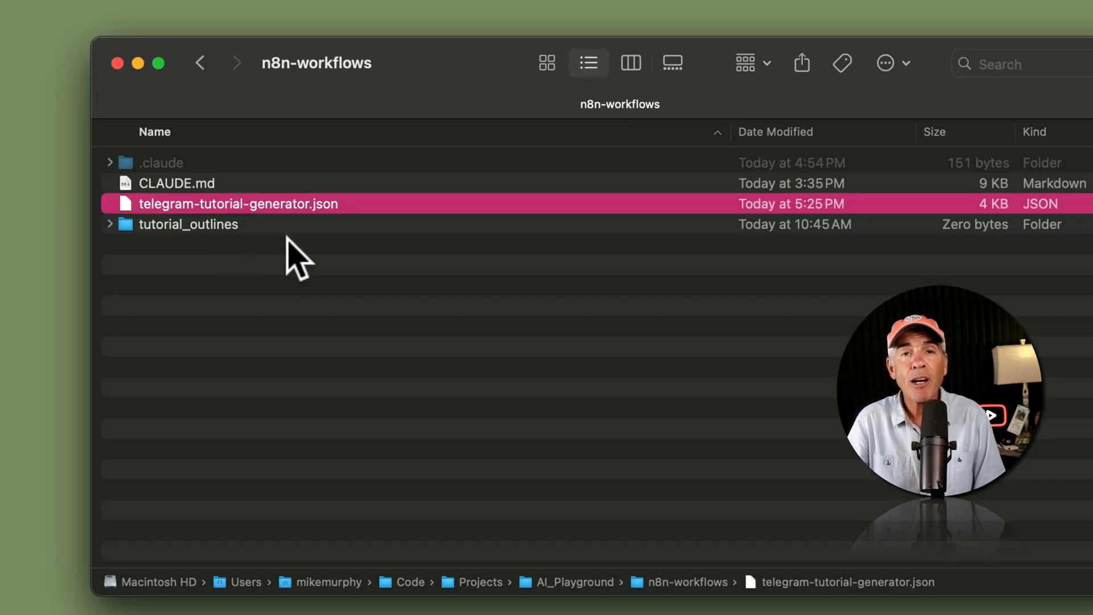
mouse_move(282, 247)
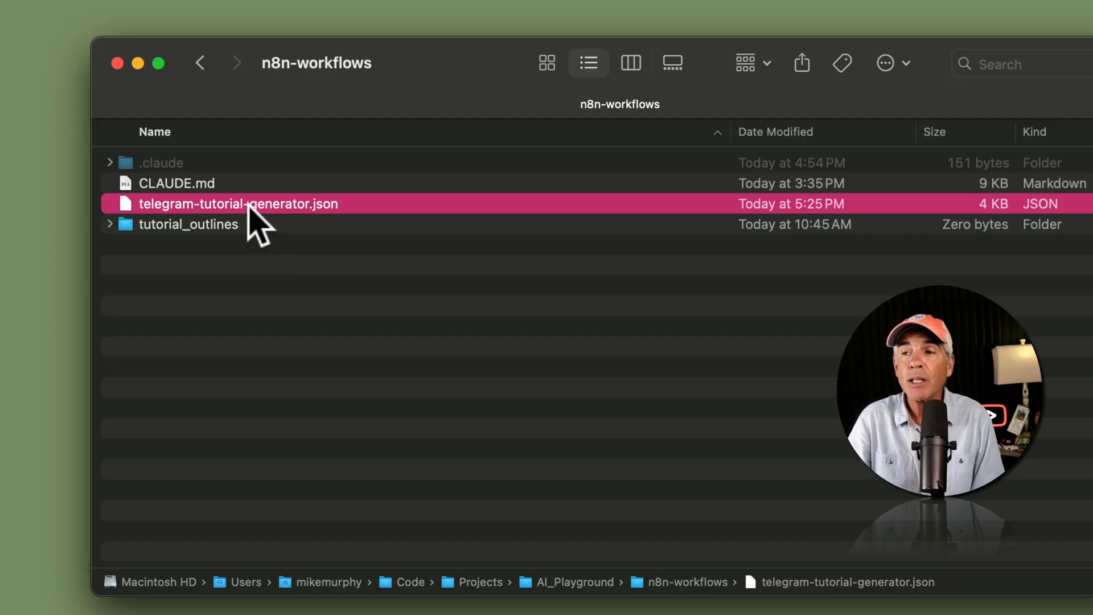
mouse_move(463, 271)
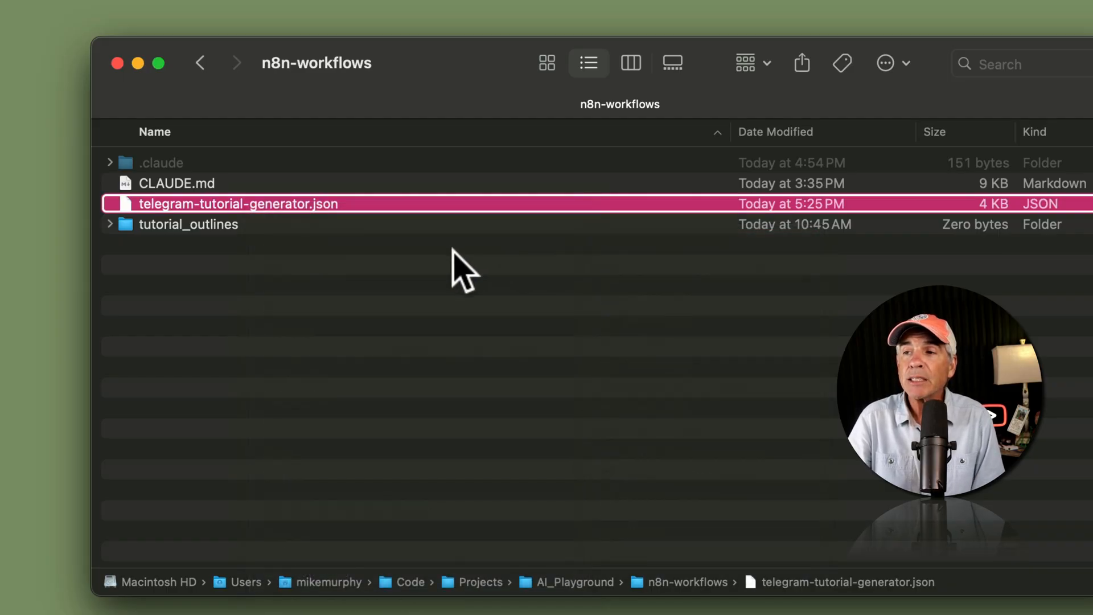
Open telegram-tutorial-generator.json and copy its entire JSON contents
double_click(237, 204)
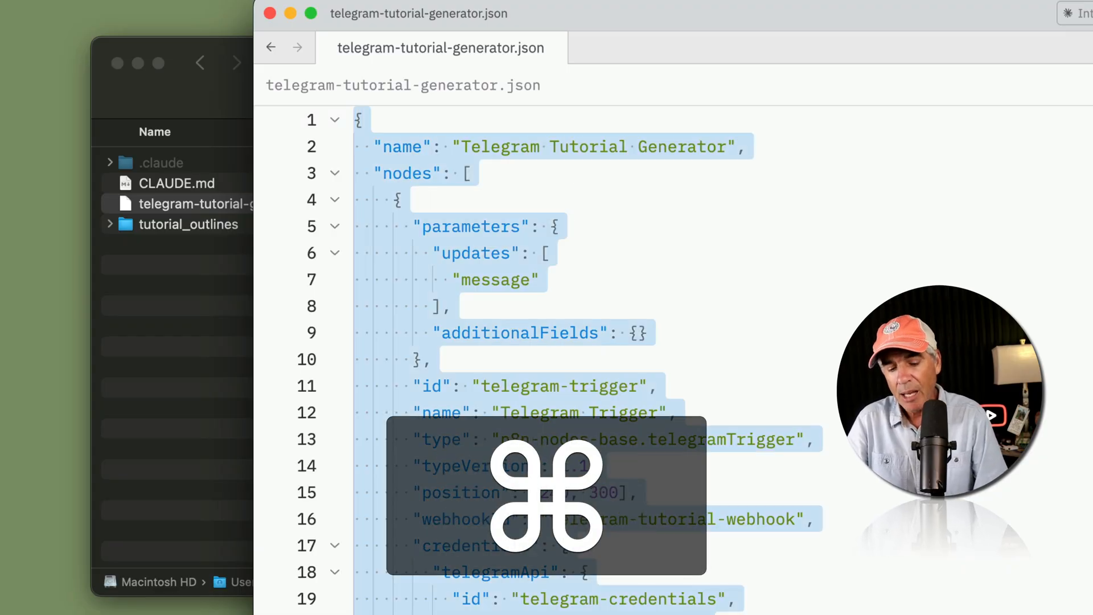
key(cmd+c)
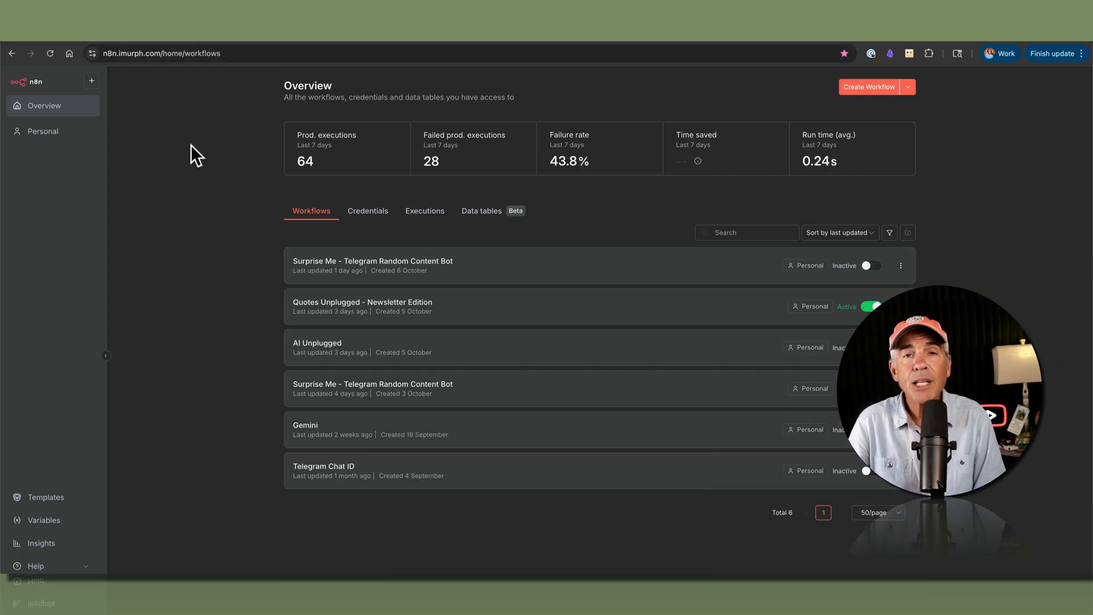
mouse_move(174, 144)
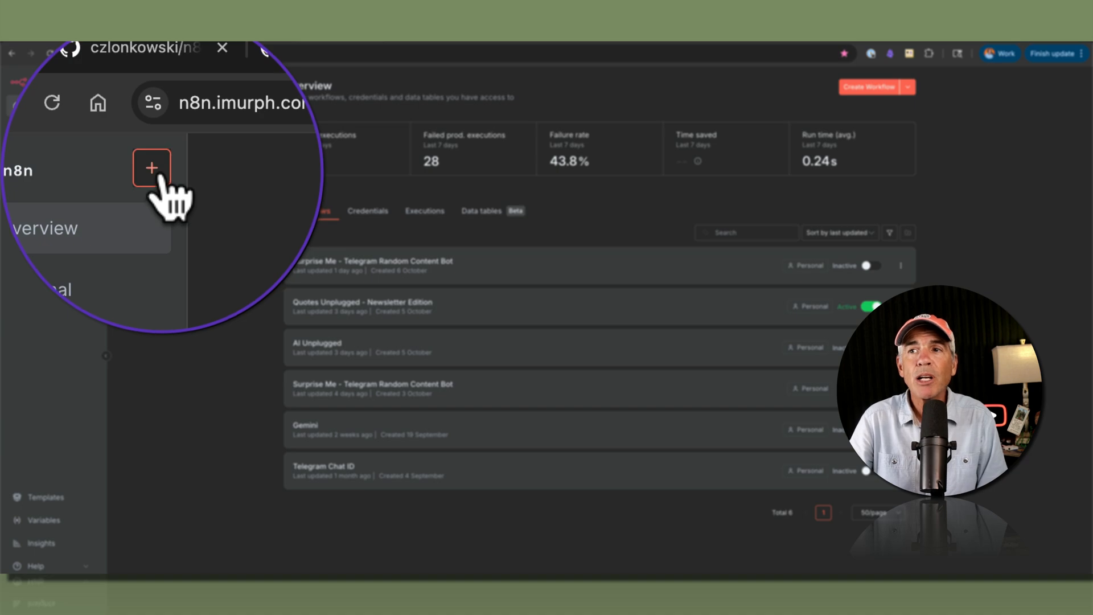
Create a new blank workflow from the n8n sidebar in the Personal project
click(151, 169)
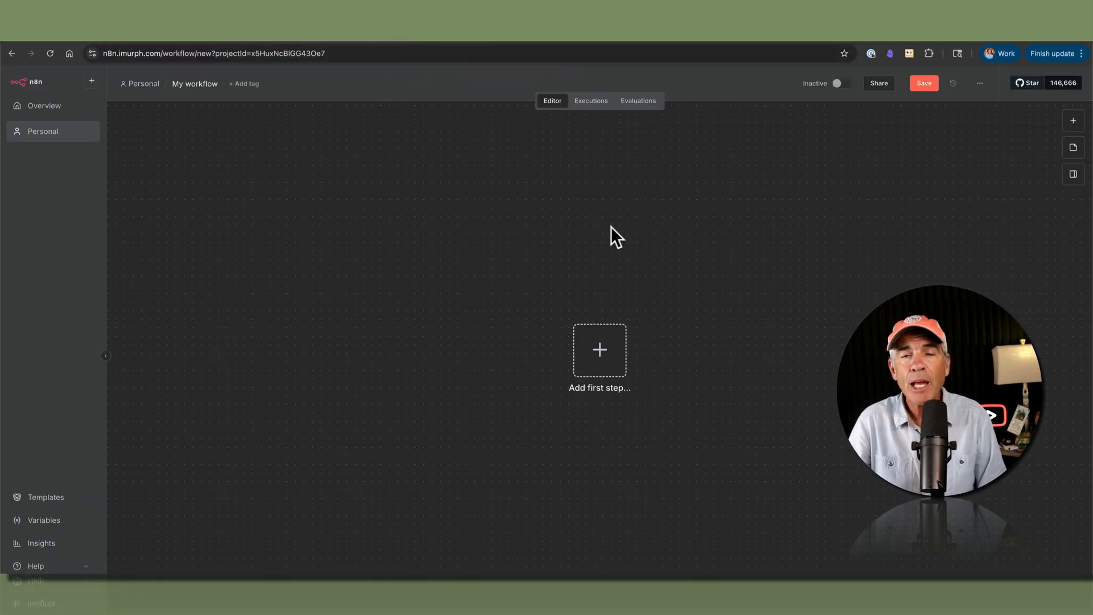
mouse_move(589, 256)
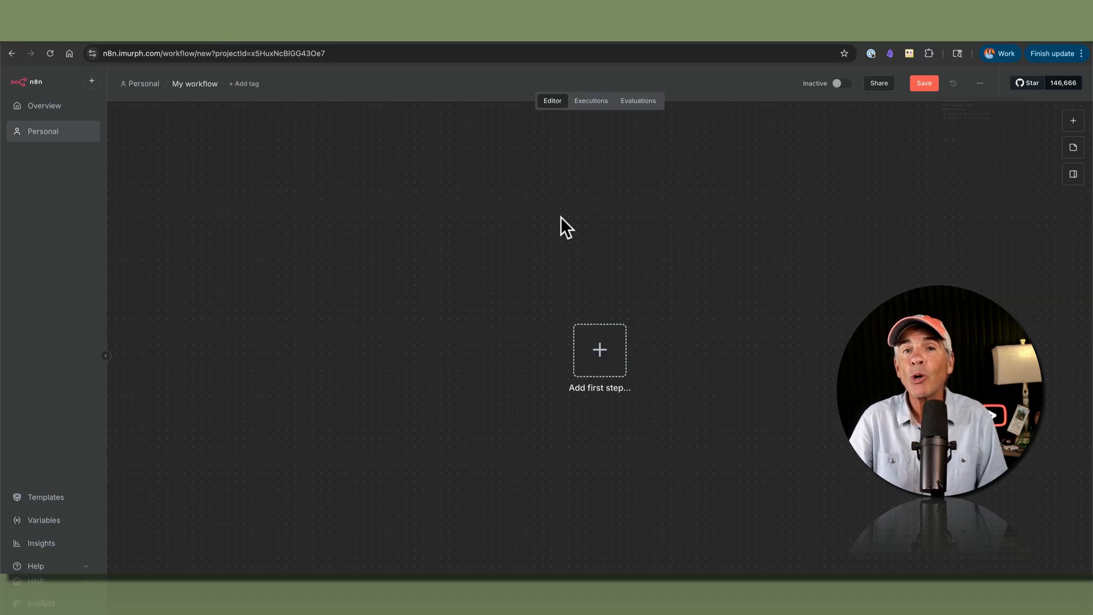
mouse_move(464, 246)
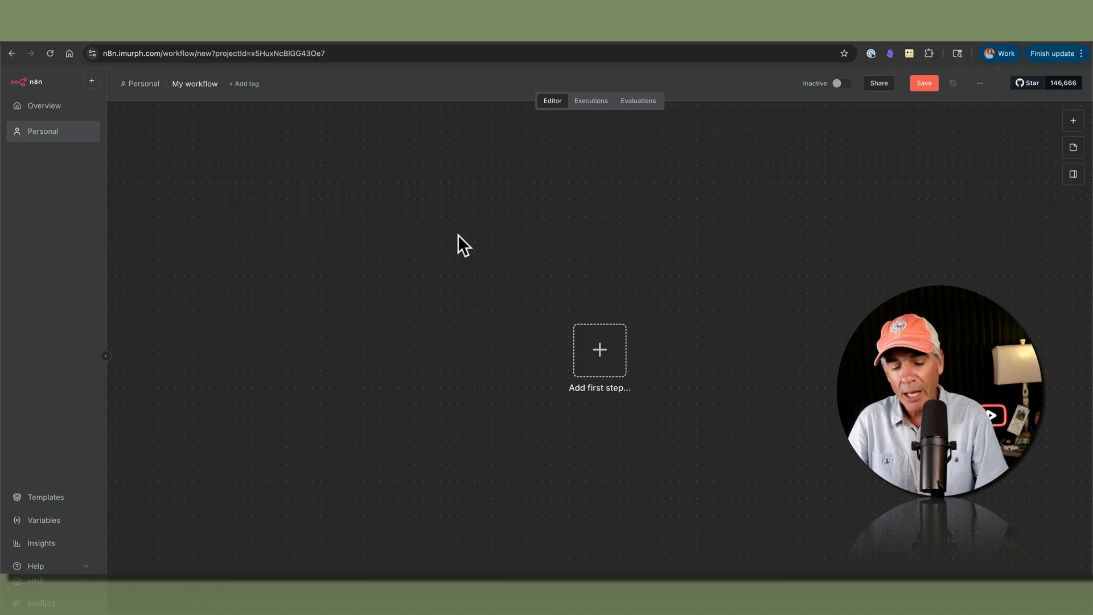
mouse_move(486, 300)
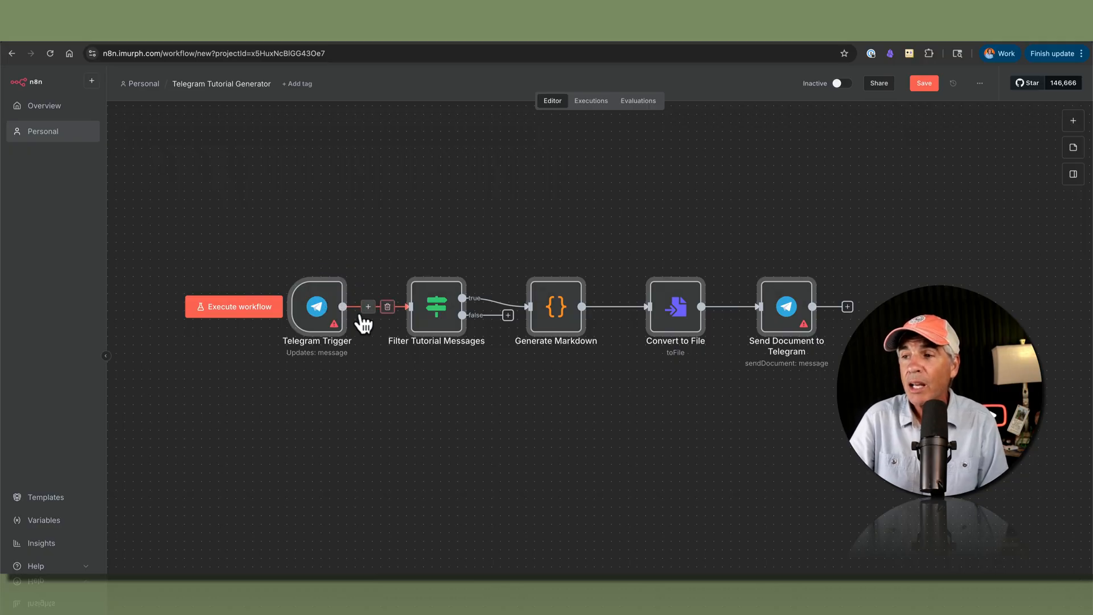
mouse_move(801, 335)
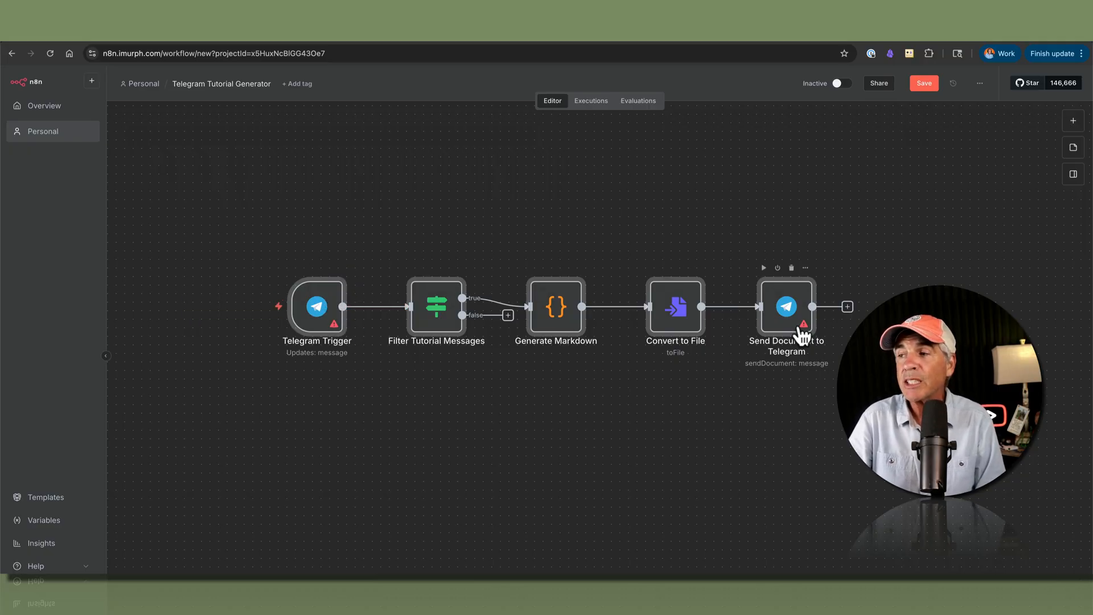
mouse_move(803, 322)
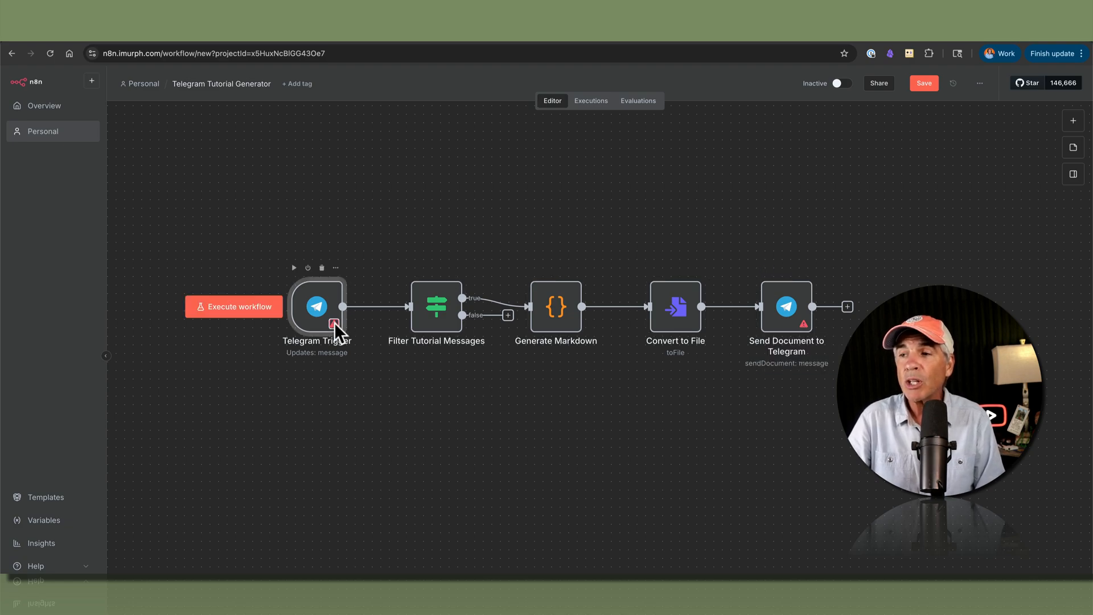
Assign the Telegram account to Telegram Trigger and verify the Send Document Chat ID expression
double_click(315, 306)
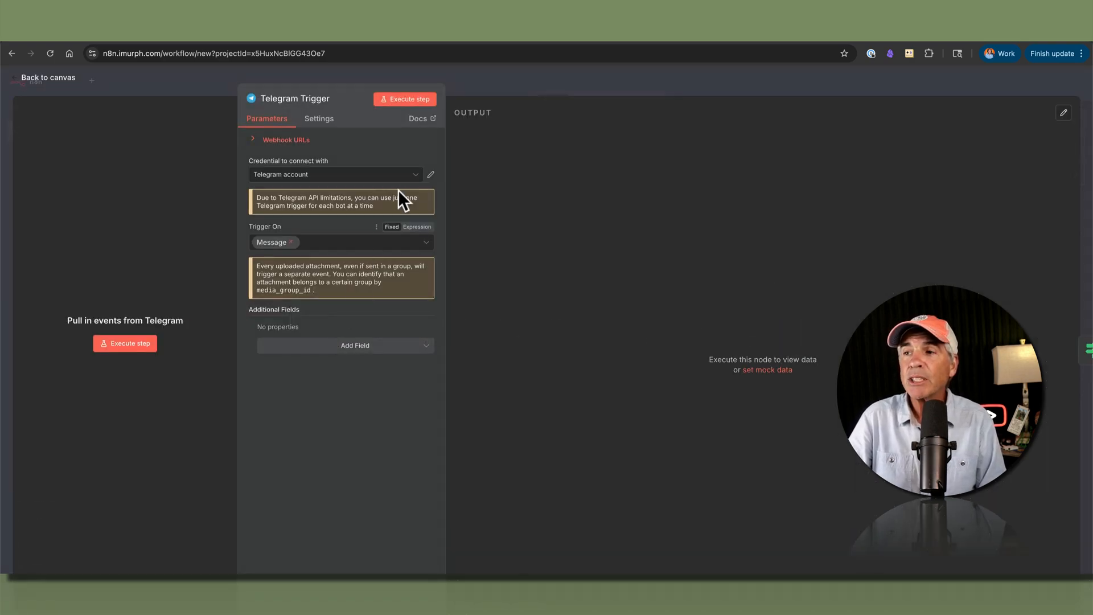
click(44, 77)
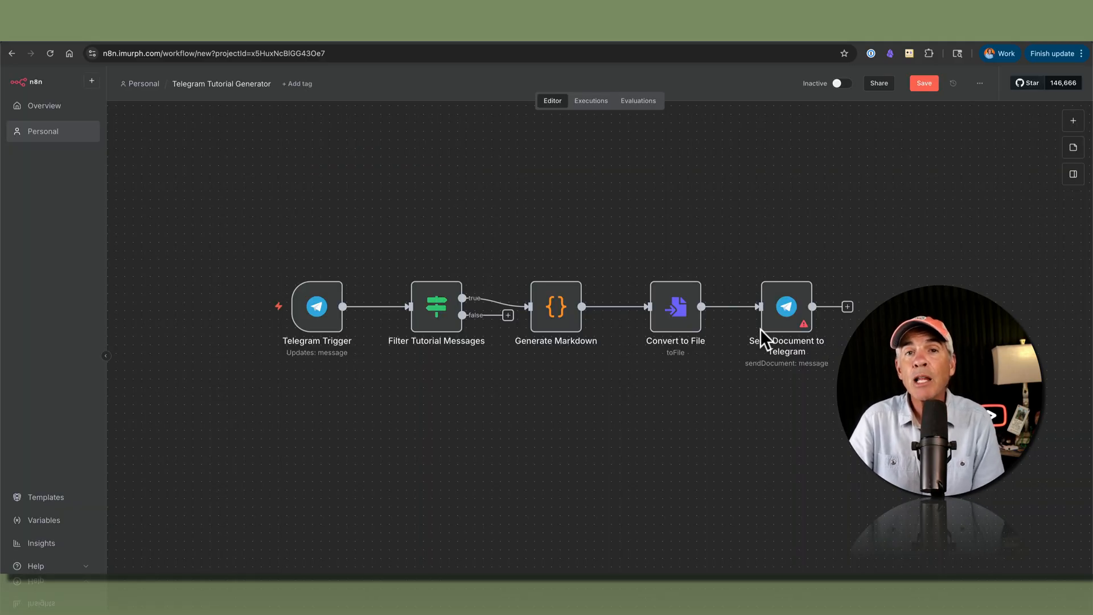
mouse_move(803, 322)
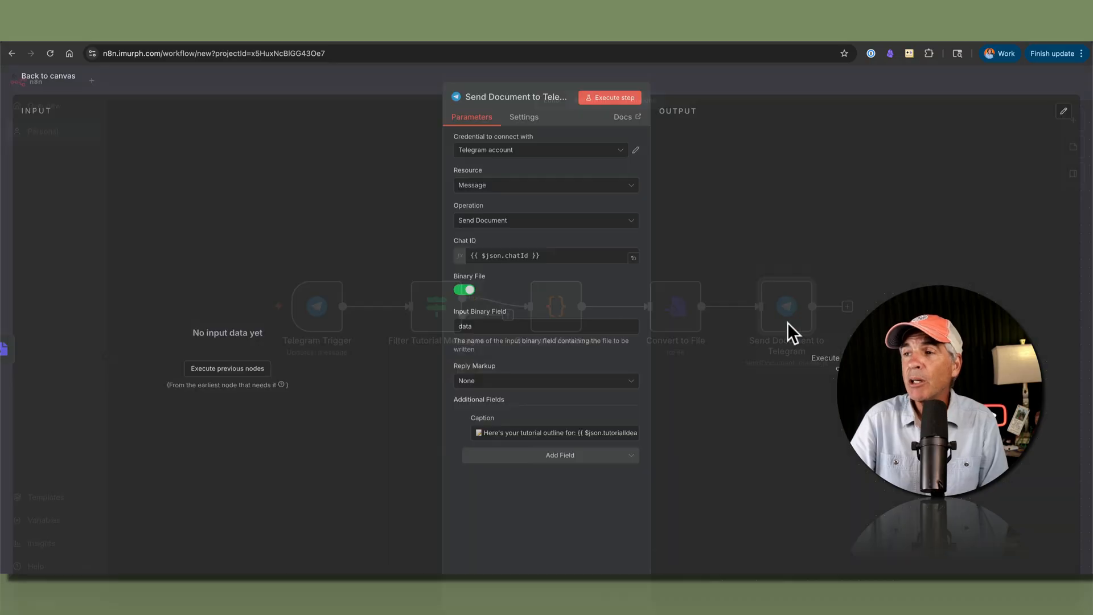
click(536, 255)
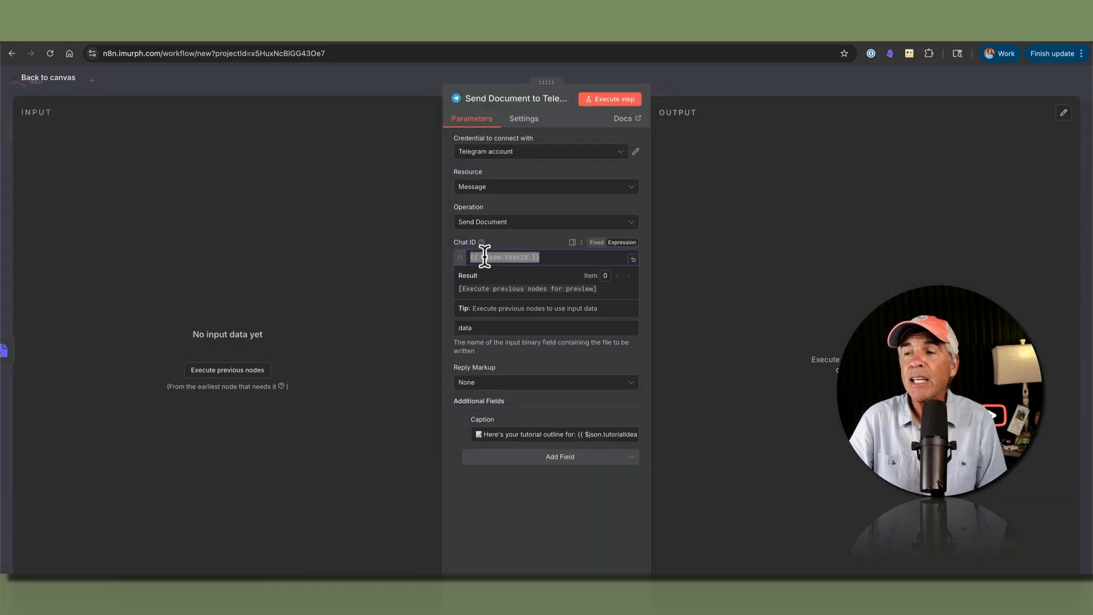
mouse_move(533, 257)
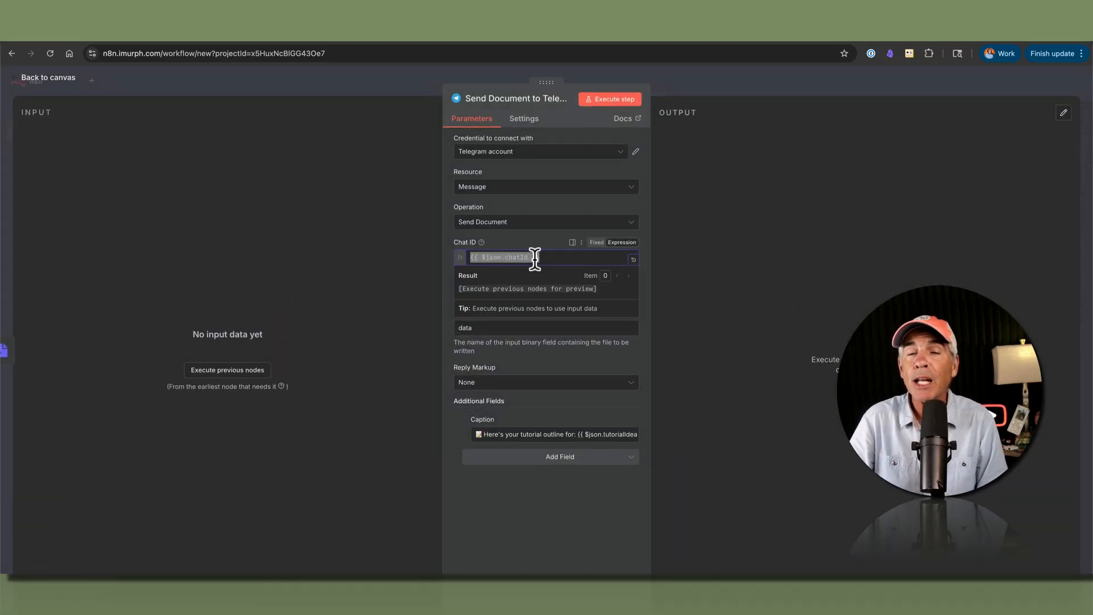
click(48, 77)
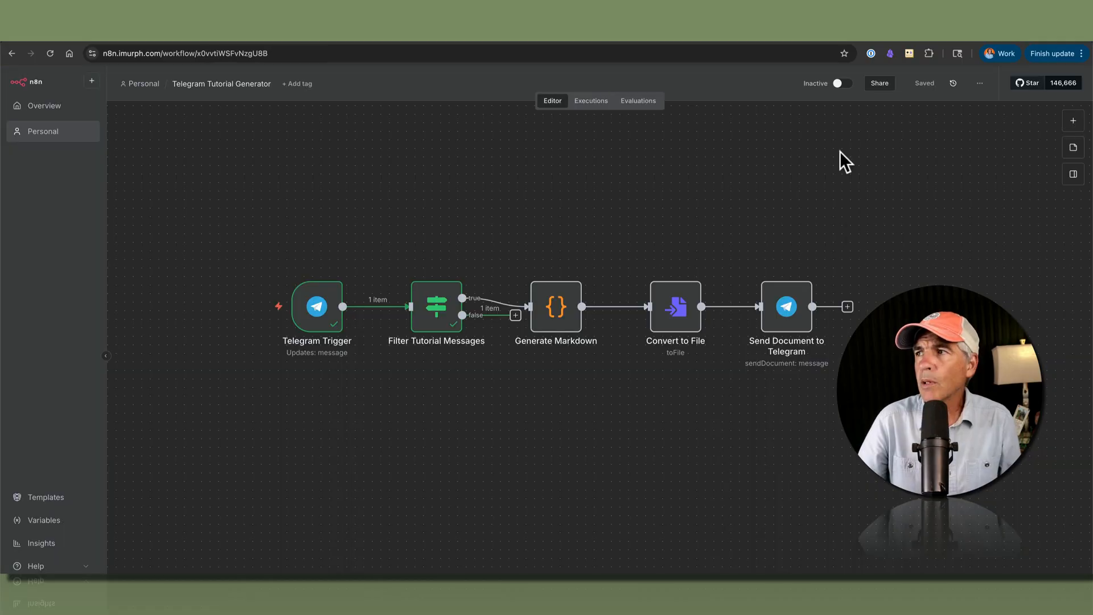
mouse_move(840, 104)
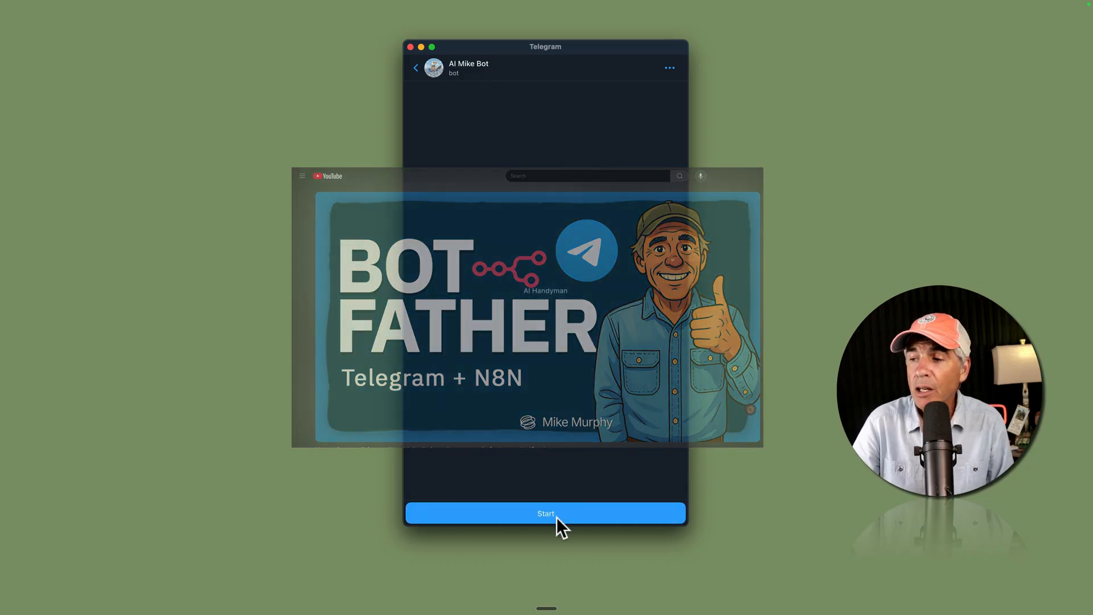
Start the AI Mike Bot chat, send "Tutorial: Test" and download the returned File.rtf
click(545, 514)
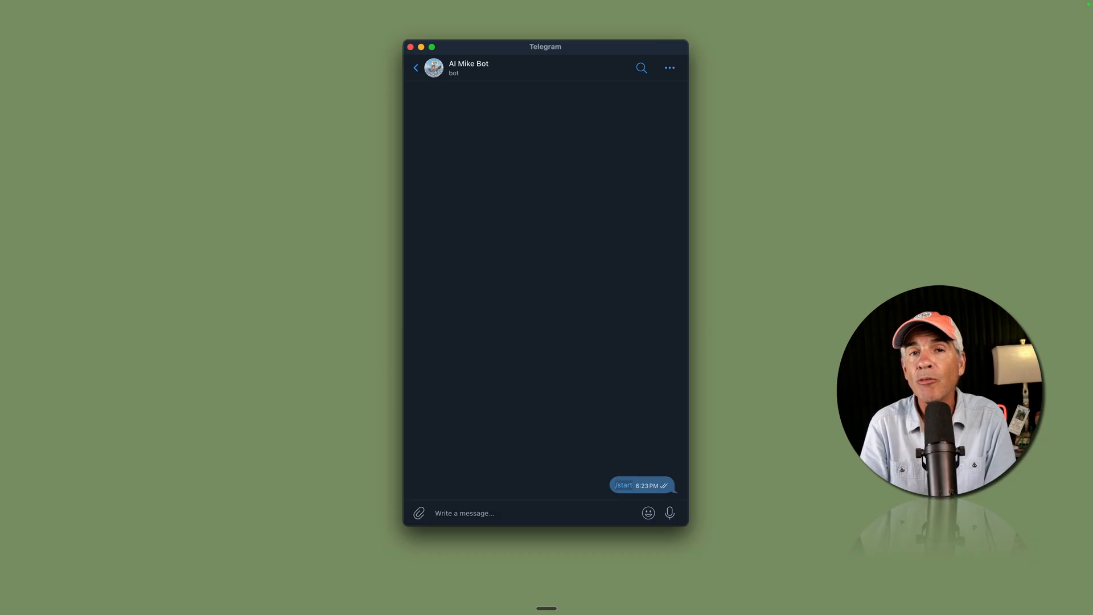
text(Tu)
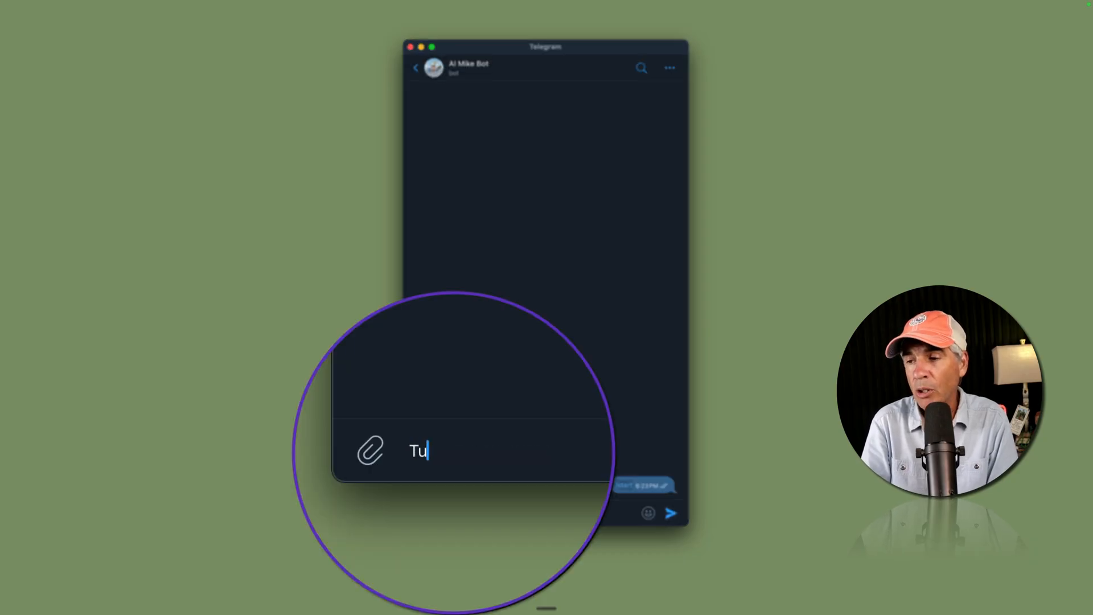
text(torial:)
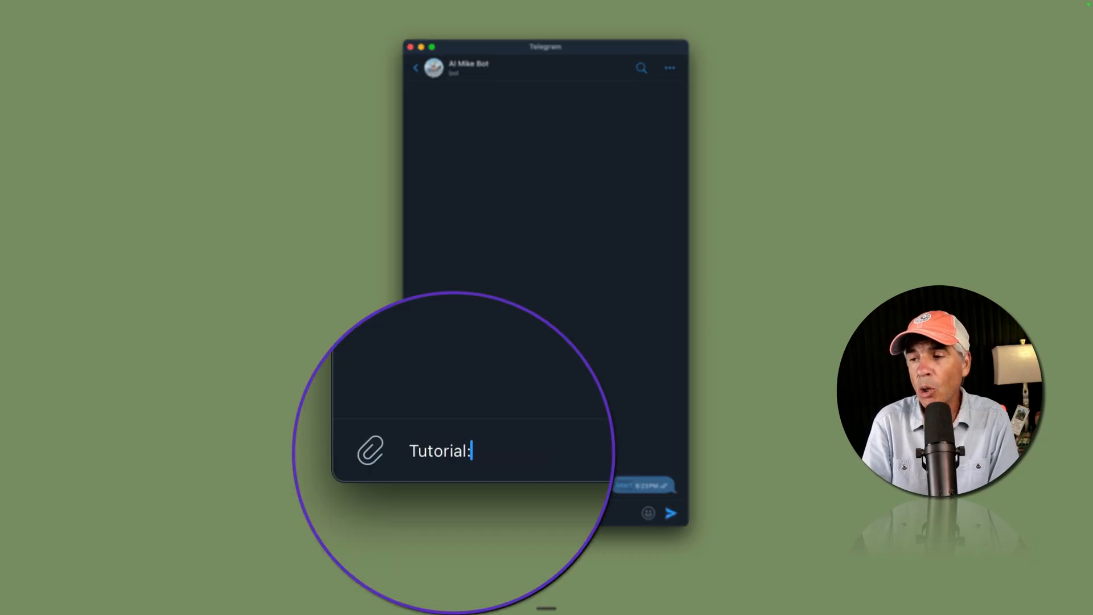
text(T)
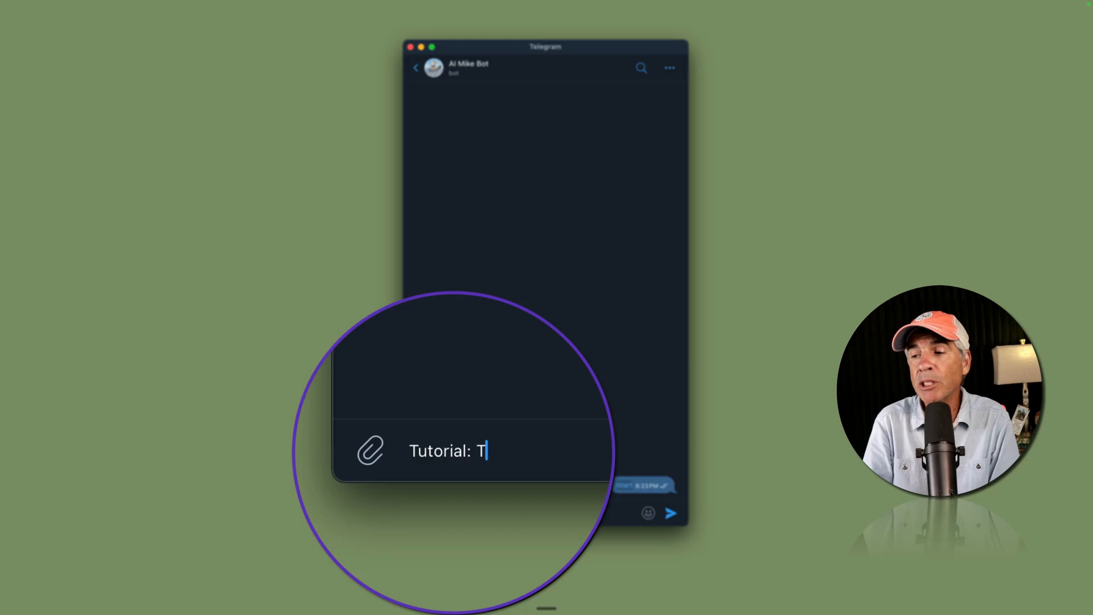
text(est)
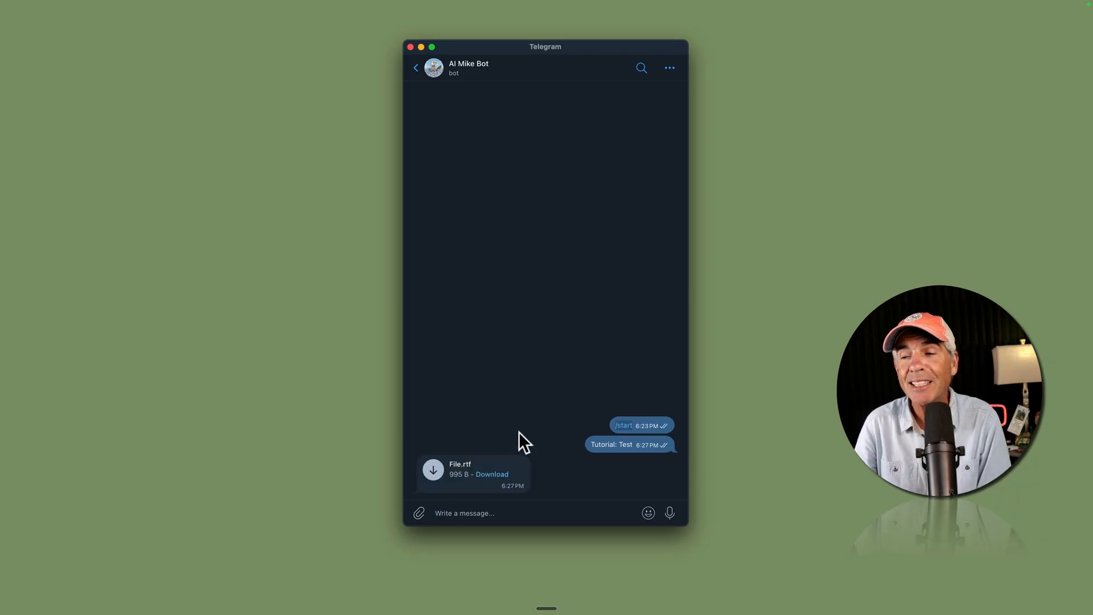
mouse_move(495, 470)
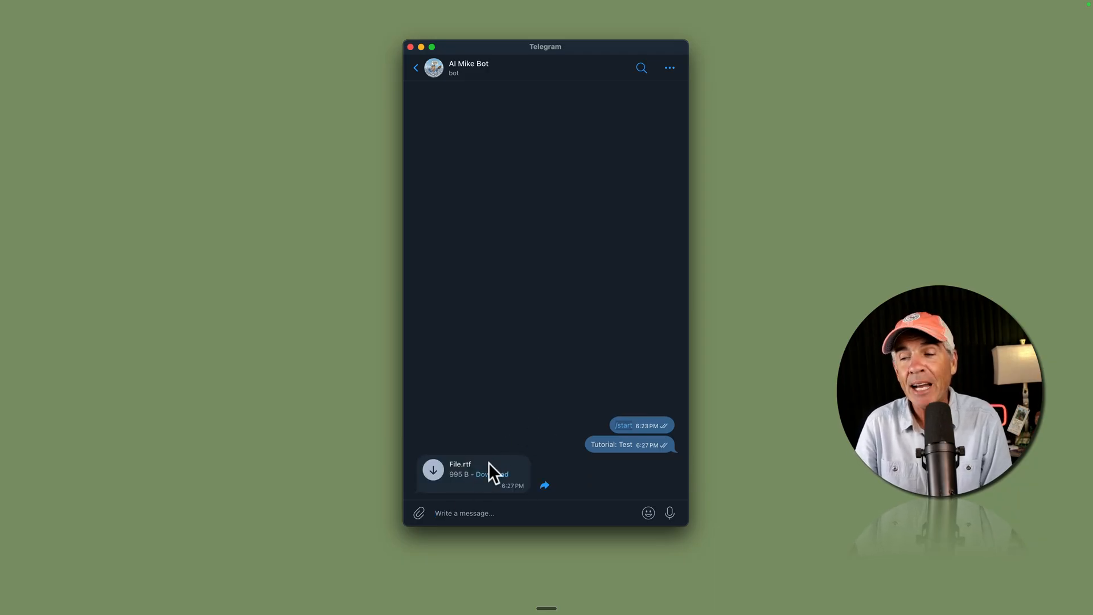
click(473, 473)
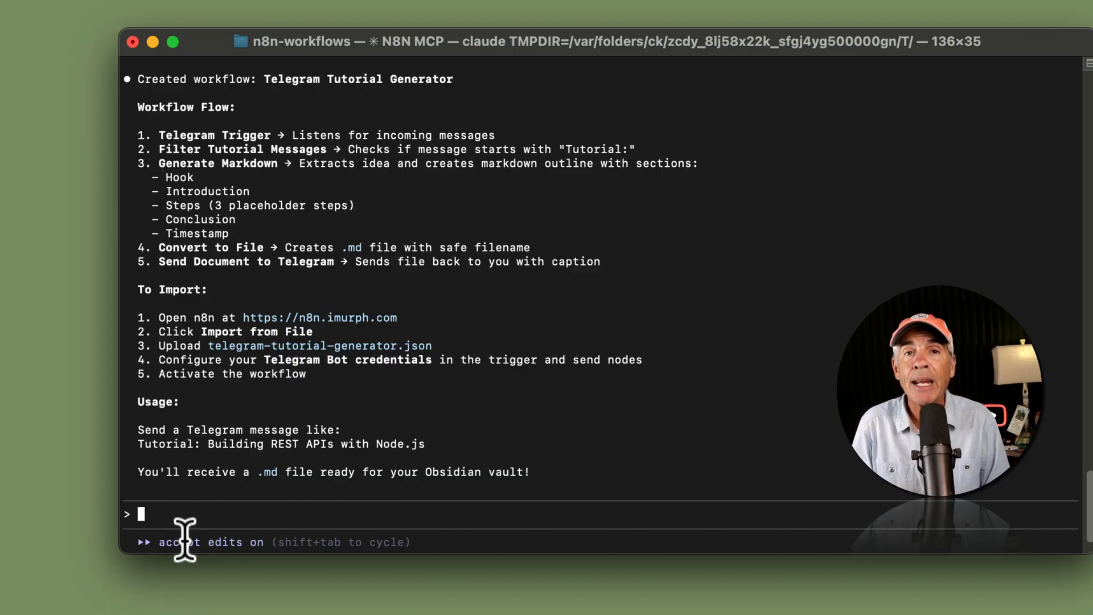
Bring up the context actions for the n8n-workflows folder inside AI_Playground
text(e)
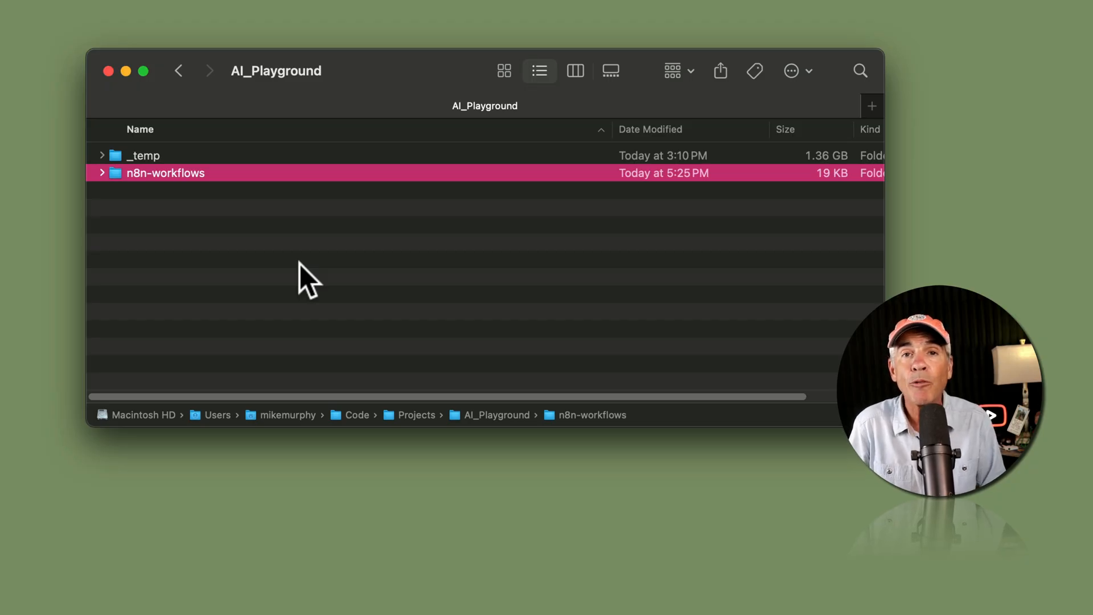
mouse_move(170, 202)
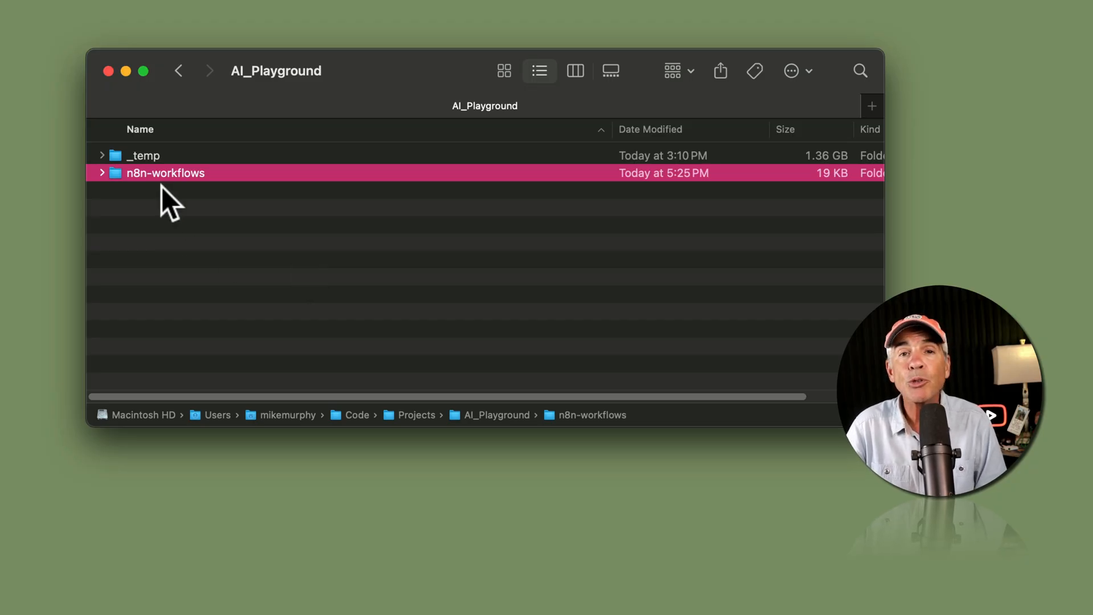
right_click(166, 172)
text(c)
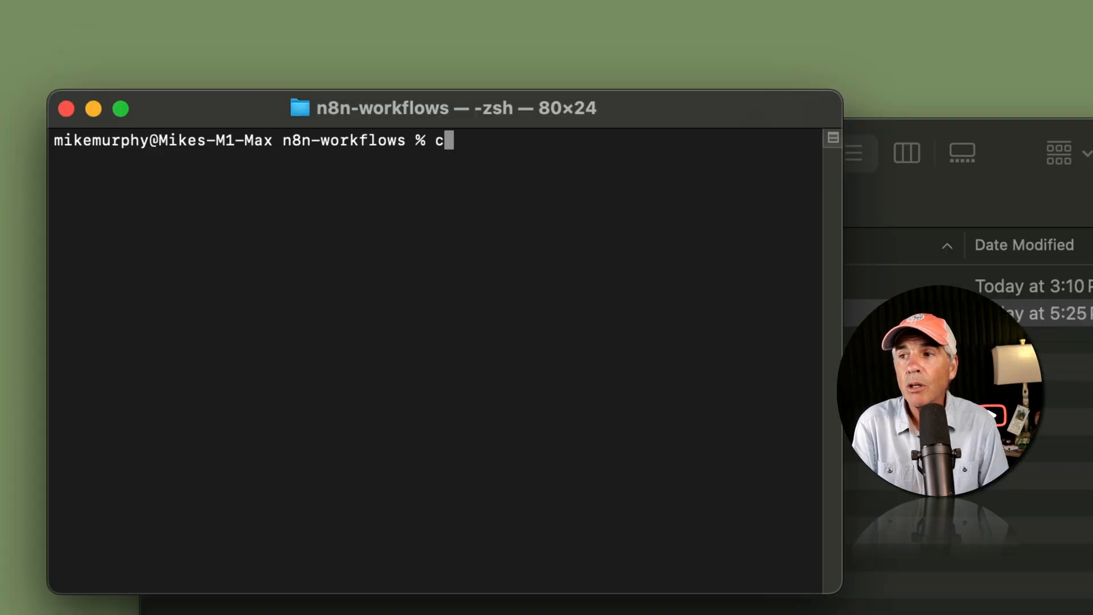
Launch claude in n8n-workflows and run /mcp to see n8n-mcp listed as connected
key(Return)
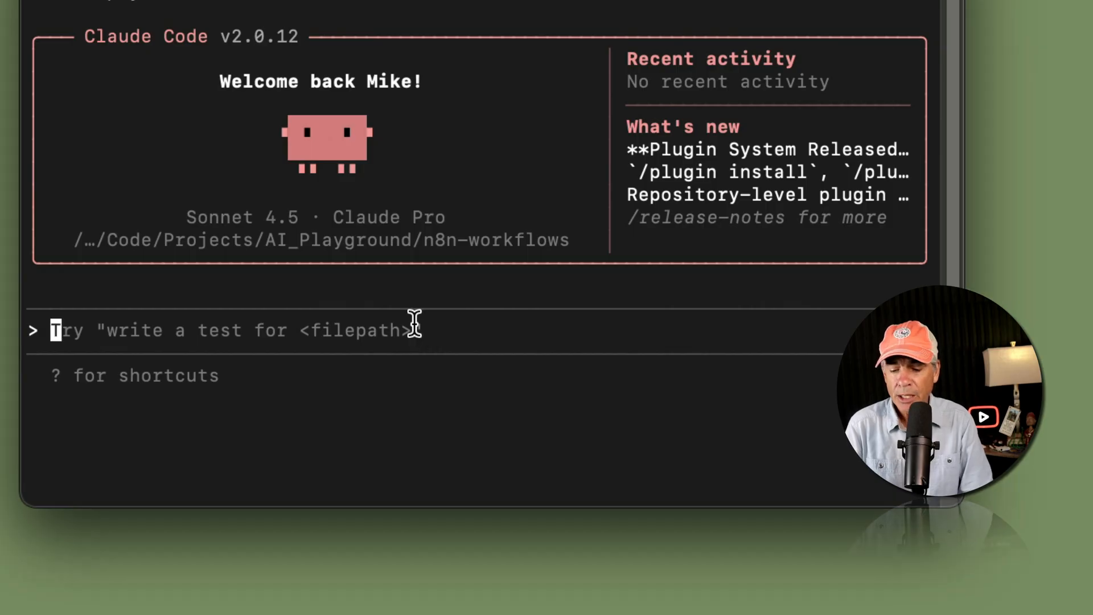
text(/)
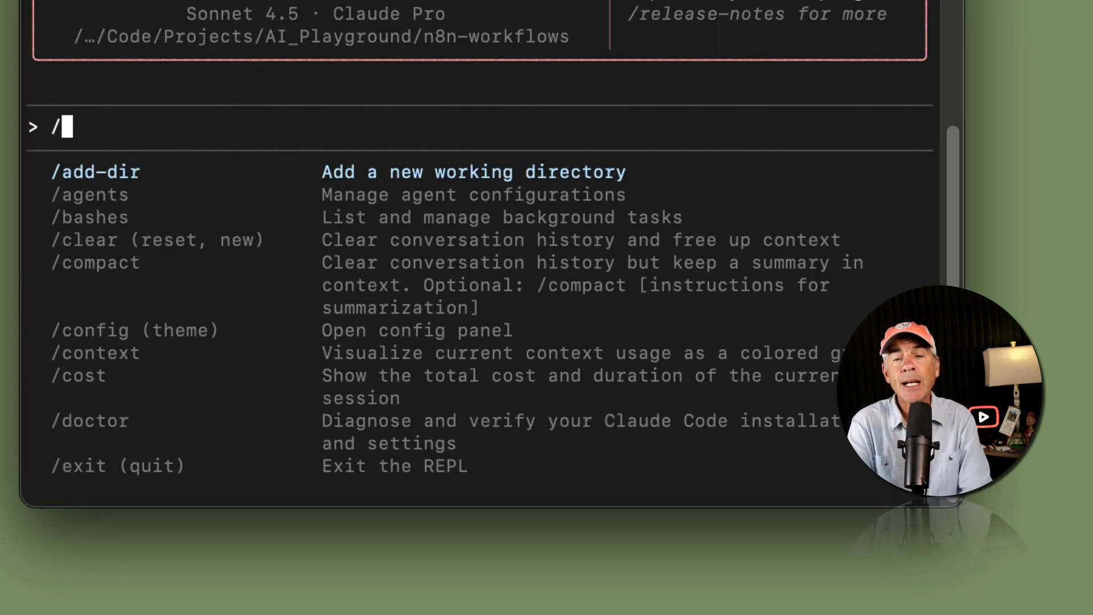
text(m)
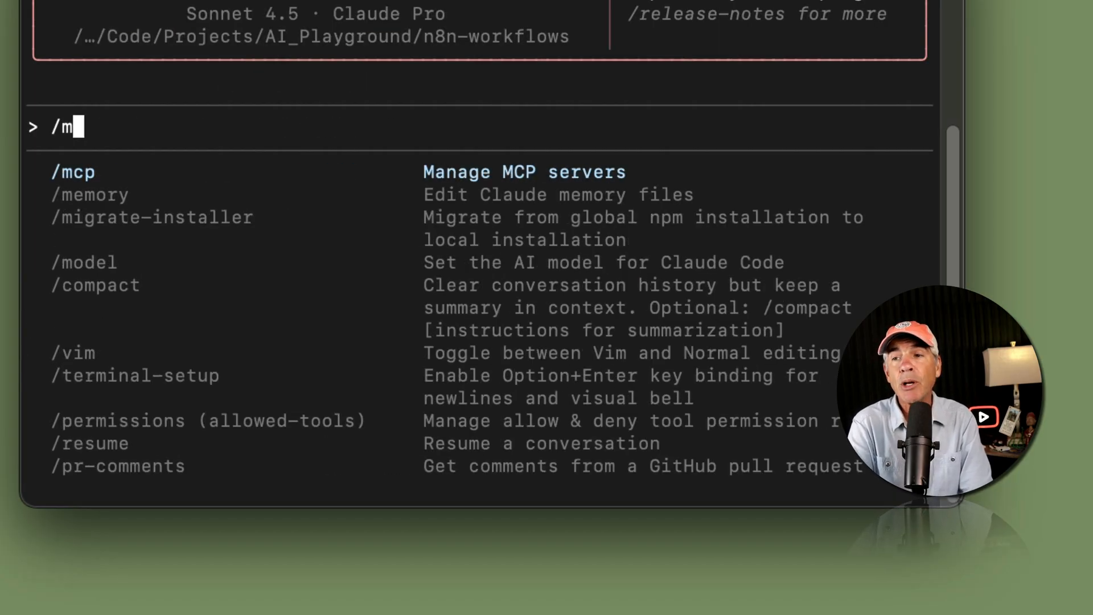
key(escape)
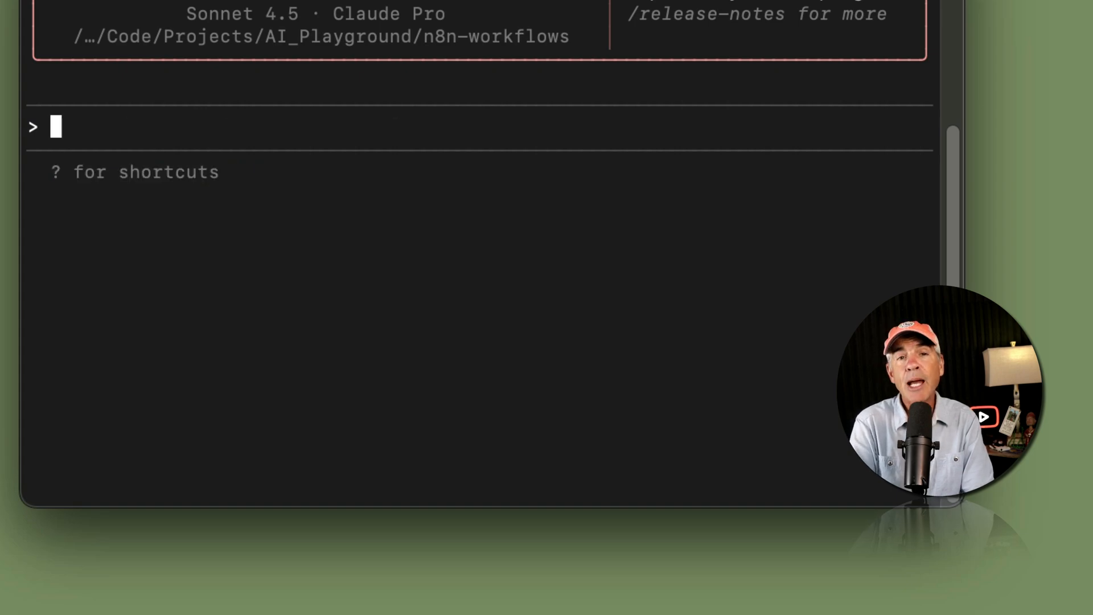
text(/mcp)
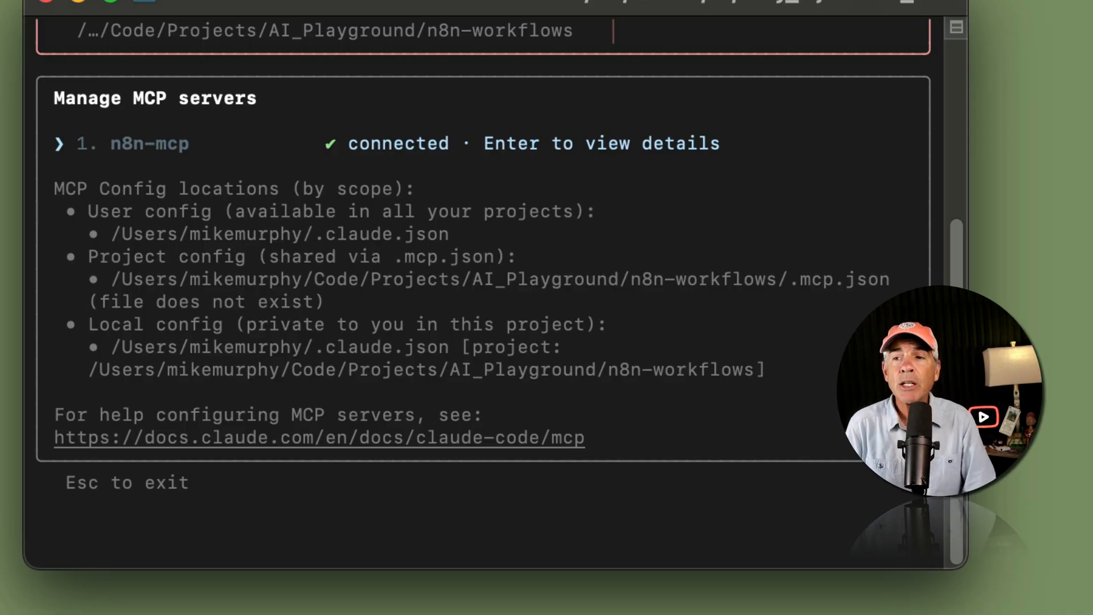
key(Escape)
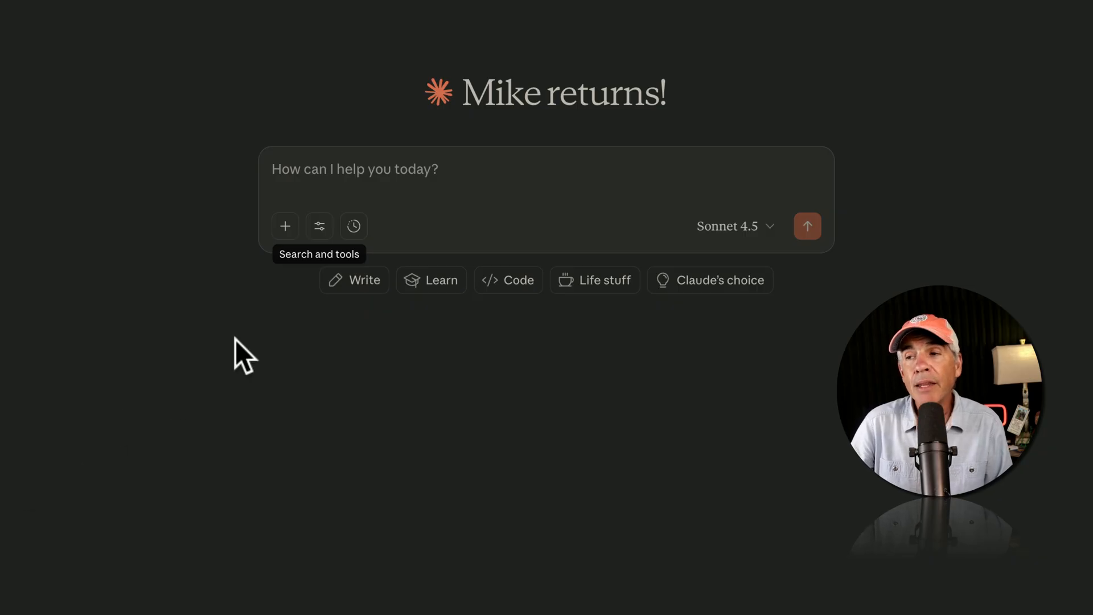
Show Claude Desktop's Search and tools menu with the n8n-mcp connector switched on
click(318, 225)
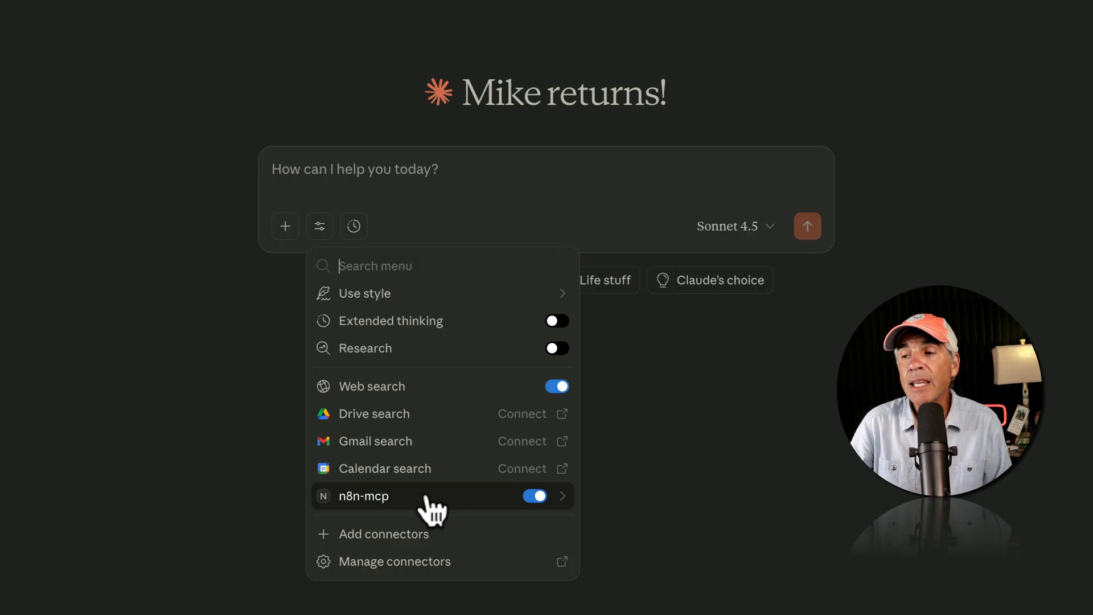